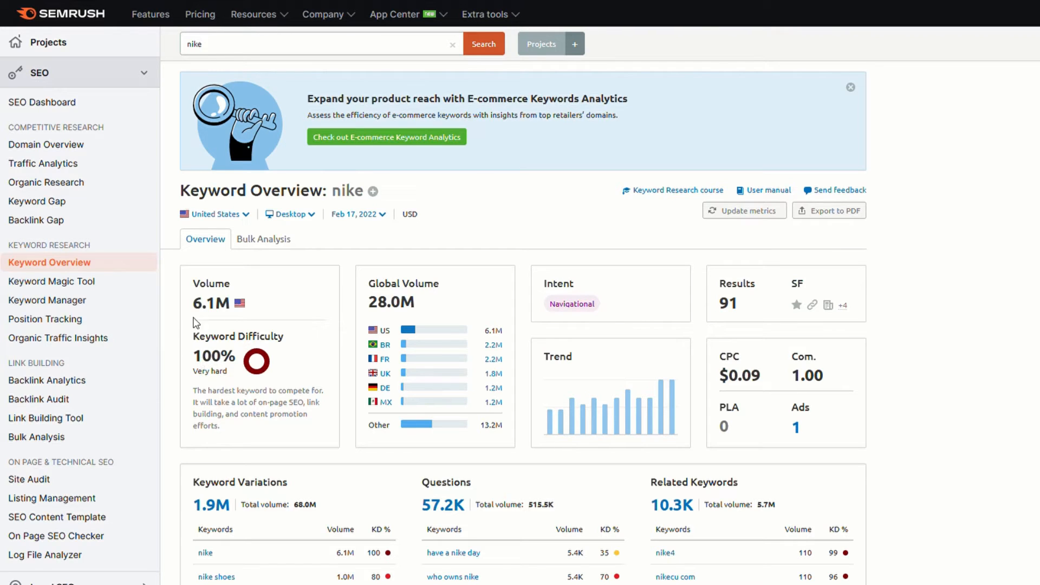
pyautogui.moveTo(240, 318)
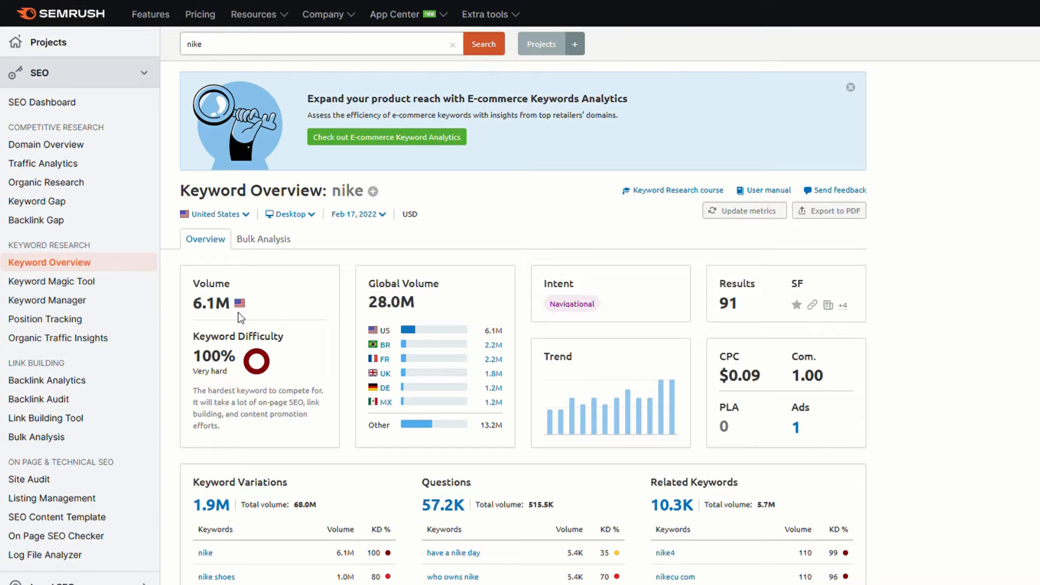
pyautogui.moveTo(284, 159)
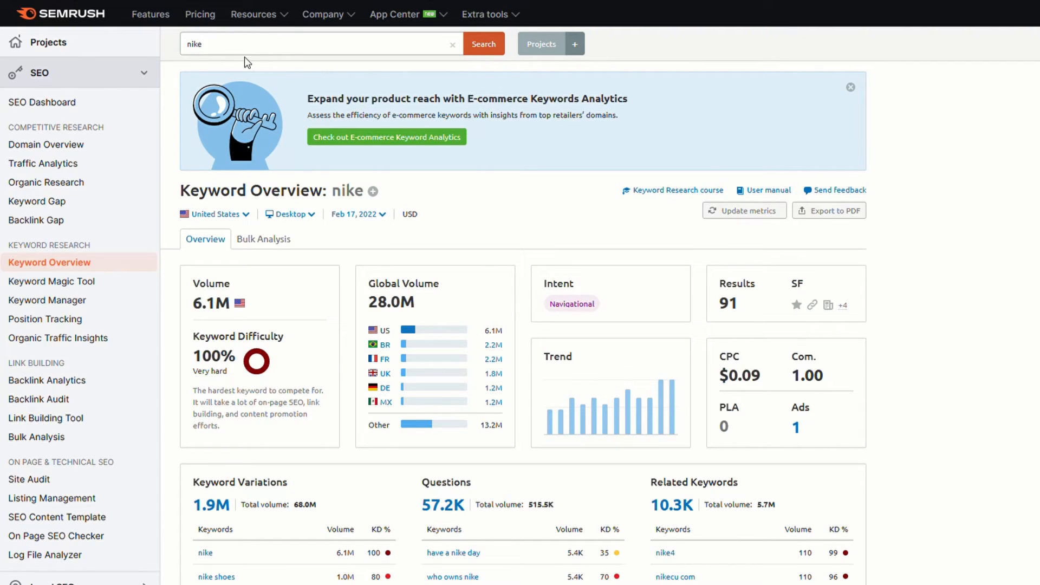
# - Select the Semrush Keyword Overview search bar to replace 'nike' with 'shipbob 3pl'
pyautogui.click(320, 44)
pyautogui.write('shipbob 3pl')
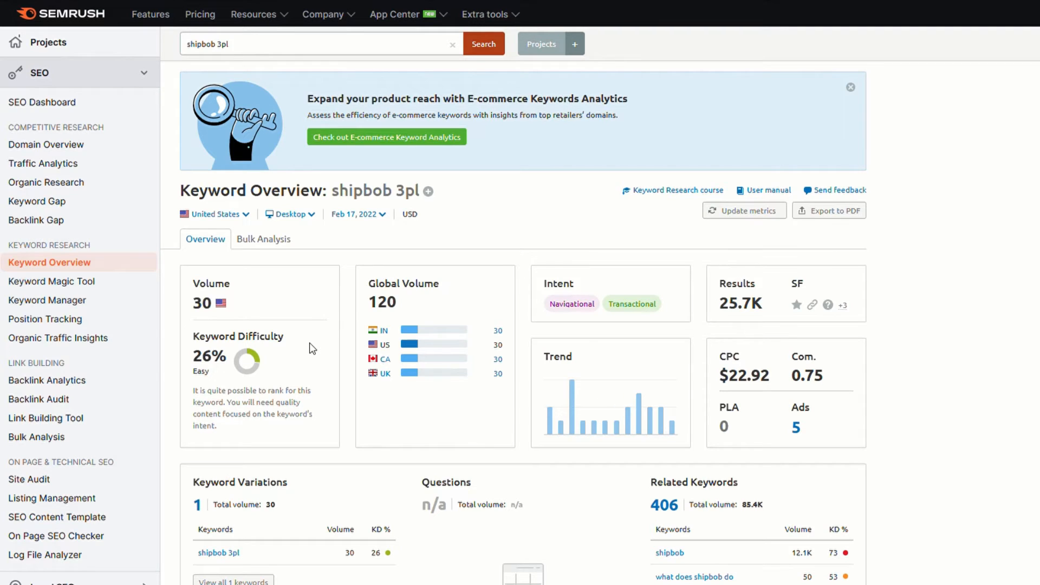
pyautogui.moveTo(185, 378)
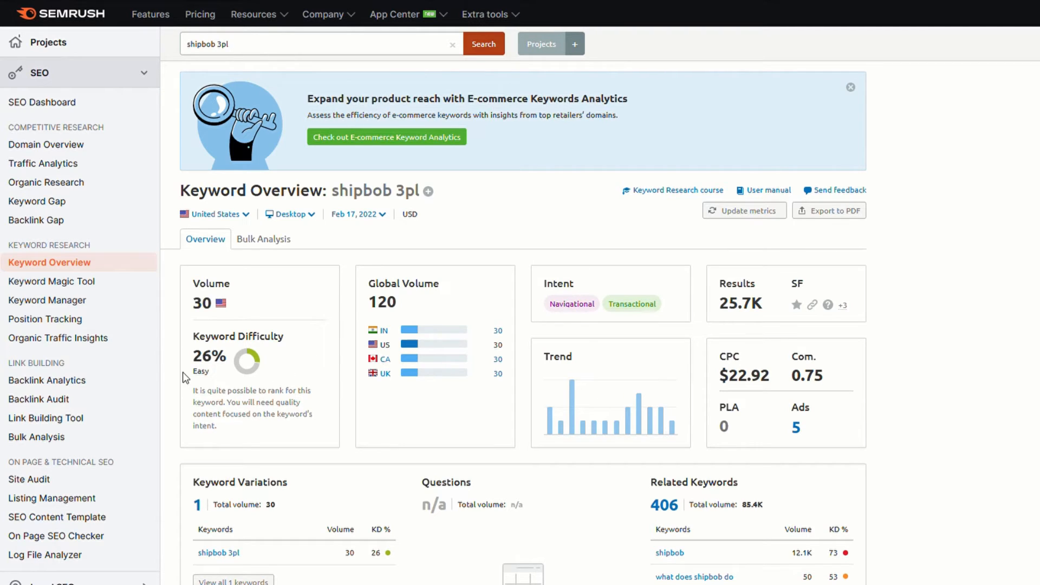
pyautogui.moveTo(255, 401)
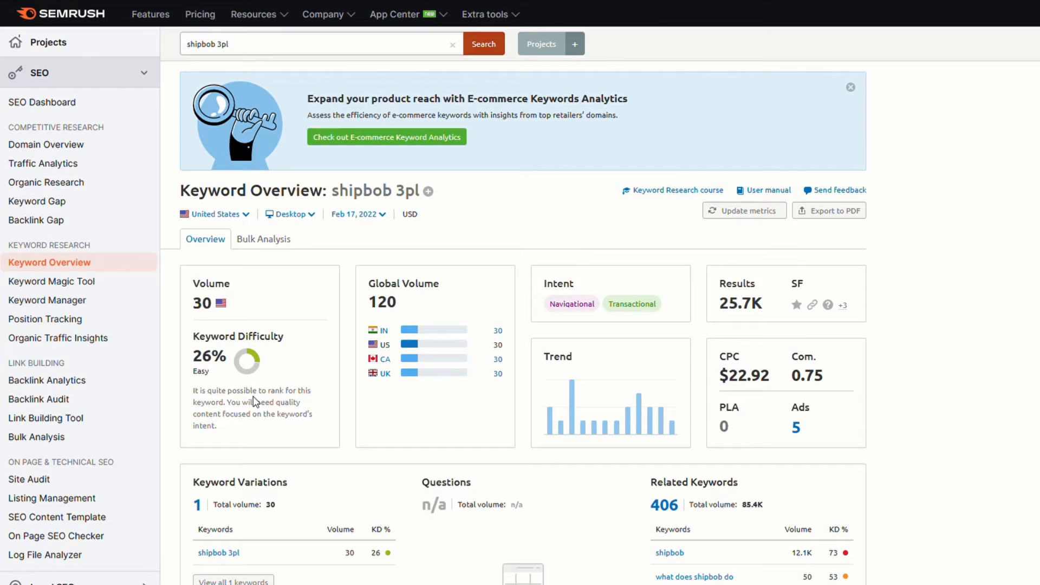
pyautogui.moveTo(630, 442)
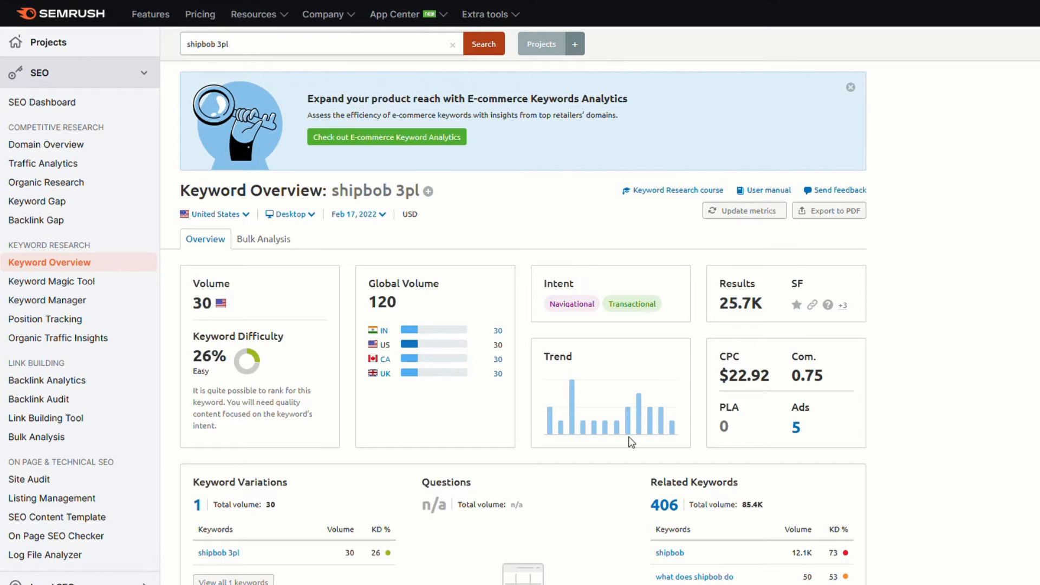
pyautogui.moveTo(627, 506)
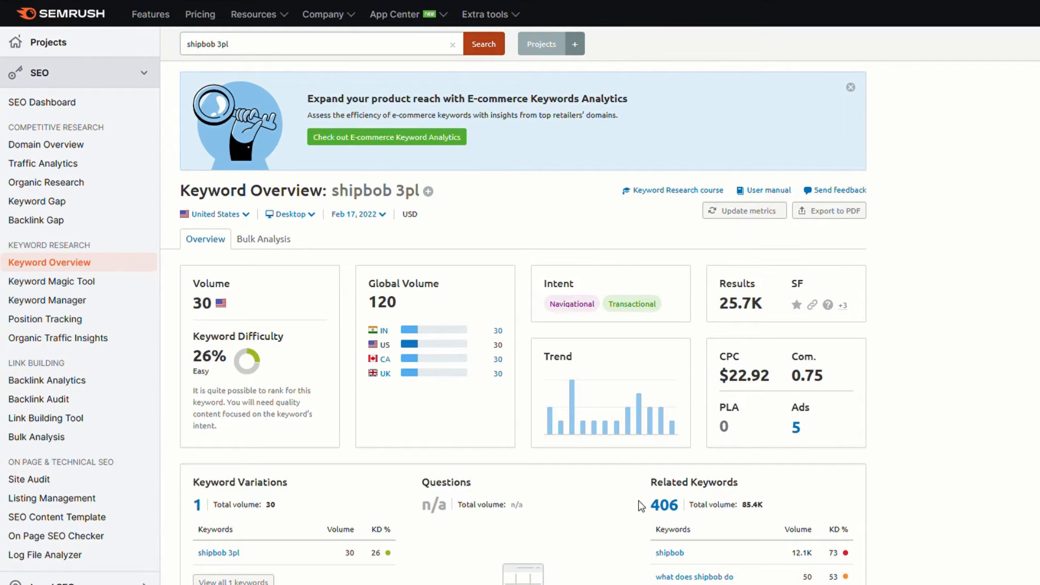
pyautogui.moveTo(795, 520)
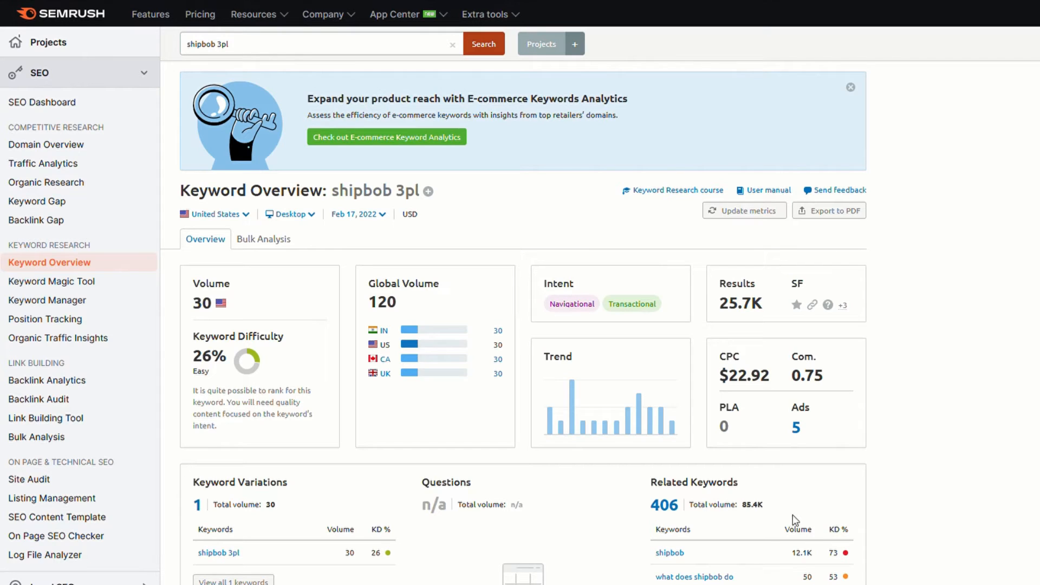
pyautogui.moveTo(780, 383)
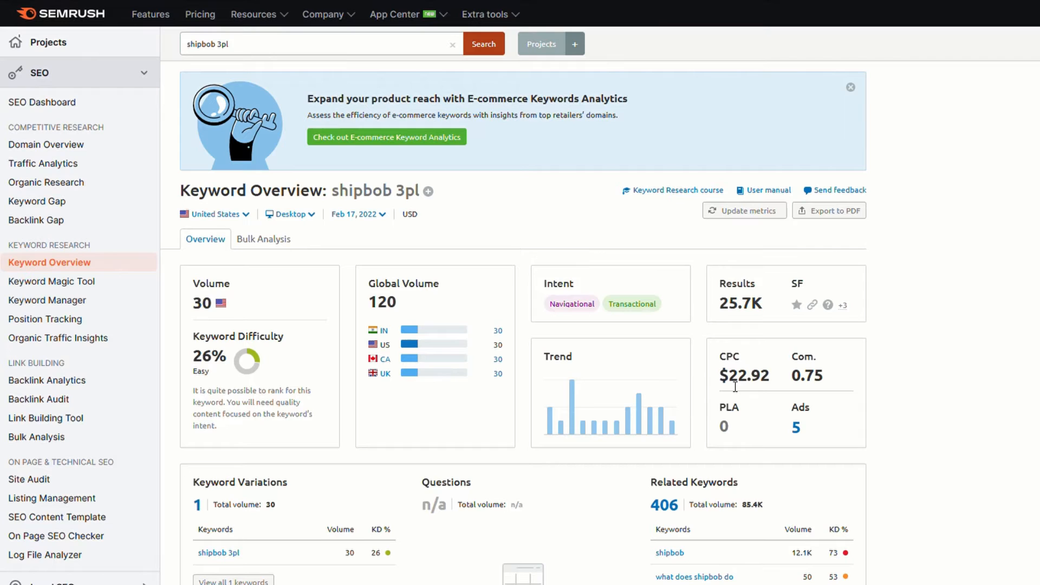
pyautogui.moveTo(790, 378)
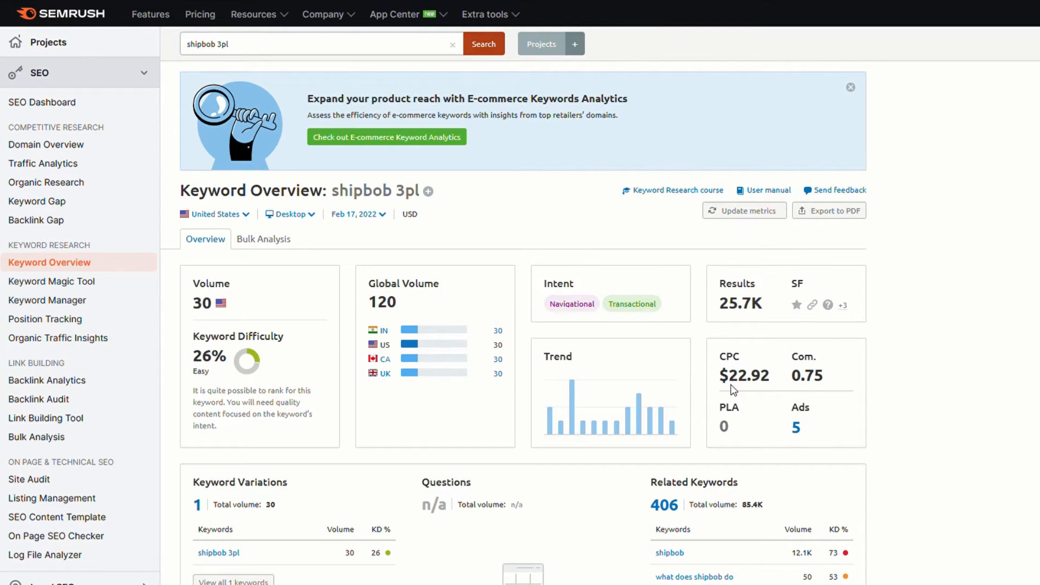
pyautogui.moveTo(710, 400)
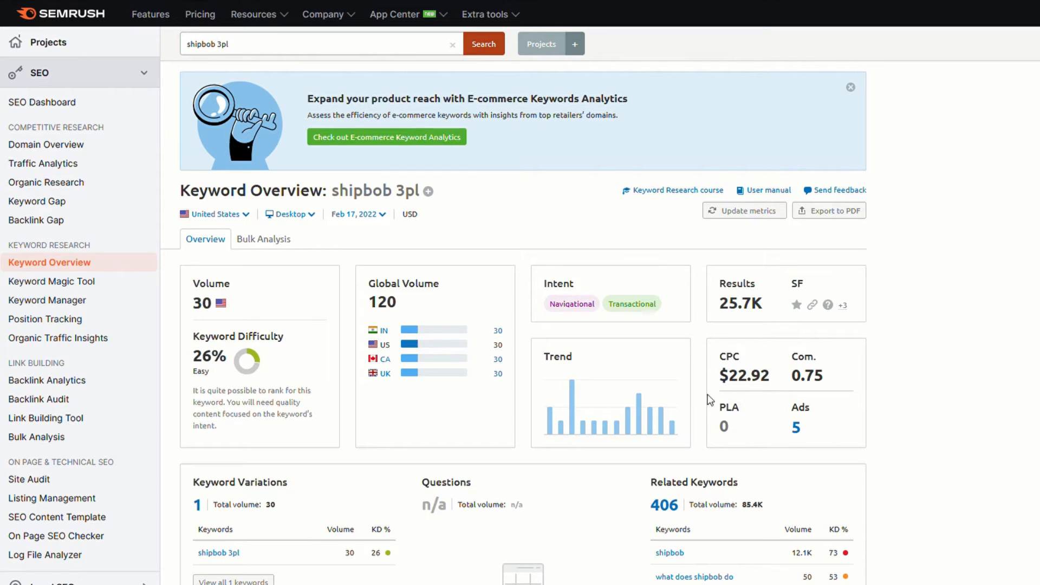
pyautogui.moveTo(486, 351)
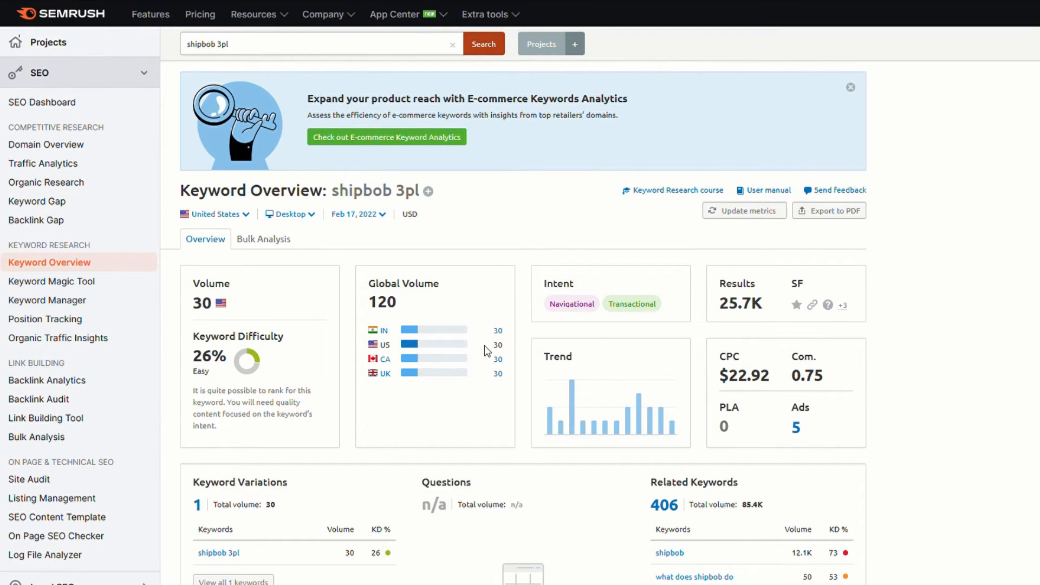
pyautogui.moveTo(435, 366)
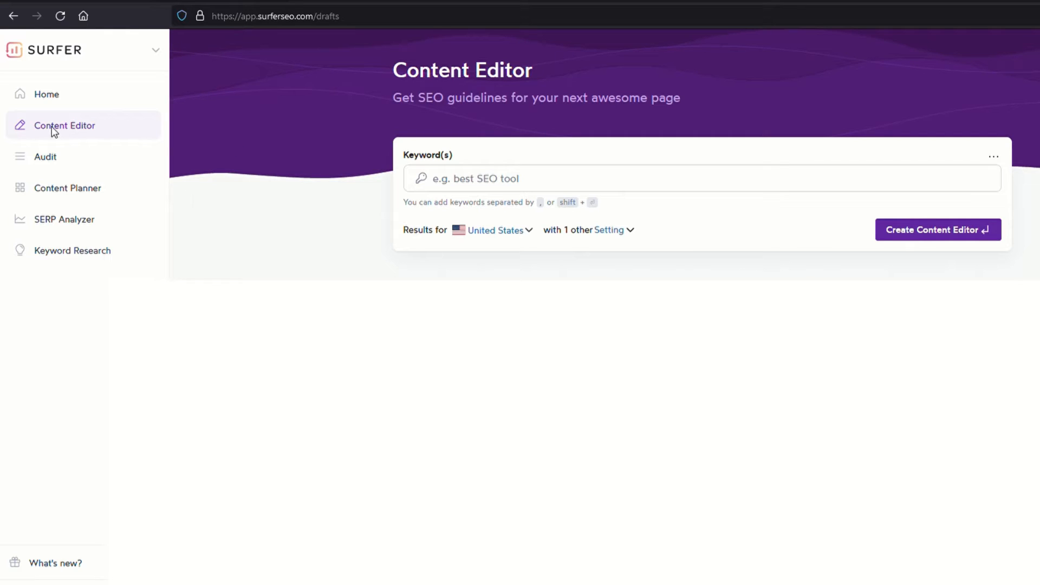
pyautogui.moveTo(307, 200)
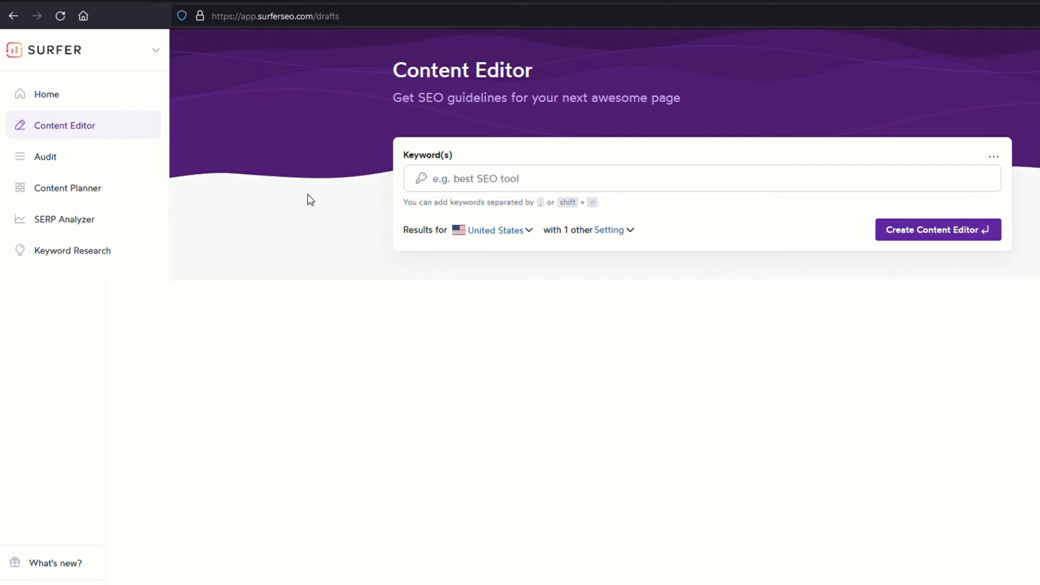
# - Enter 'shipbob 3pl' as the keyword for a new Surfer Content Editor
pyautogui.click(470, 178)
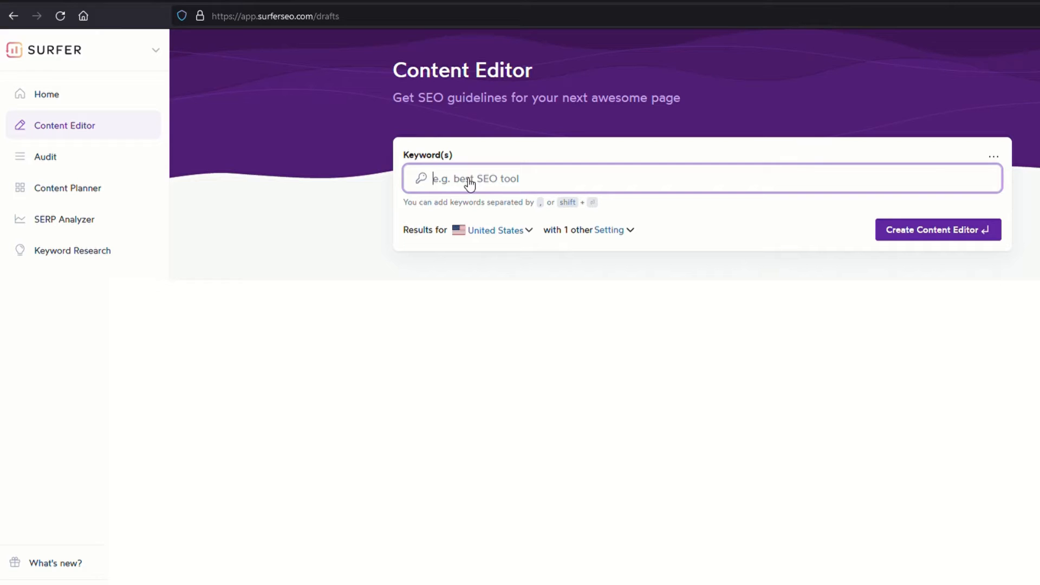
pyautogui.write('shipbob')
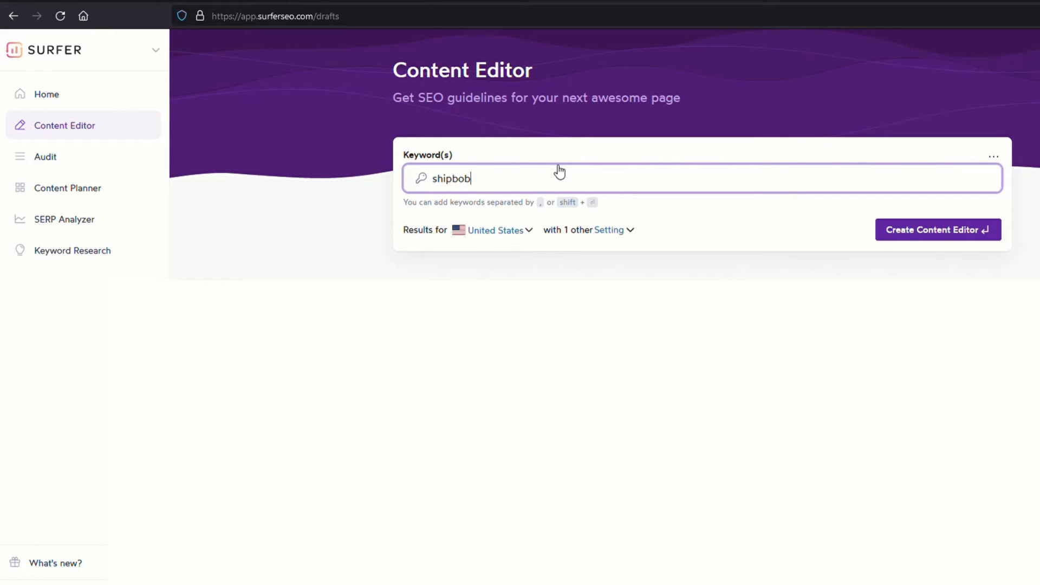
pyautogui.write('3pl')
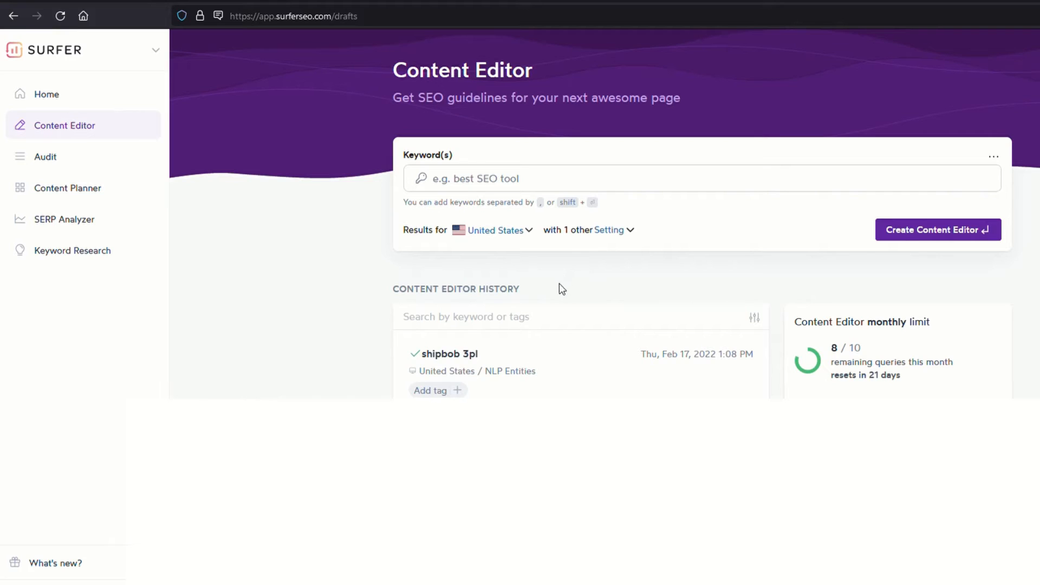
# - Open the shipbob 3pl draft from editor history and scroll its term list
pyautogui.click(449, 354)
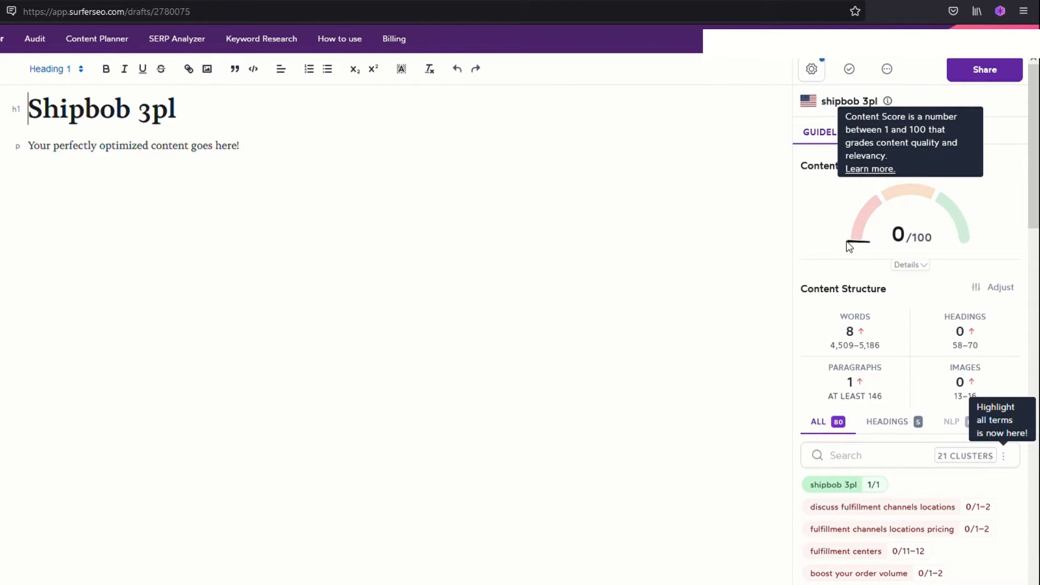
pyautogui.moveTo(866, 253)
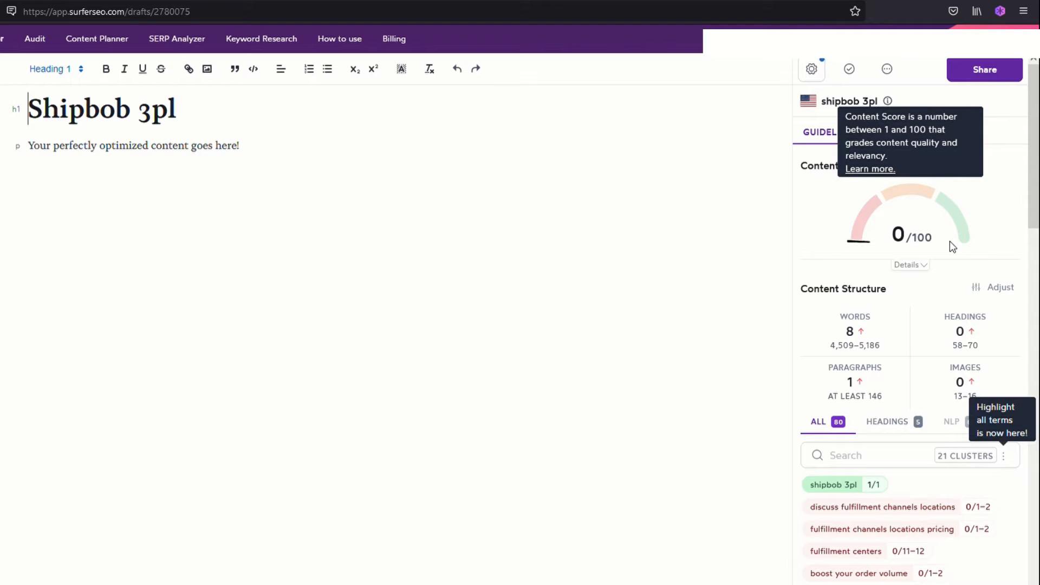
pyautogui.moveTo(695, 363)
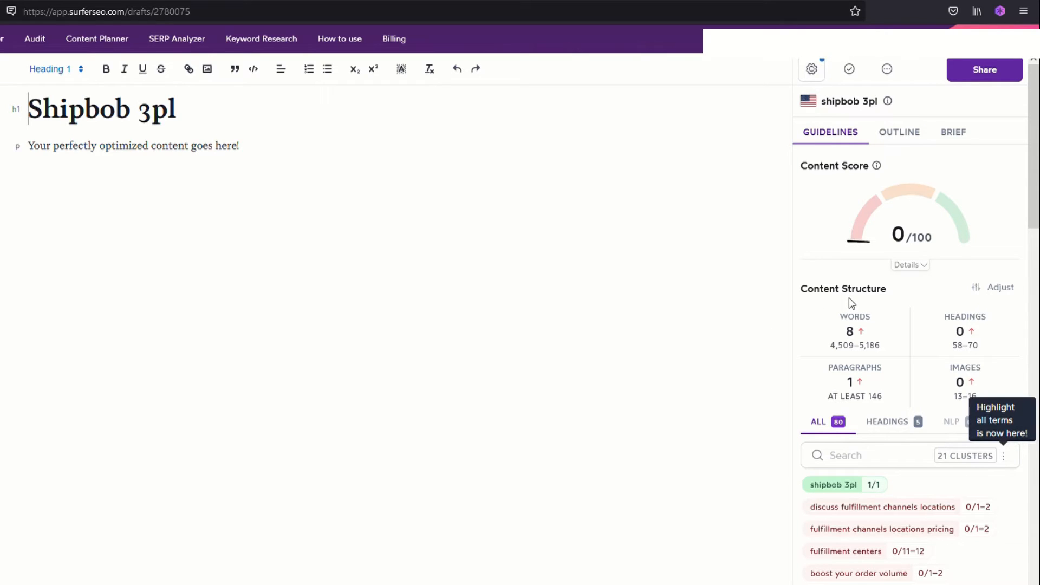
pyautogui.moveTo(855, 331)
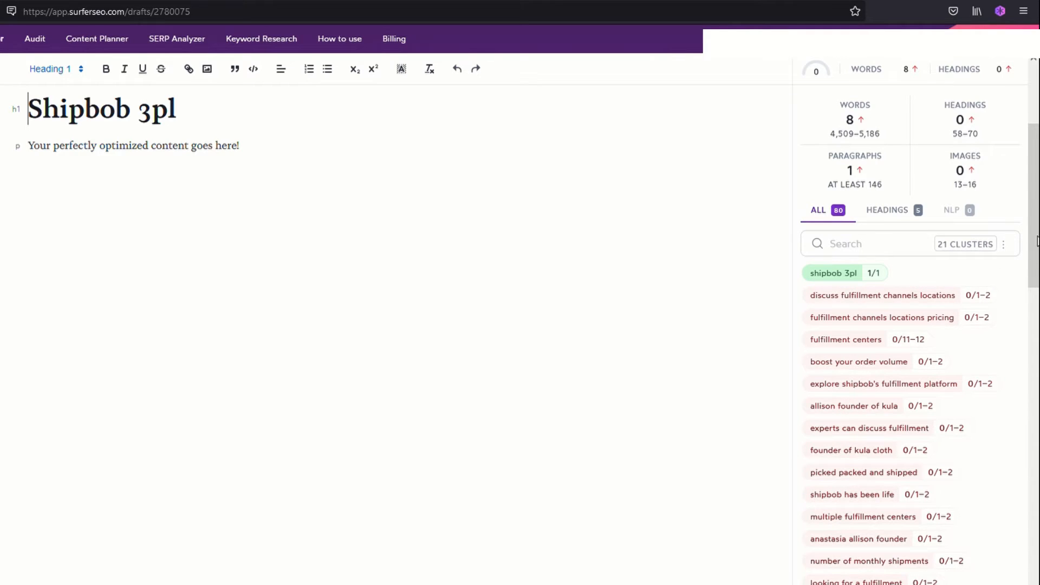
pyautogui.scroll(-3)
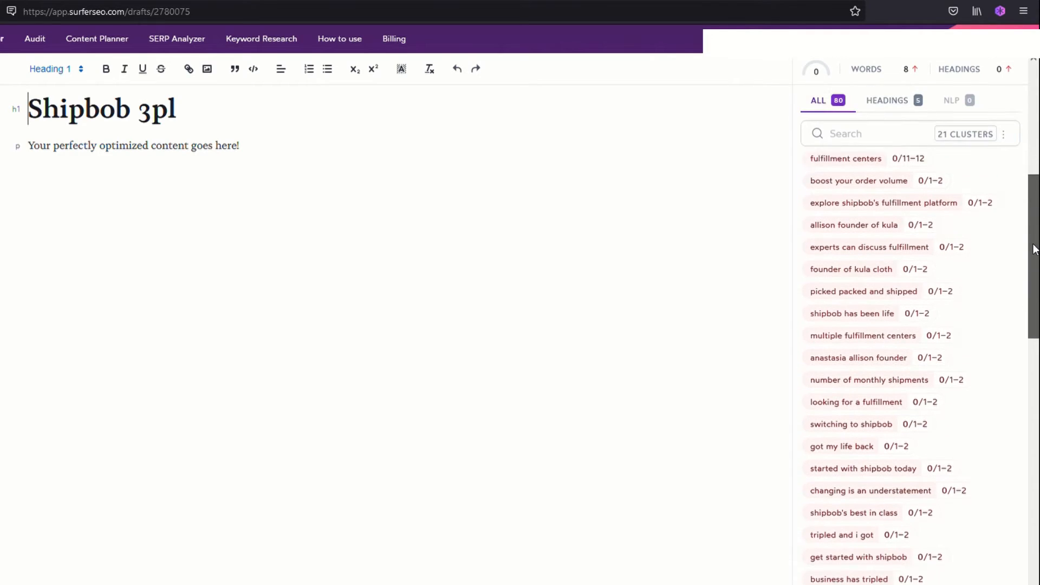
pyautogui.scroll(-3)
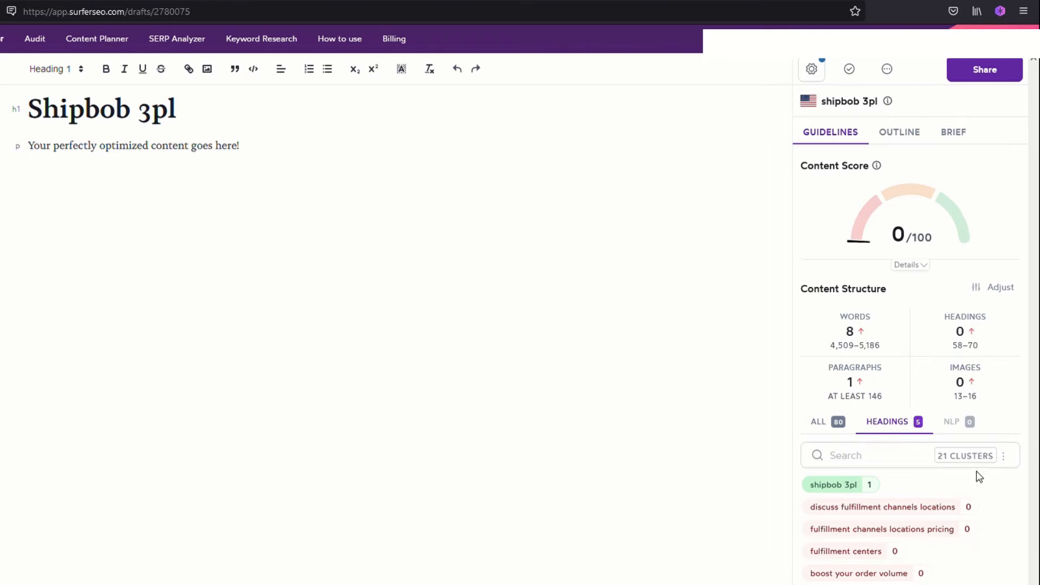
pyautogui.moveTo(998, 525)
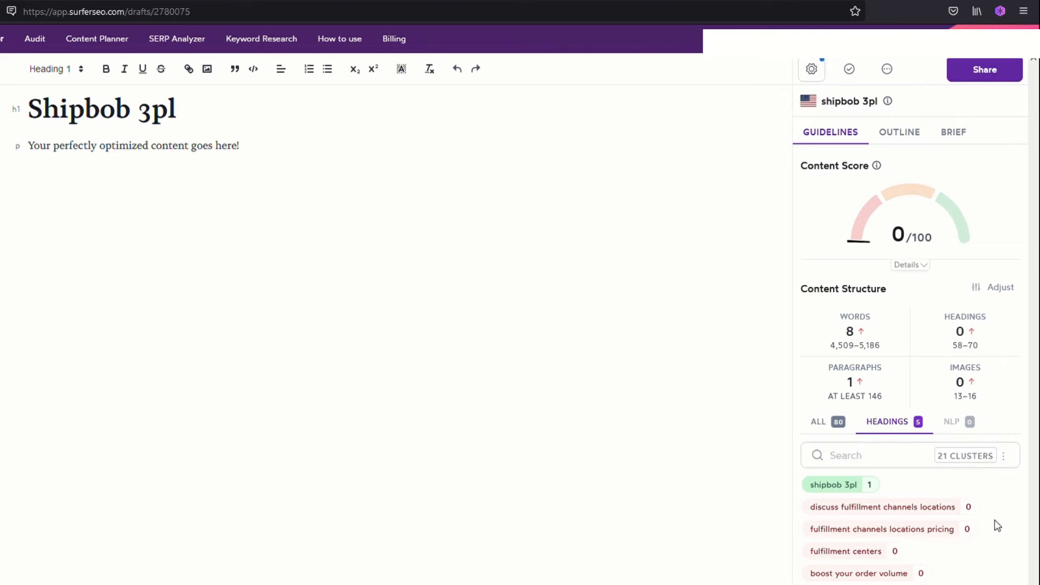
pyautogui.moveTo(952, 421)
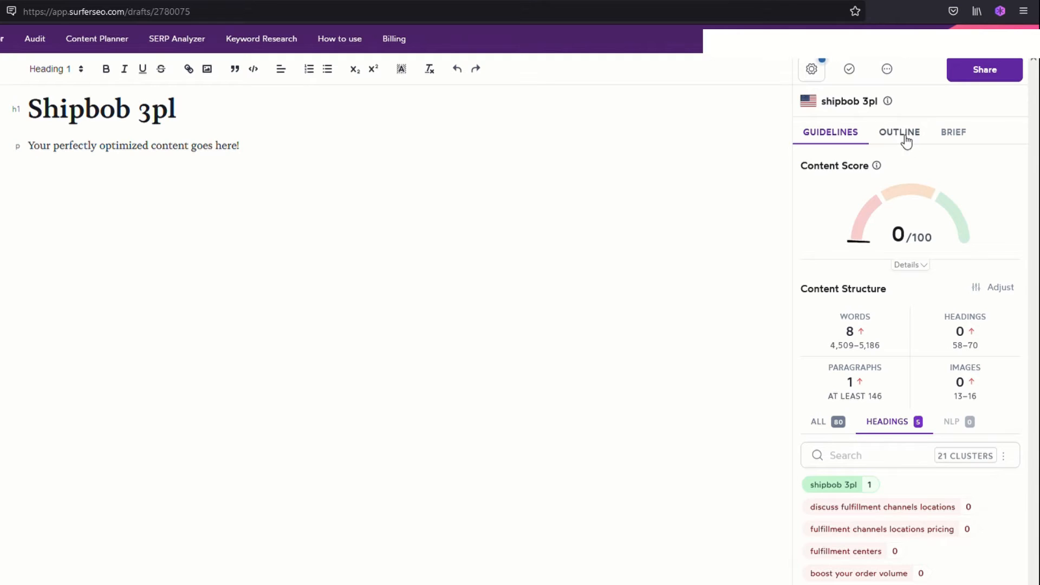
# - Review the draft's AI-generated outline and competitor brief, then return to Guidelines
pyautogui.click(900, 133)
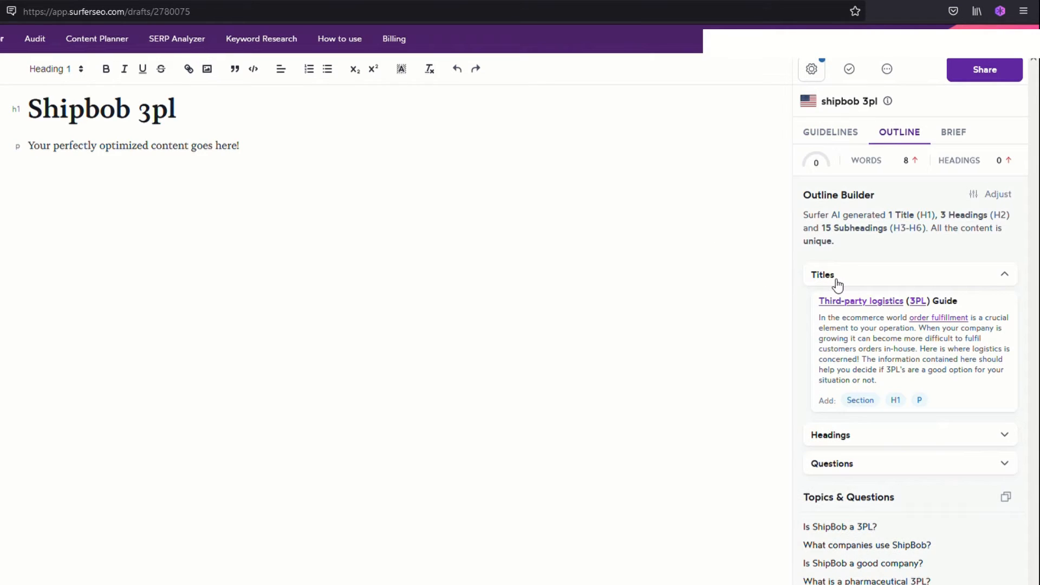
pyautogui.moveTo(923, 443)
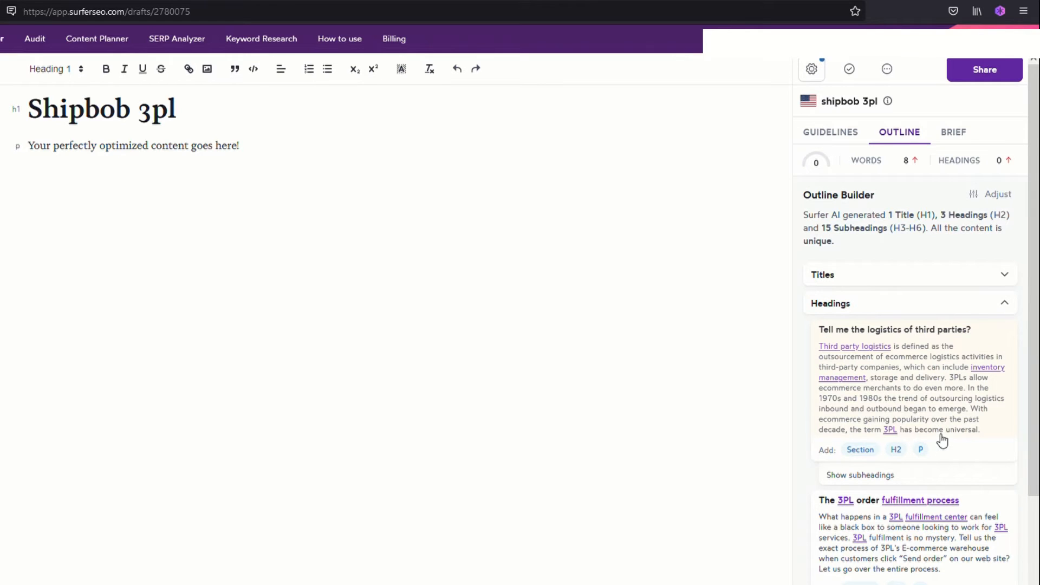
pyautogui.moveTo(962, 418)
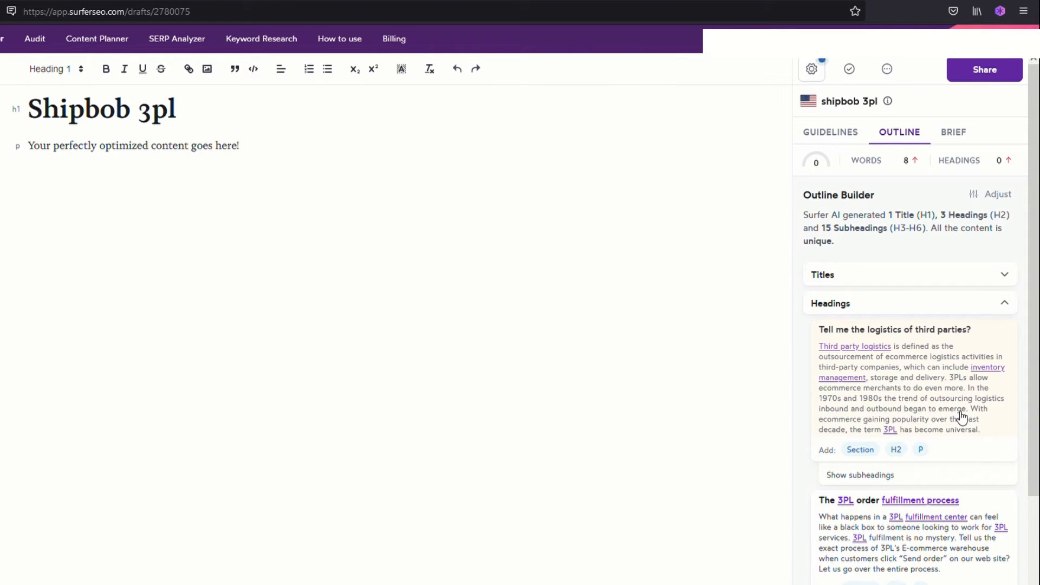
pyautogui.scroll(-3)
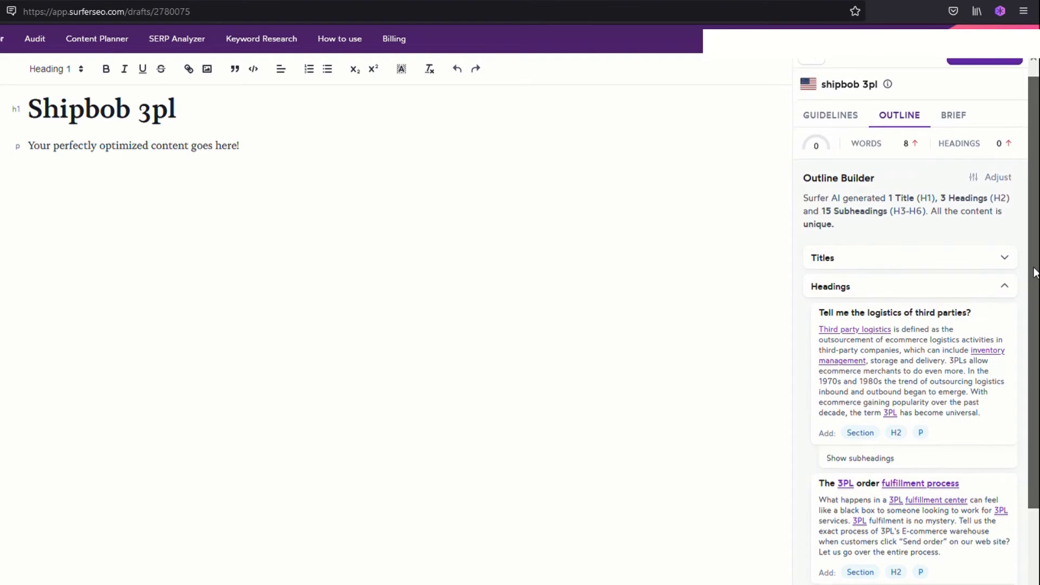
pyautogui.scroll(-3)
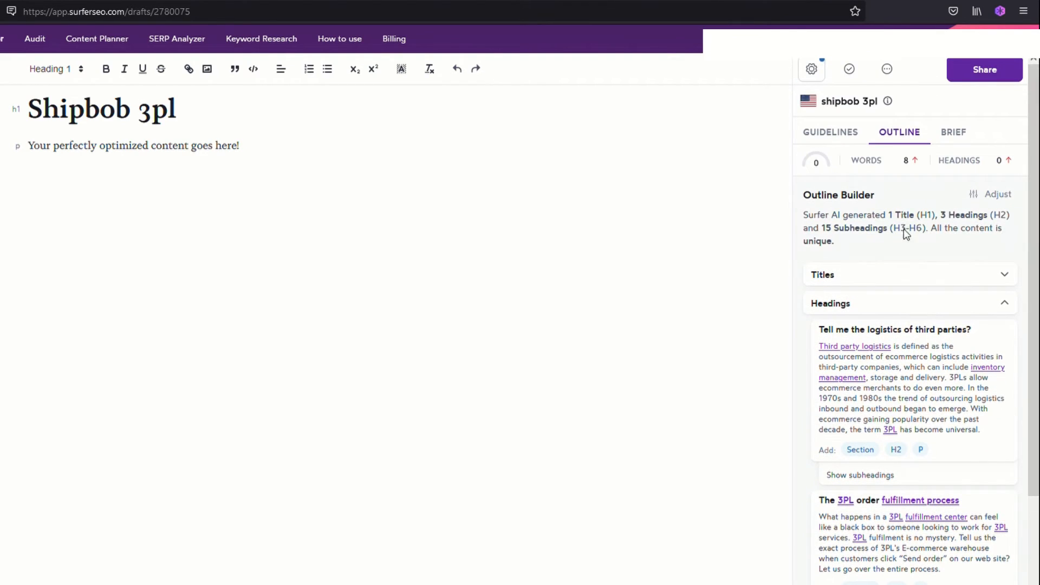
pyautogui.click(954, 132)
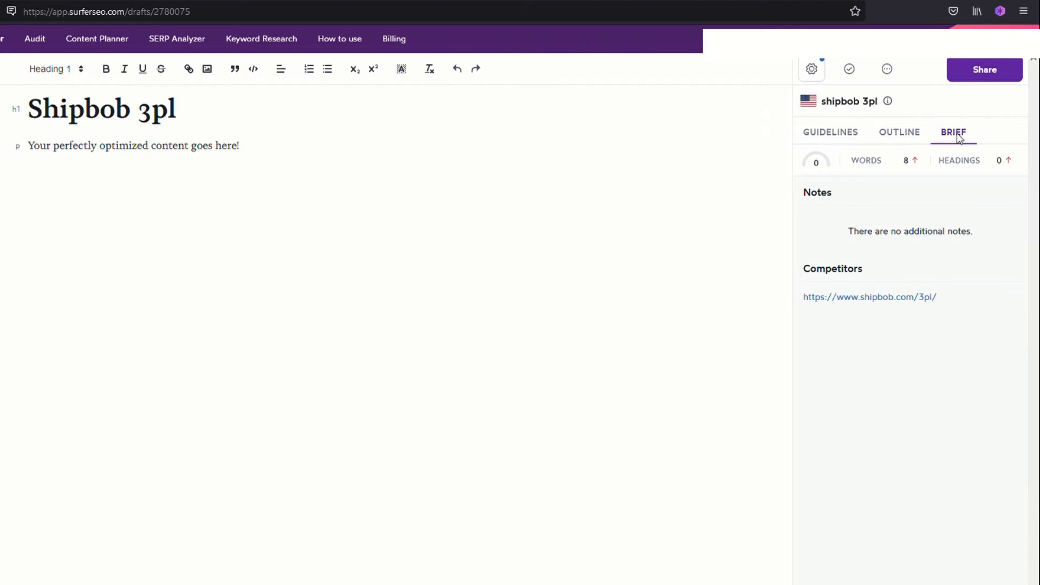
pyautogui.moveTo(1008, 139)
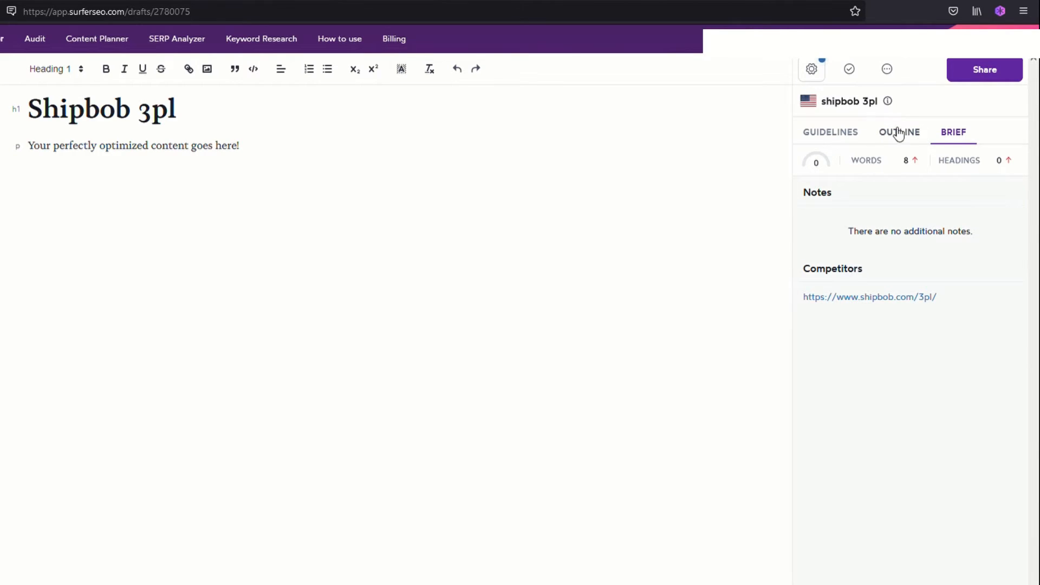
pyautogui.click(830, 131)
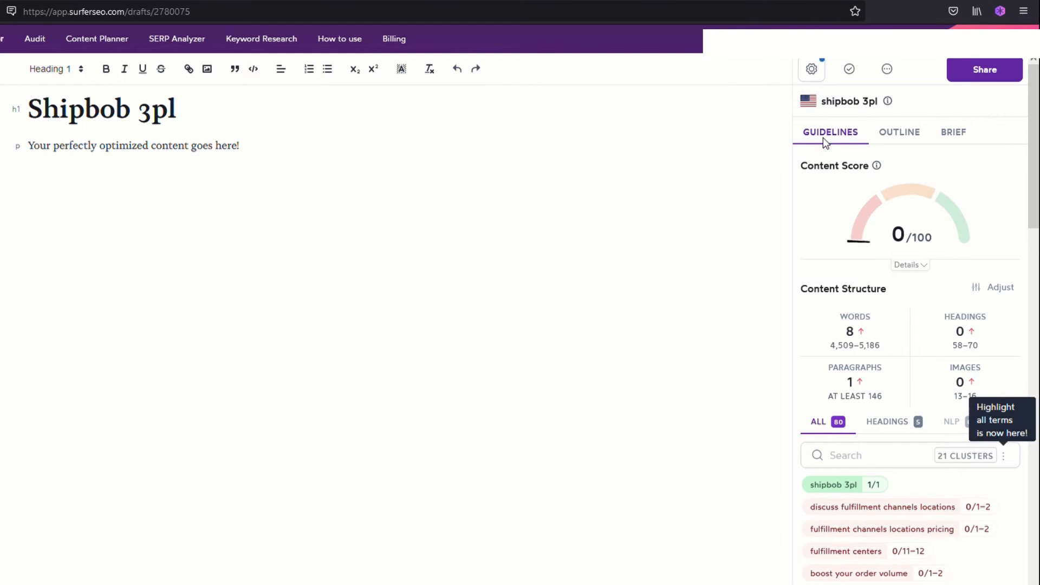
pyautogui.moveTo(688, 416)
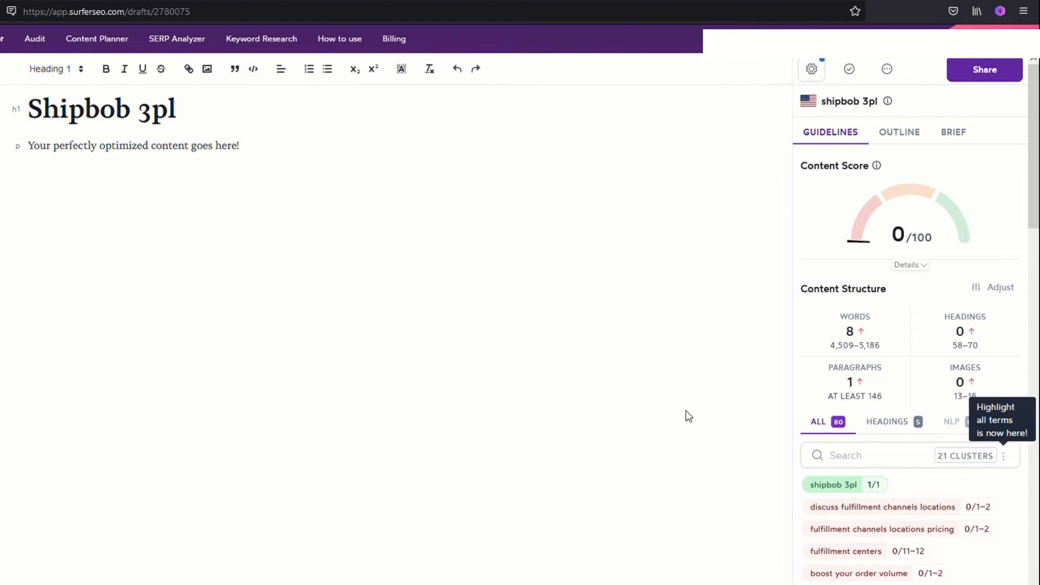
pyautogui.moveTo(748, 243)
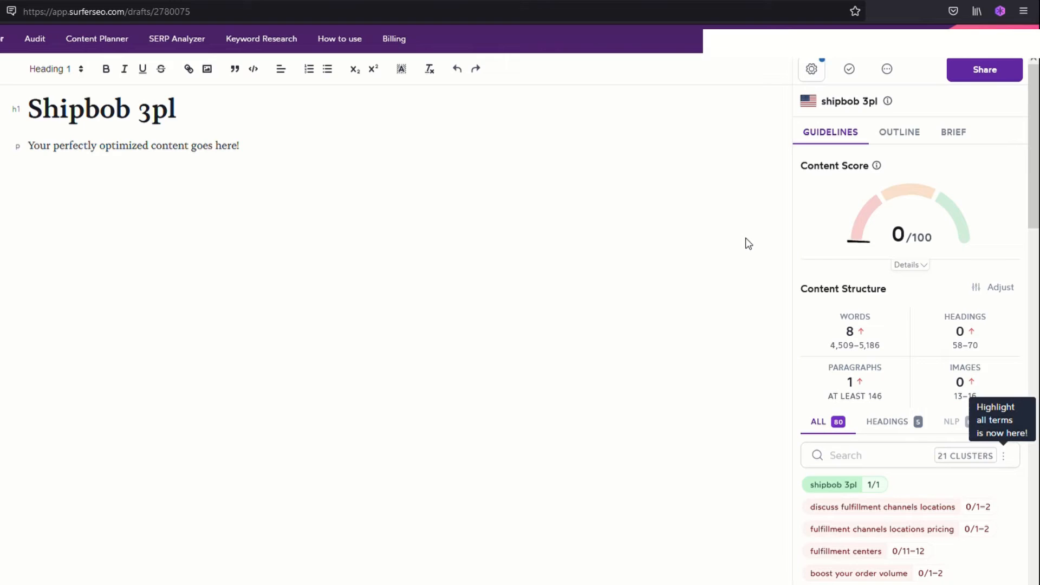
pyautogui.moveTo(725, 286)
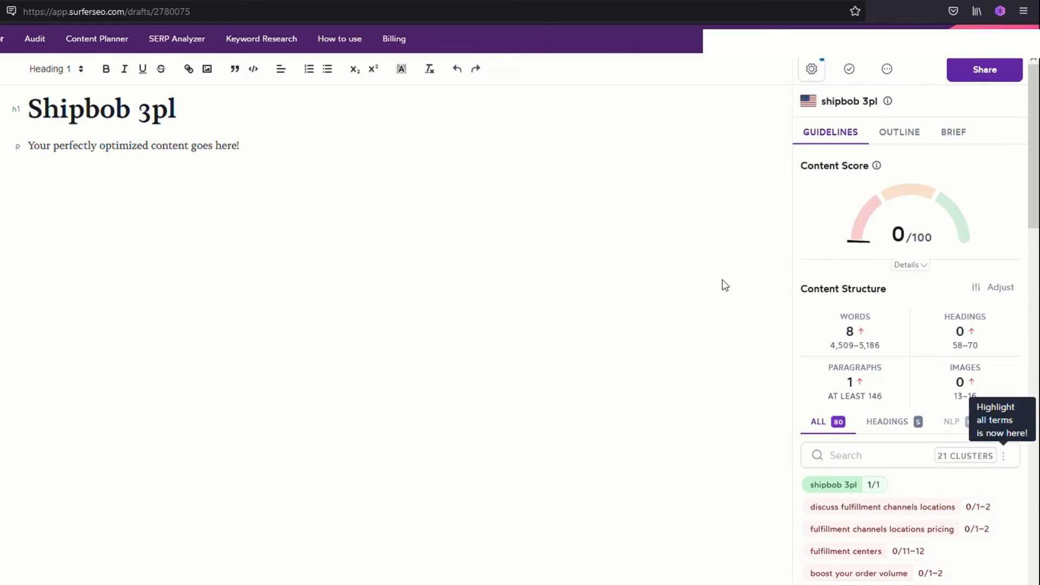
pyautogui.moveTo(995, 297)
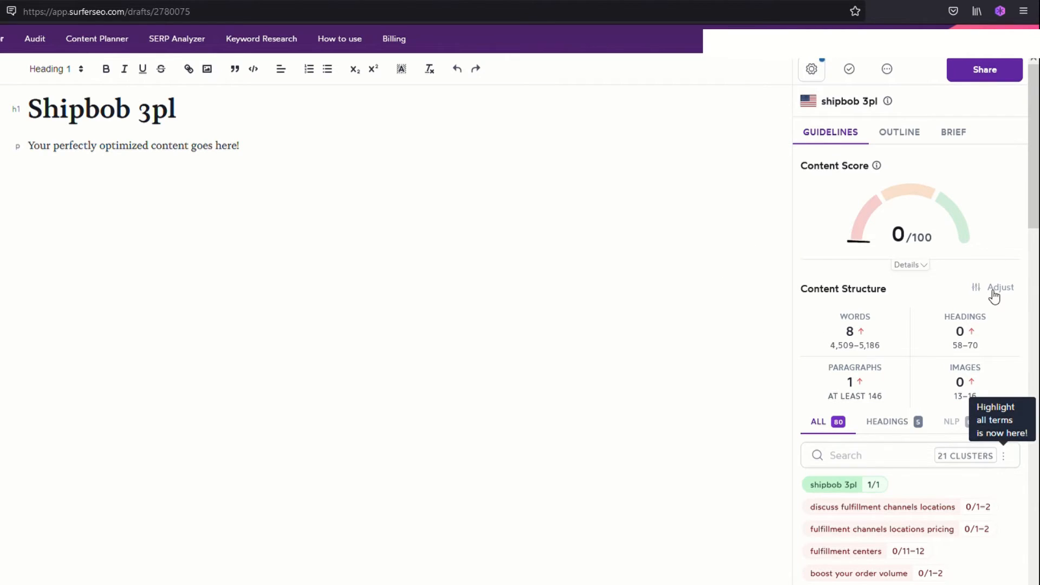
pyautogui.moveTo(987, 295)
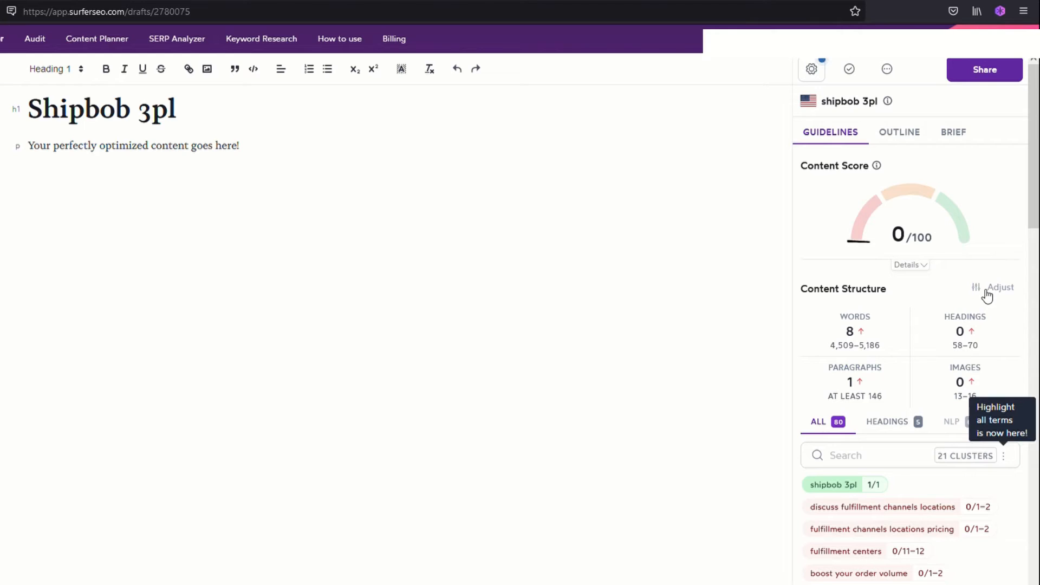
pyautogui.click(998, 287)
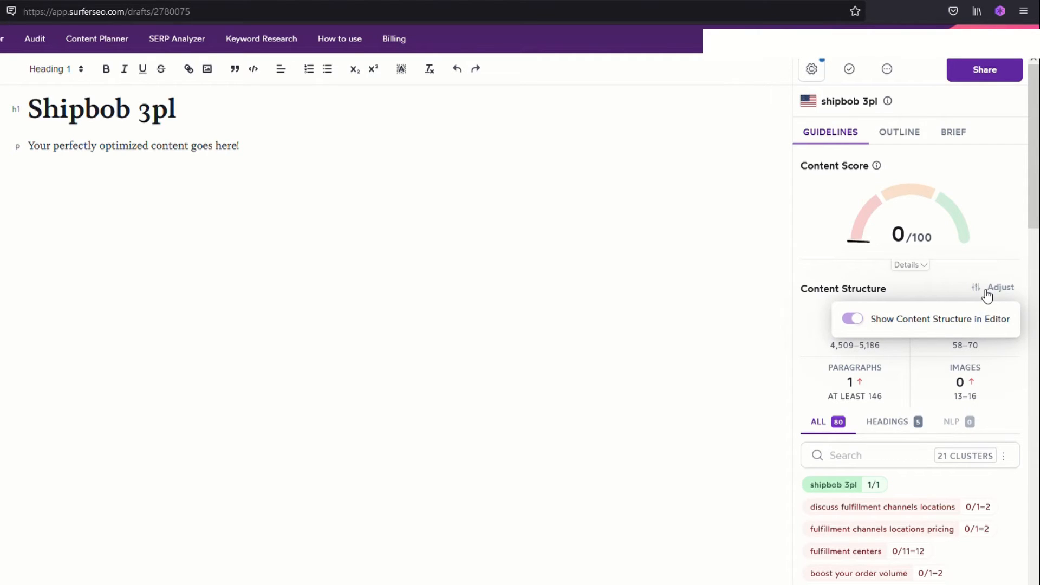
pyautogui.click(852, 319)
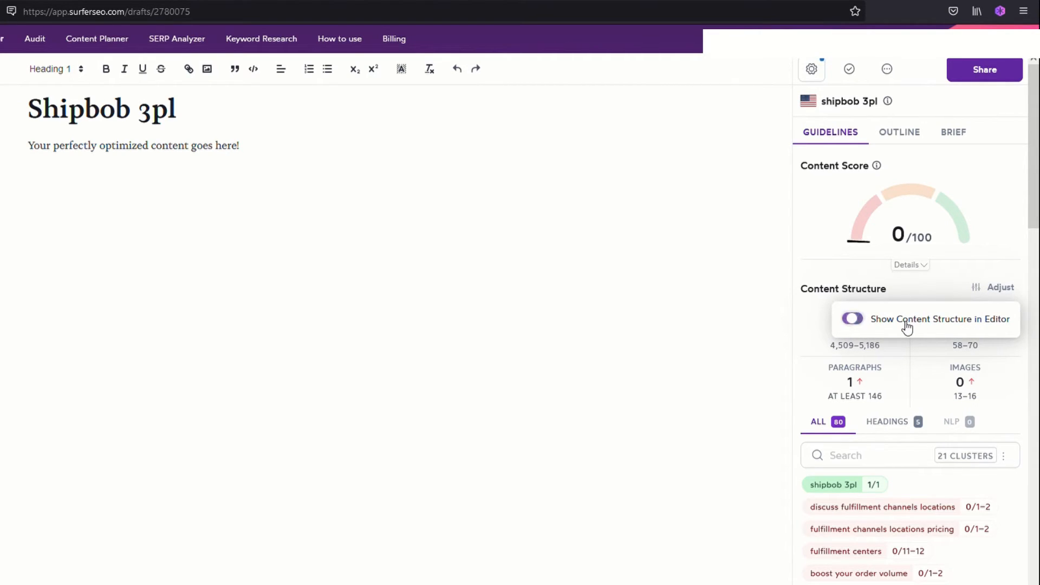
pyautogui.click(852, 319)
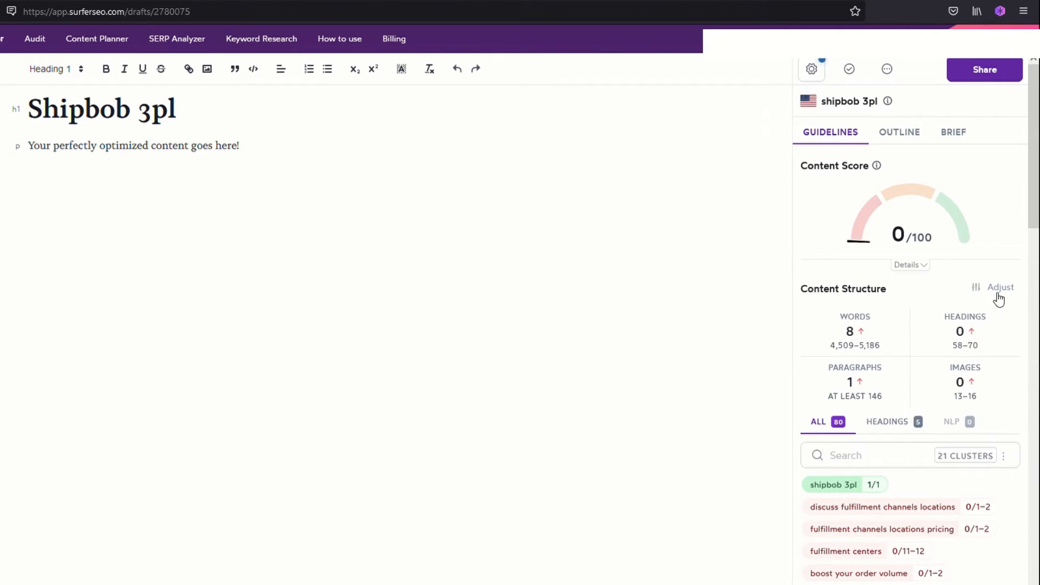
pyautogui.moveTo(600, 377)
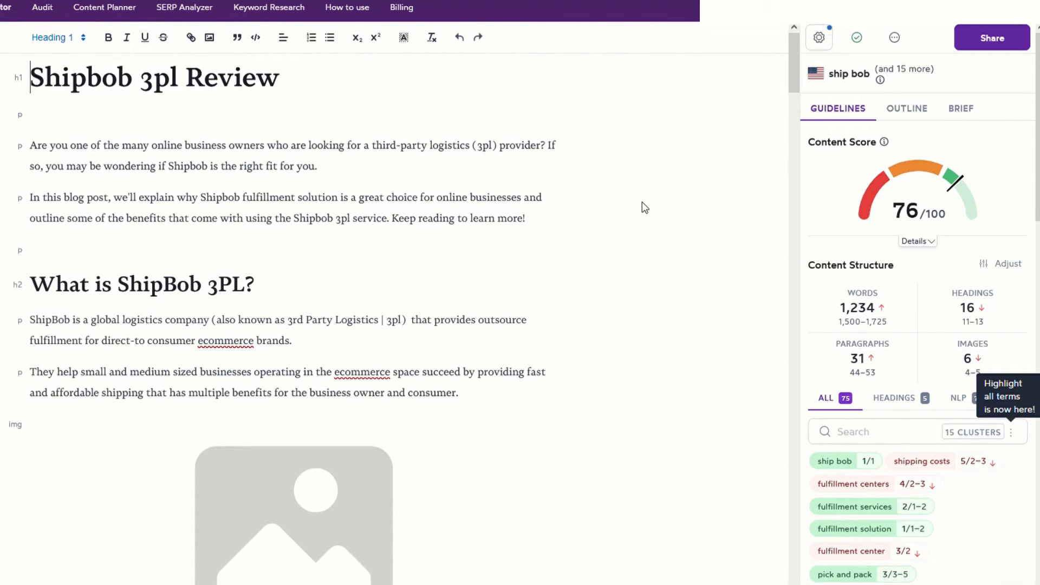
pyautogui.moveTo(651, 239)
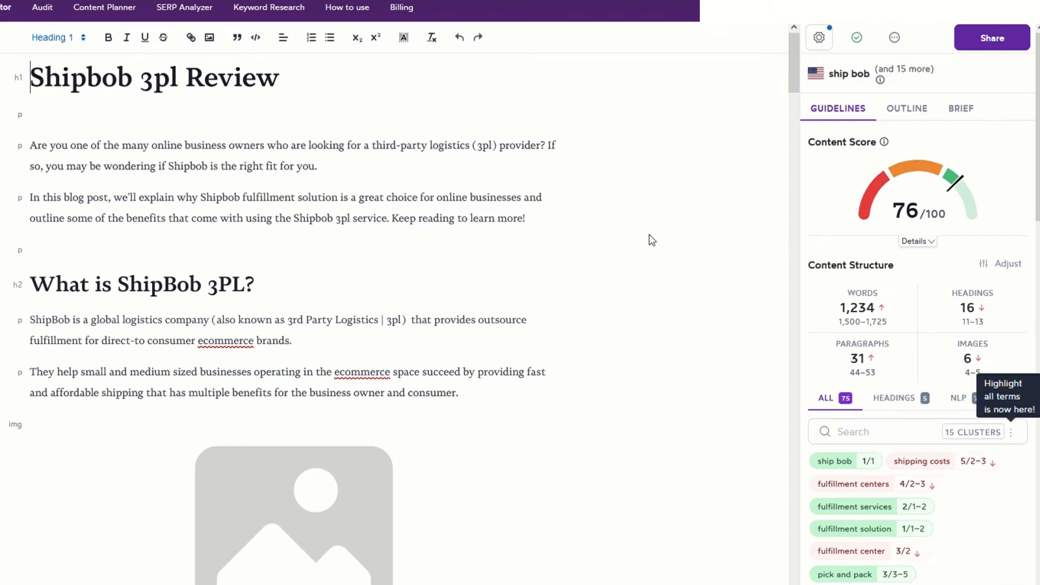
pyautogui.moveTo(662, 458)
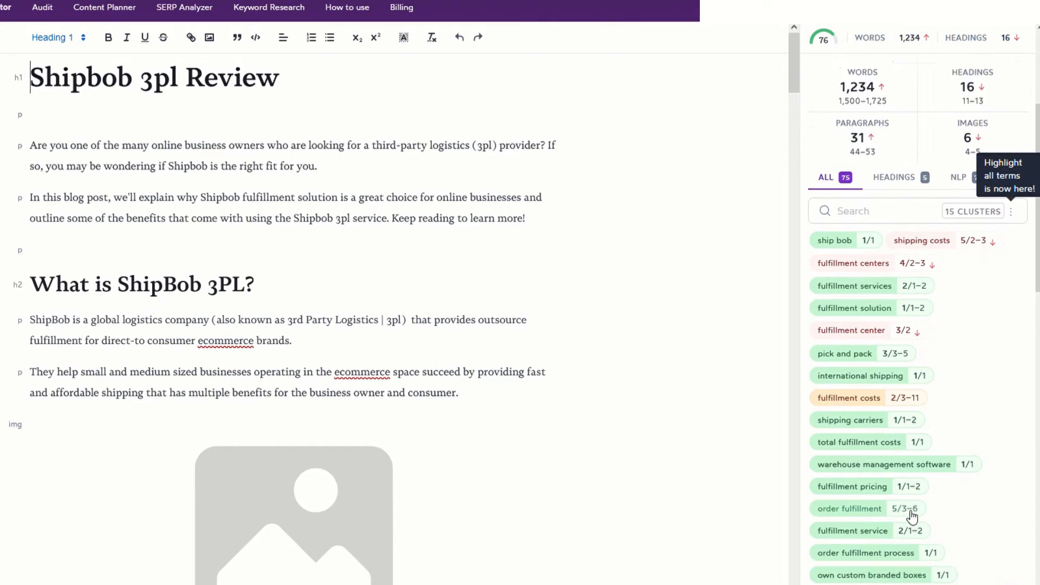
# - Scroll through the Shipbob 3pl Review draft's term suggestions in the Guidelines sidebar
pyautogui.scroll(-3)
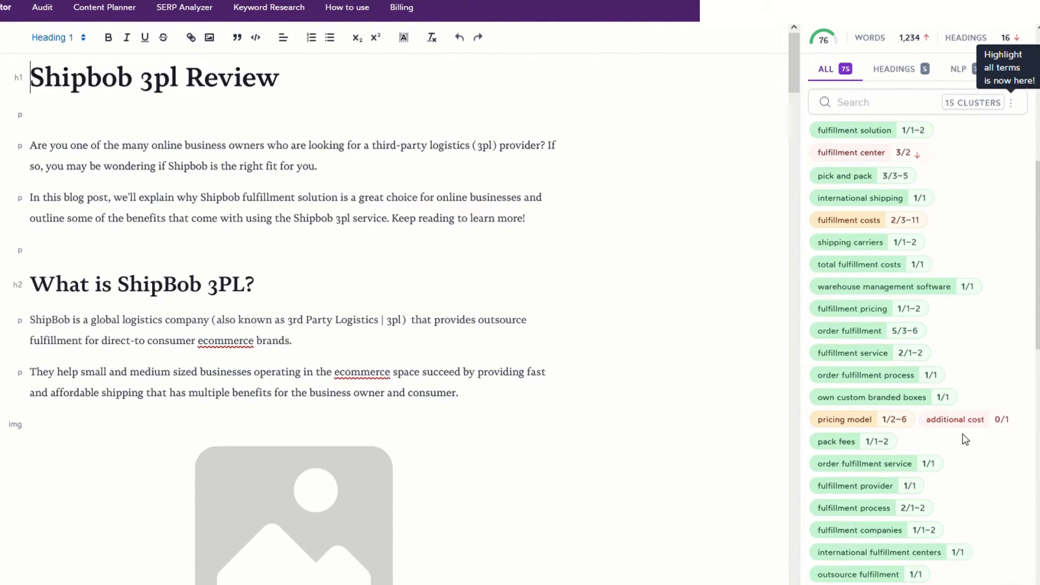
pyautogui.scroll(-3)
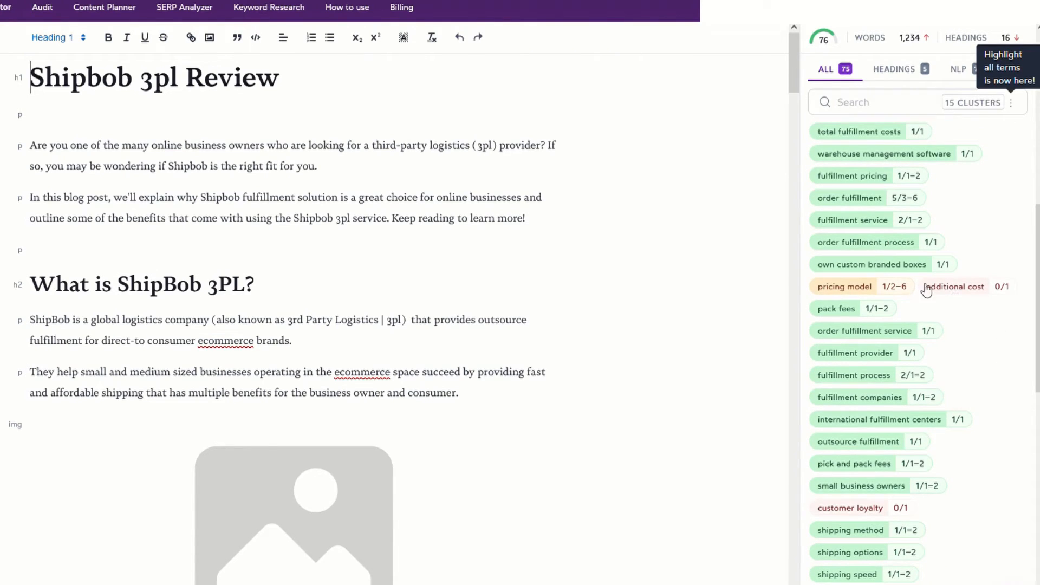
pyautogui.scroll(-3)
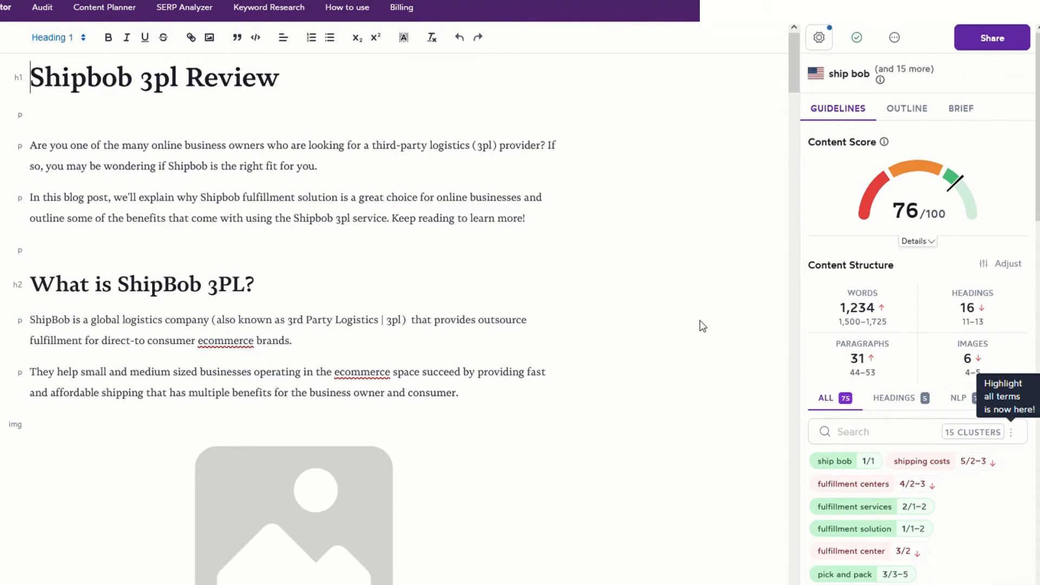
pyautogui.moveTo(696, 336)
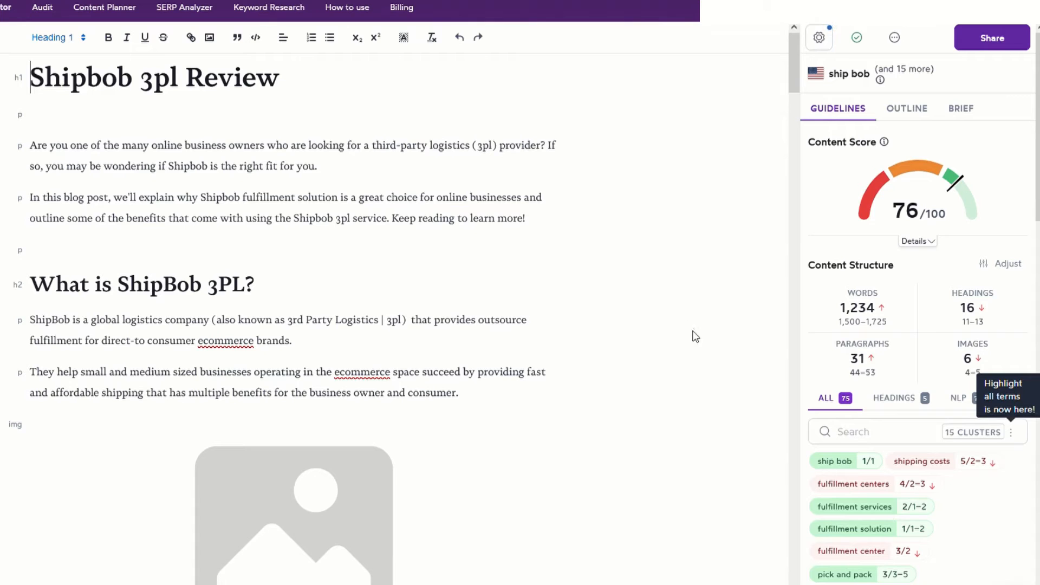
pyautogui.moveTo(889, 325)
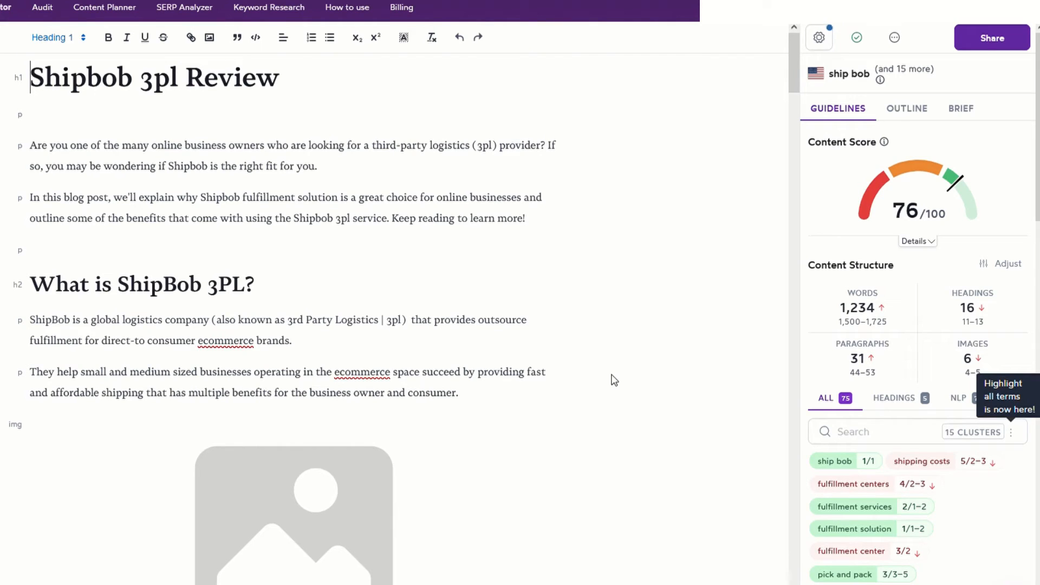
pyautogui.moveTo(769, 271)
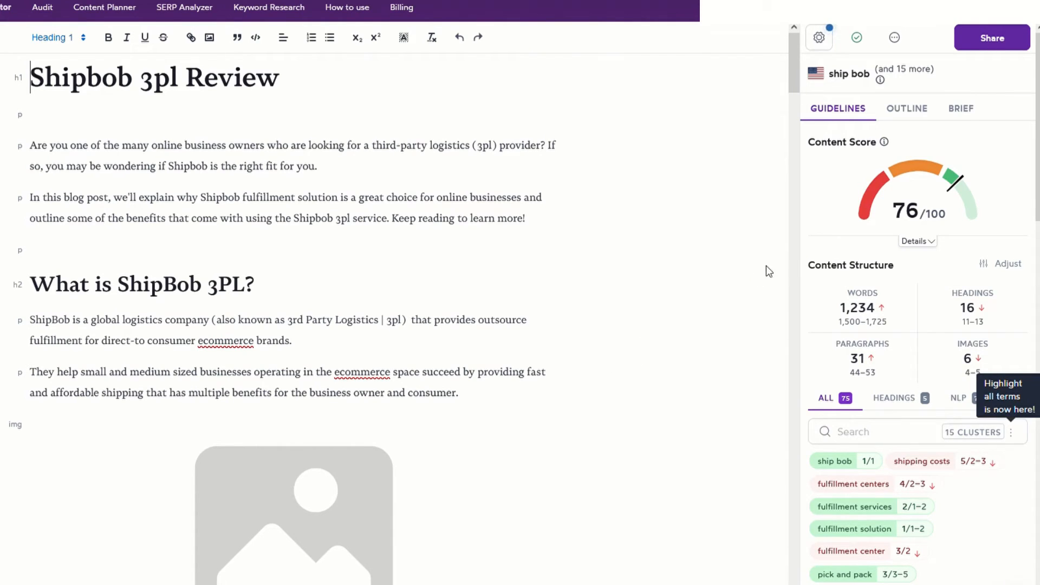
pyautogui.moveTo(881, 80)
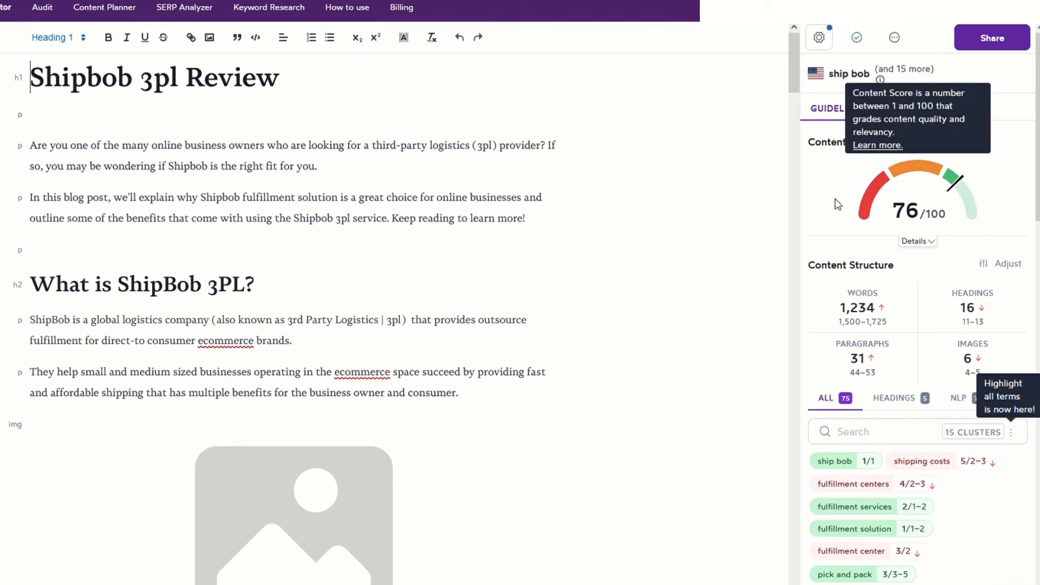
pyautogui.moveTo(665, 182)
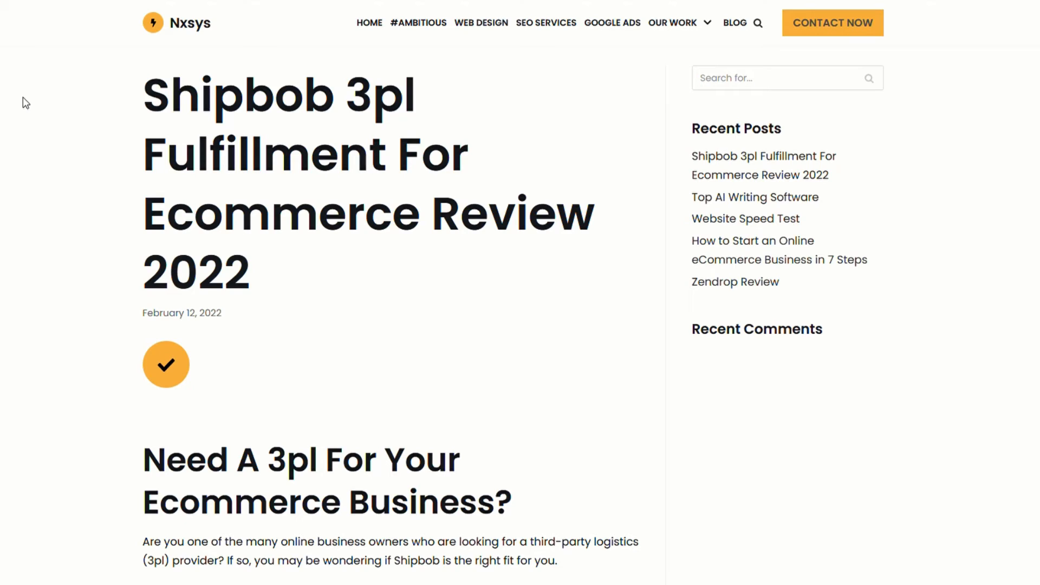
pyautogui.moveTo(340, 337)
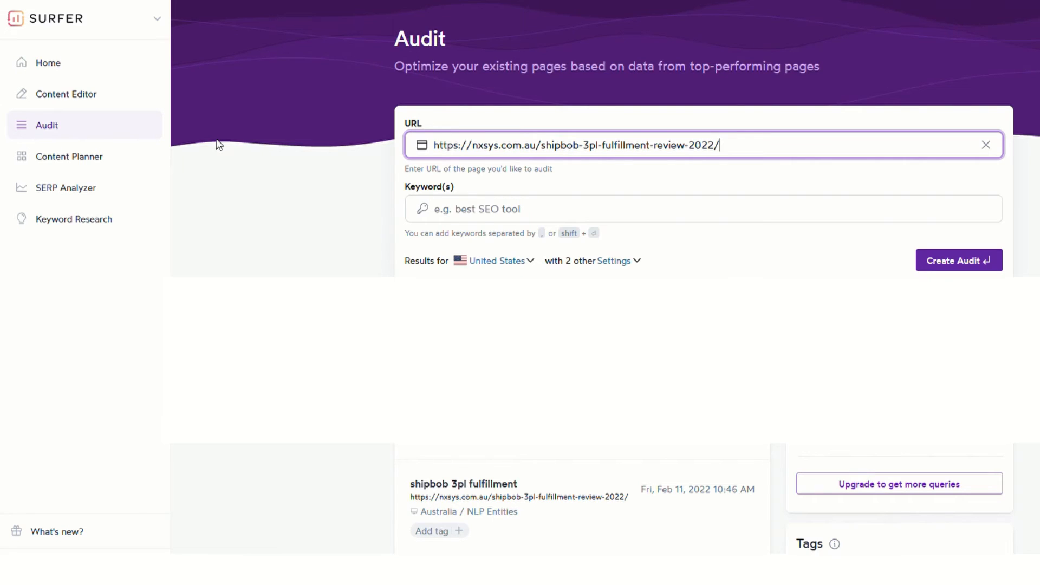
pyautogui.moveTo(146, 130)
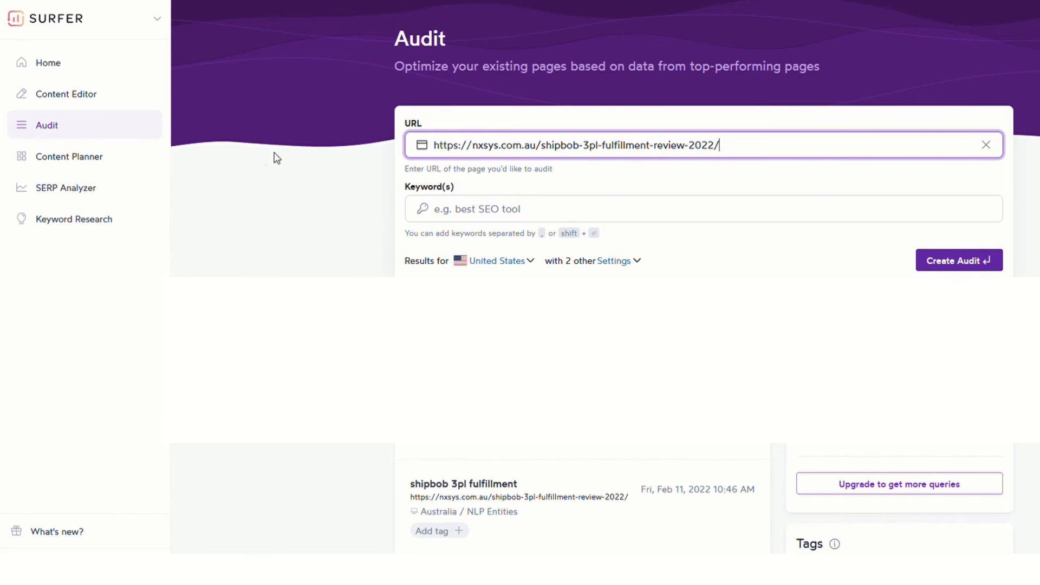
pyautogui.moveTo(493, 114)
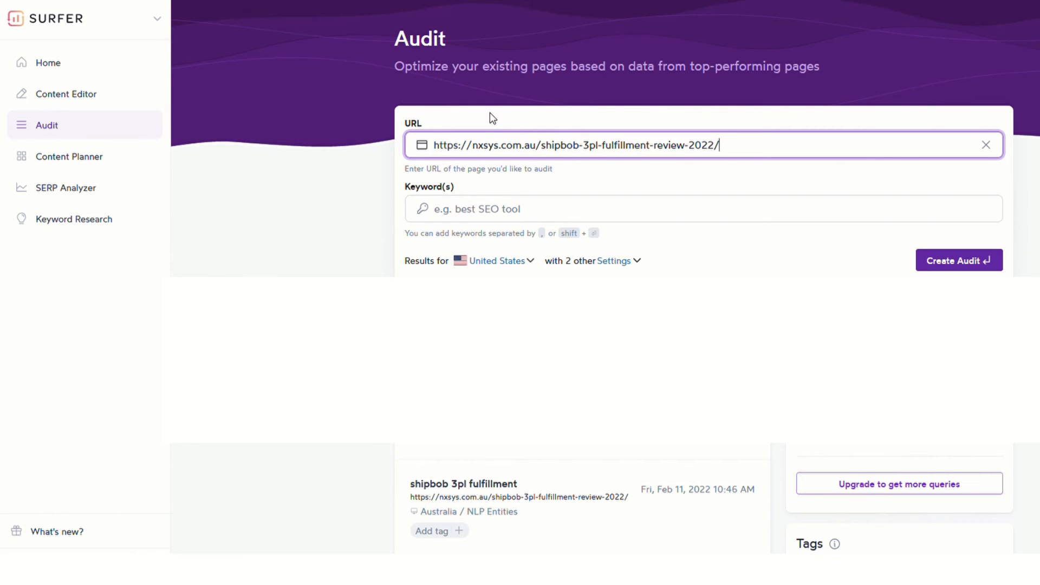
pyautogui.moveTo(741, 125)
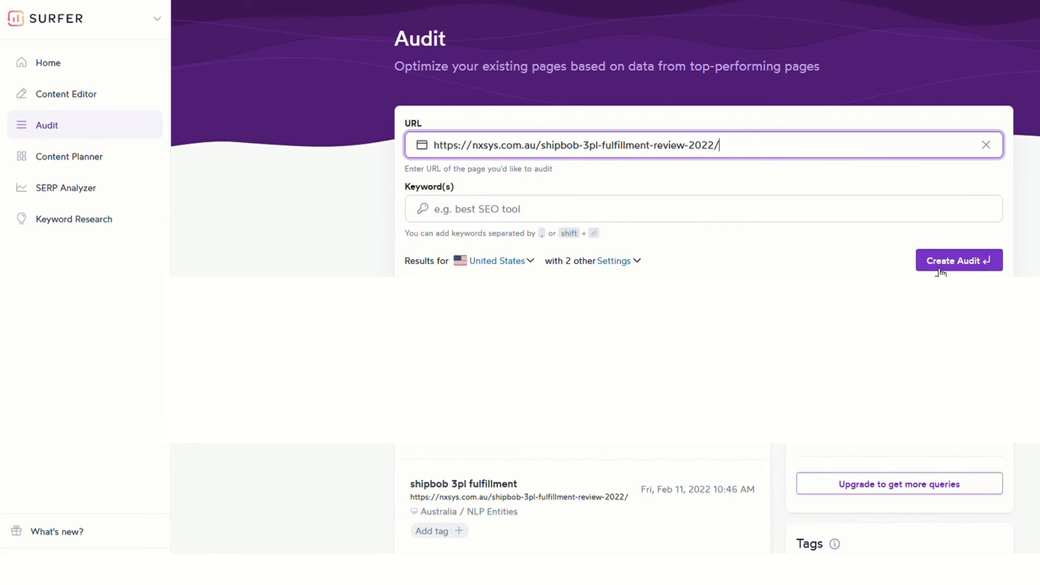
pyautogui.moveTo(280, 466)
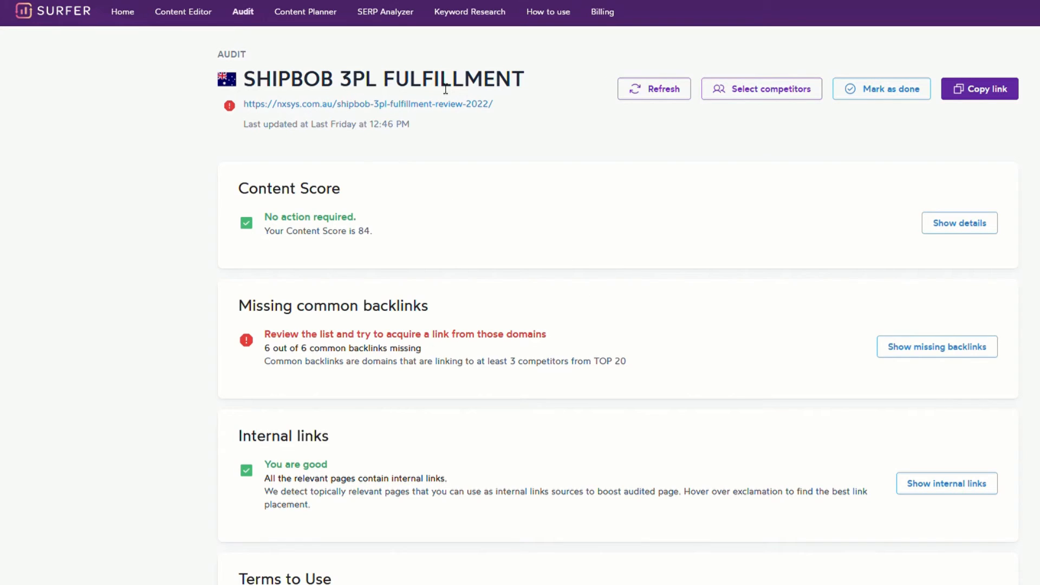
pyautogui.moveTo(588, 165)
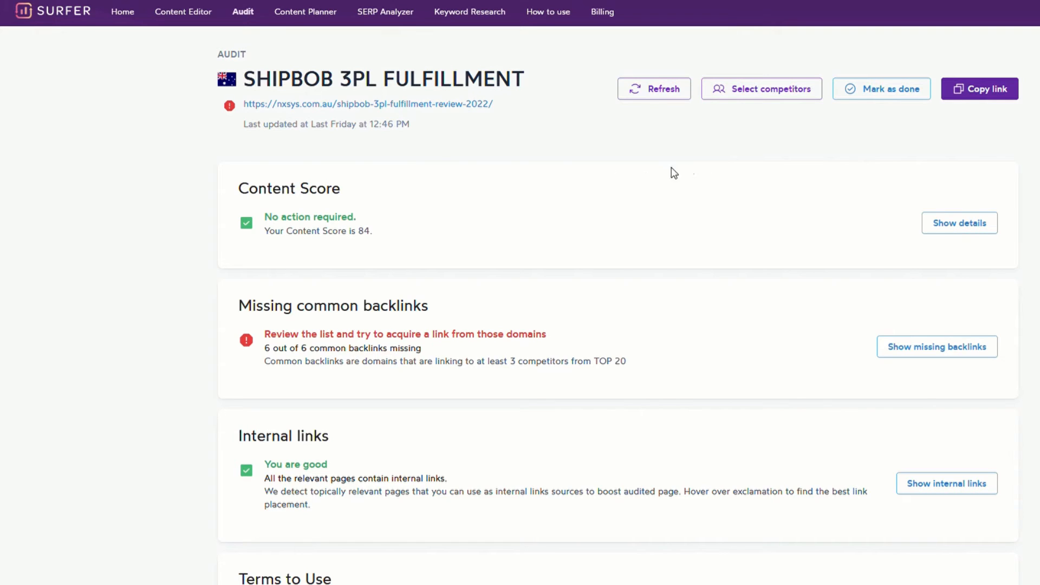
pyautogui.moveTo(959, 222)
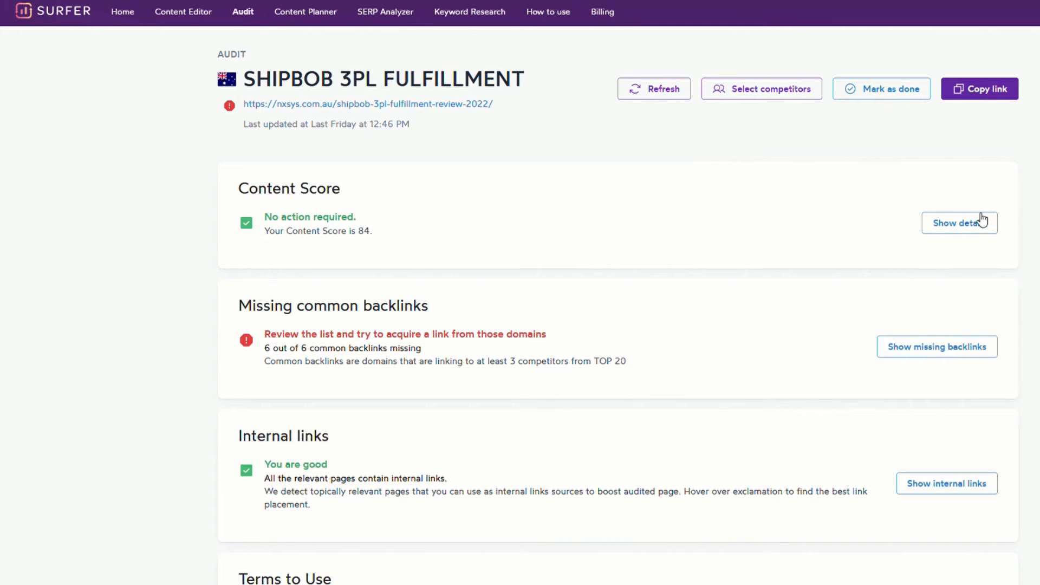
pyautogui.moveTo(641, 220)
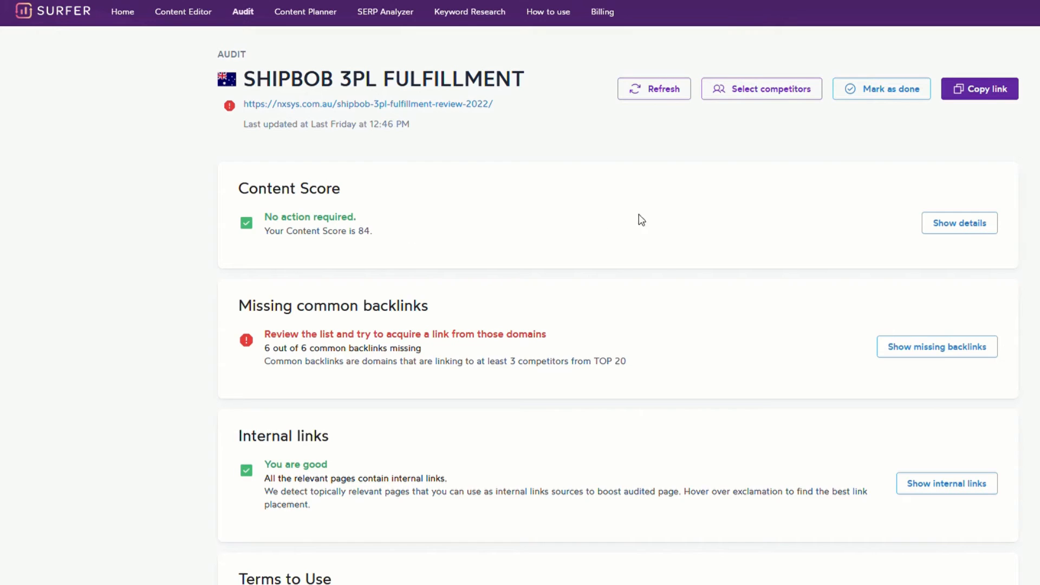
# - Expand the Content Score details to chart 84 against competitors scoring 44 to 85
pyautogui.click(959, 223)
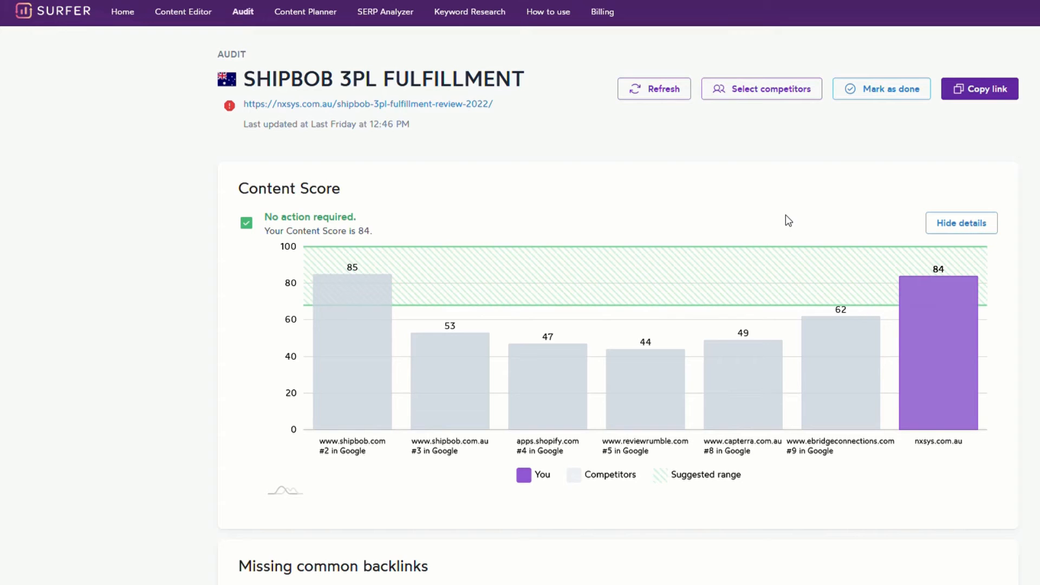
pyautogui.moveTo(620, 248)
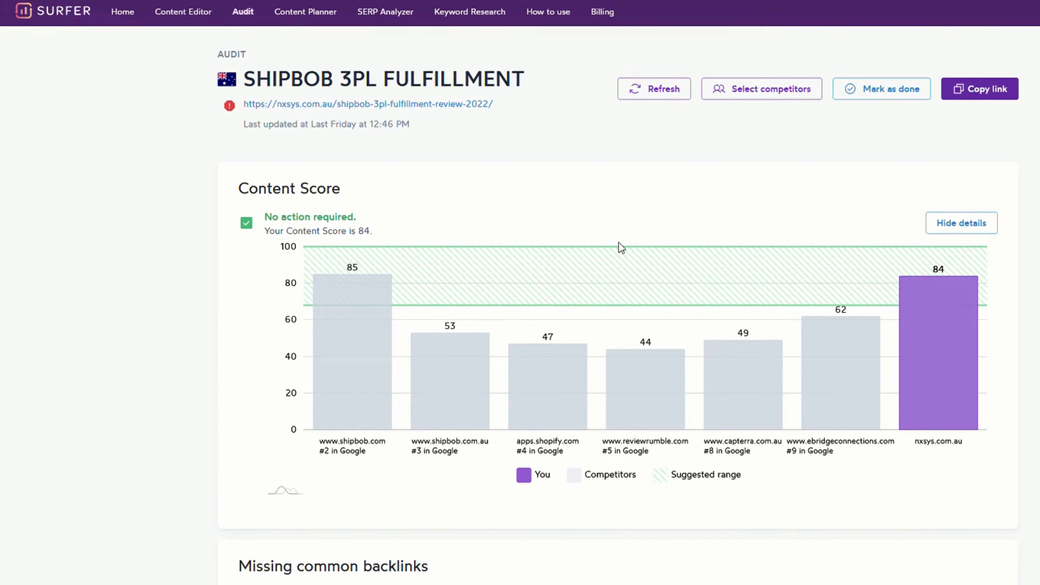
pyautogui.moveTo(345, 497)
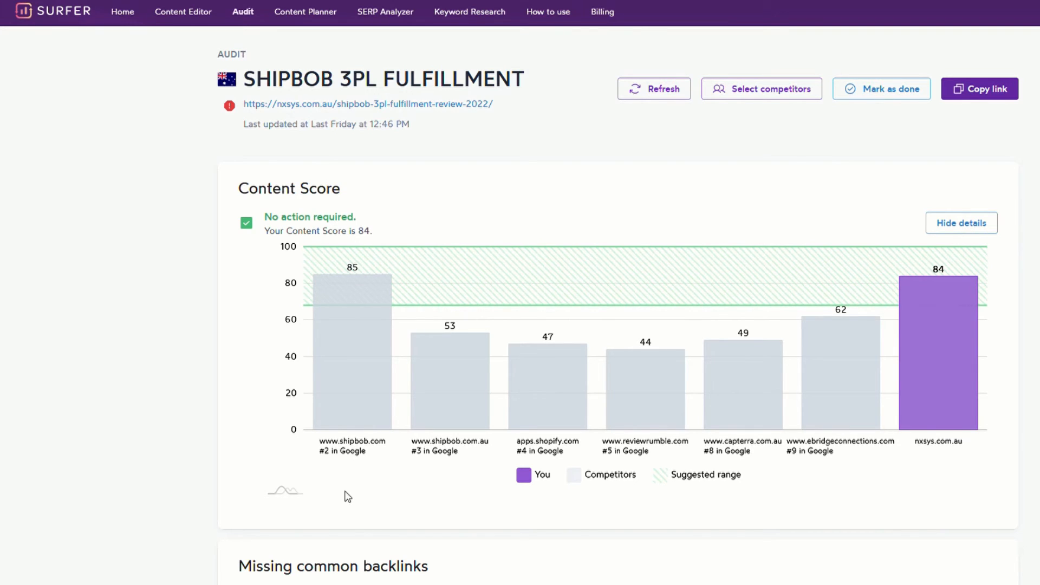
pyautogui.moveTo(438, 501)
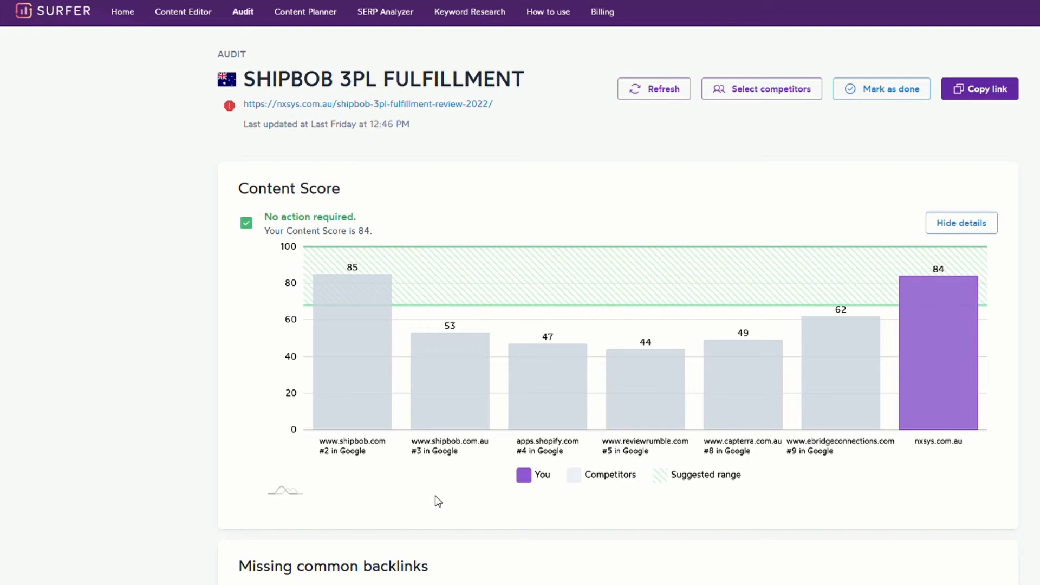
pyautogui.moveTo(471, 498)
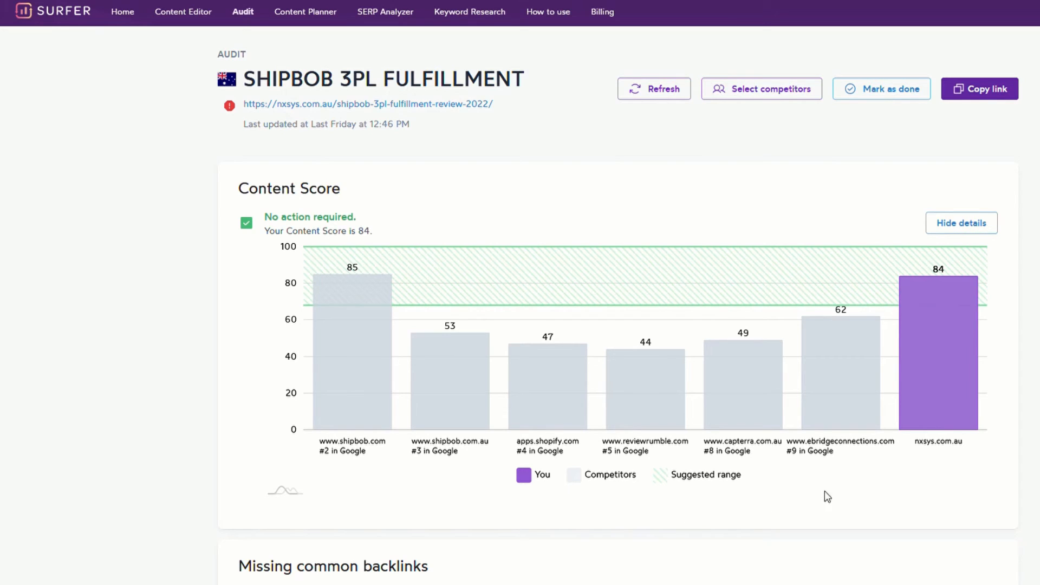
pyautogui.moveTo(842, 493)
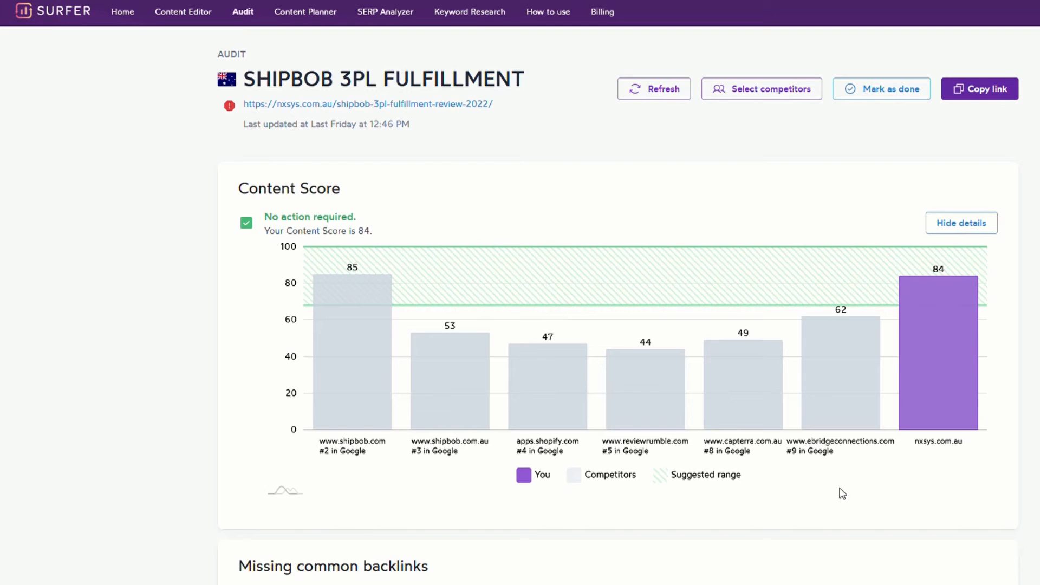
pyautogui.moveTo(835, 496)
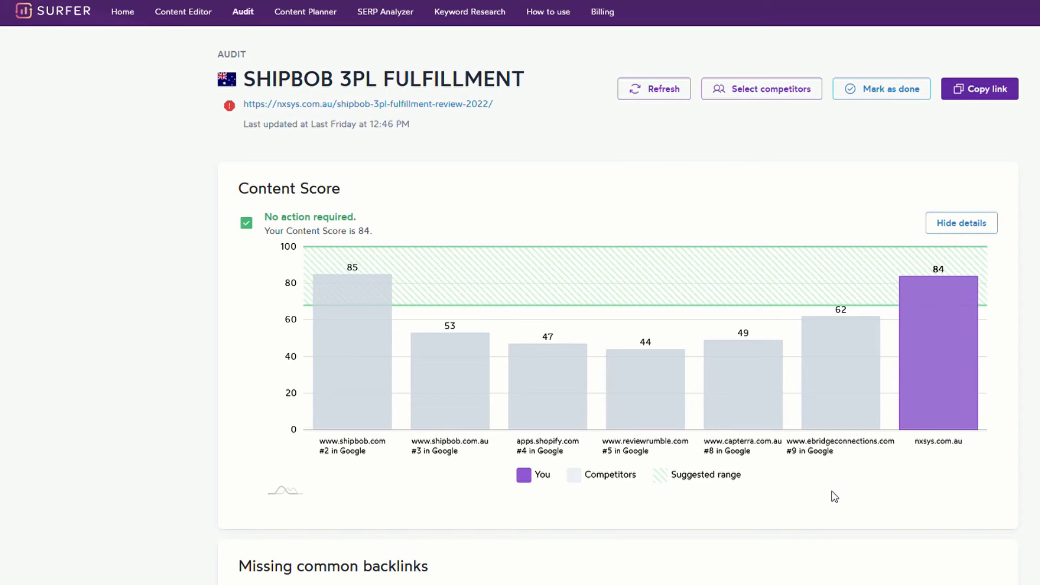
# - Browse the Terms to Use list, reviewing flagged terms like black box and ship model
pyautogui.scroll(-3)
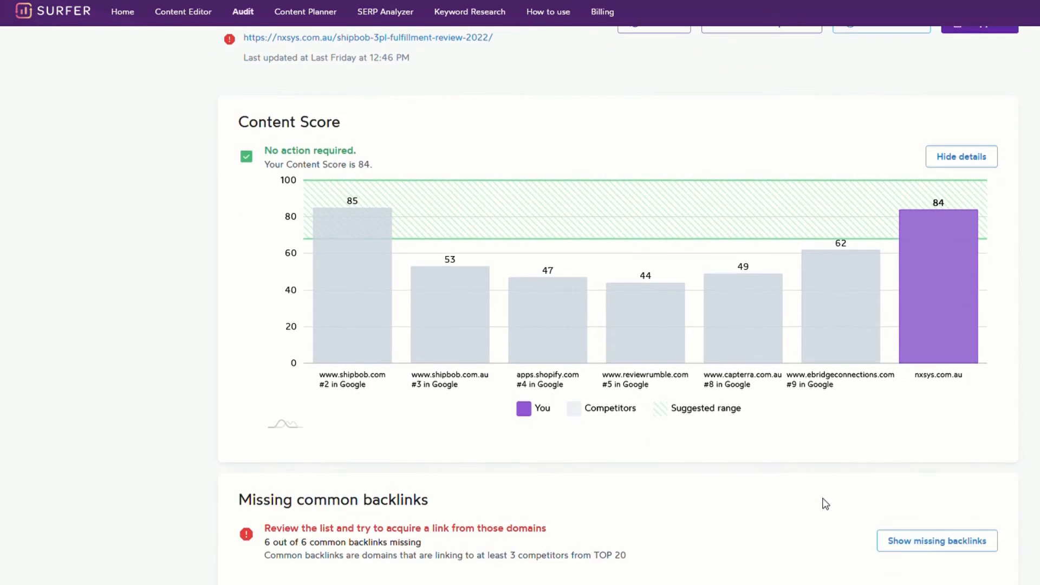
pyautogui.scroll(-3)
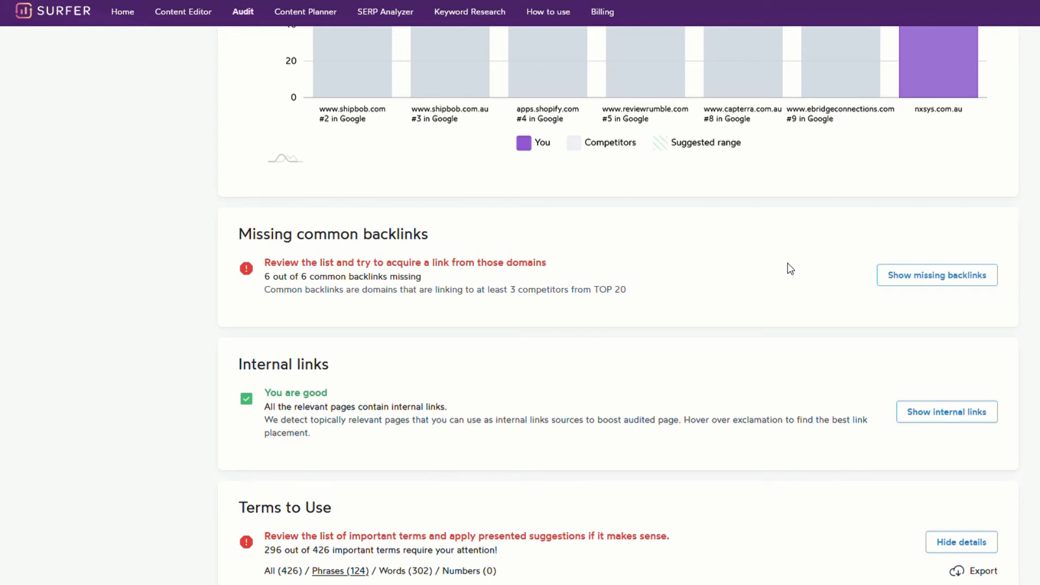
pyautogui.moveTo(794, 257)
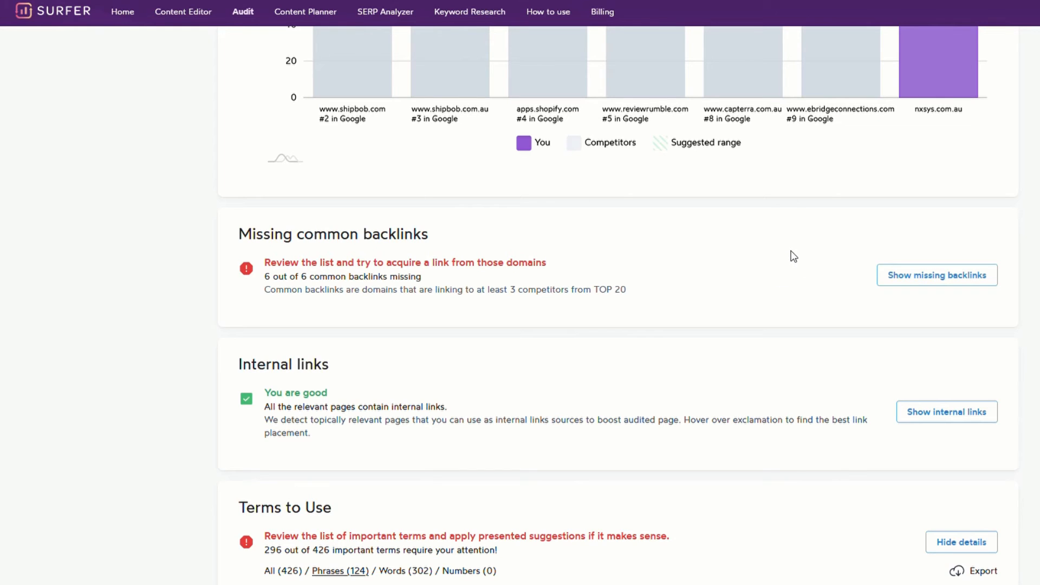
pyautogui.scroll(-3)
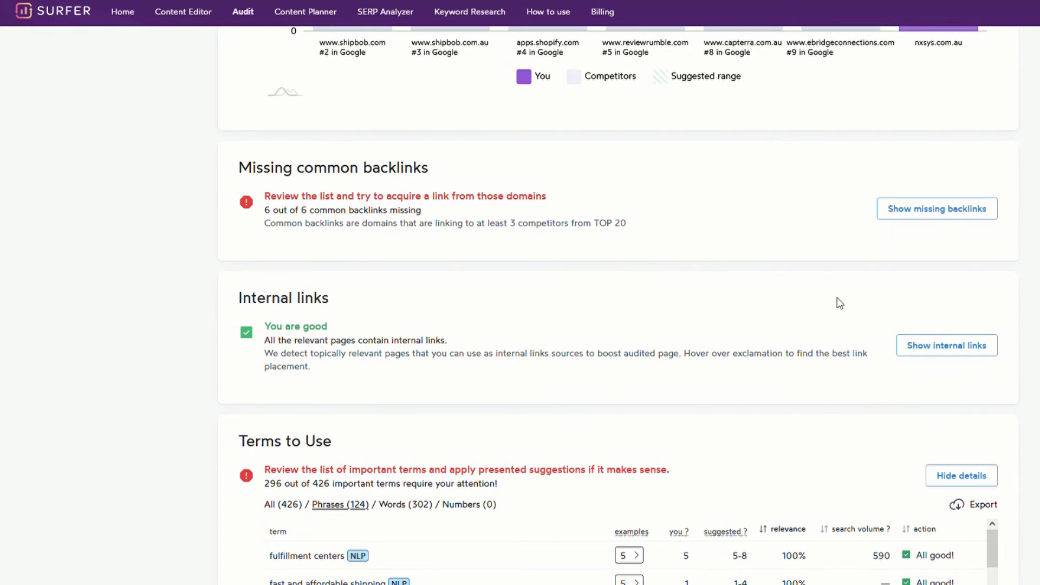
pyautogui.moveTo(810, 316)
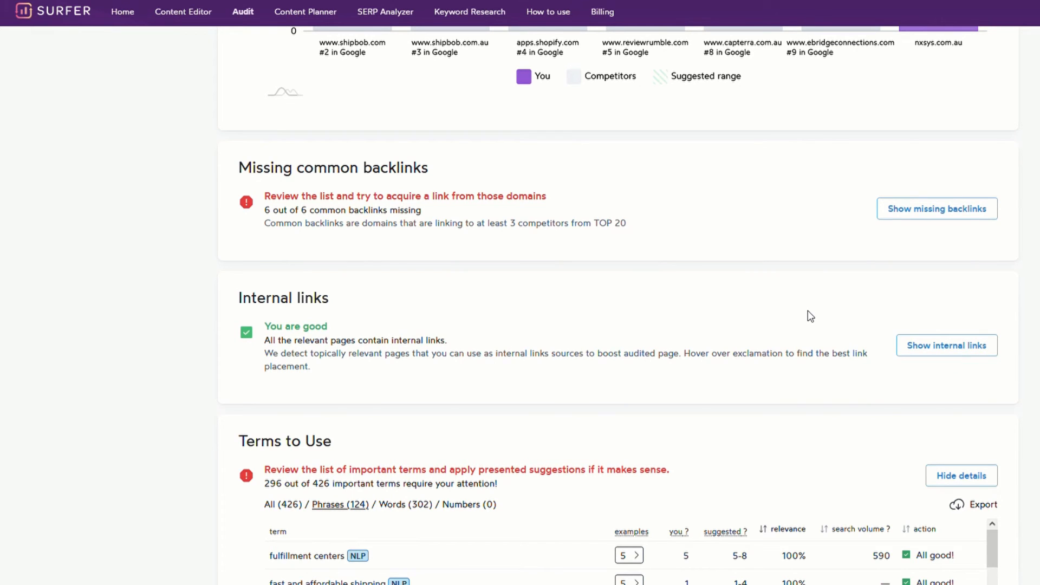
pyautogui.scroll(-3)
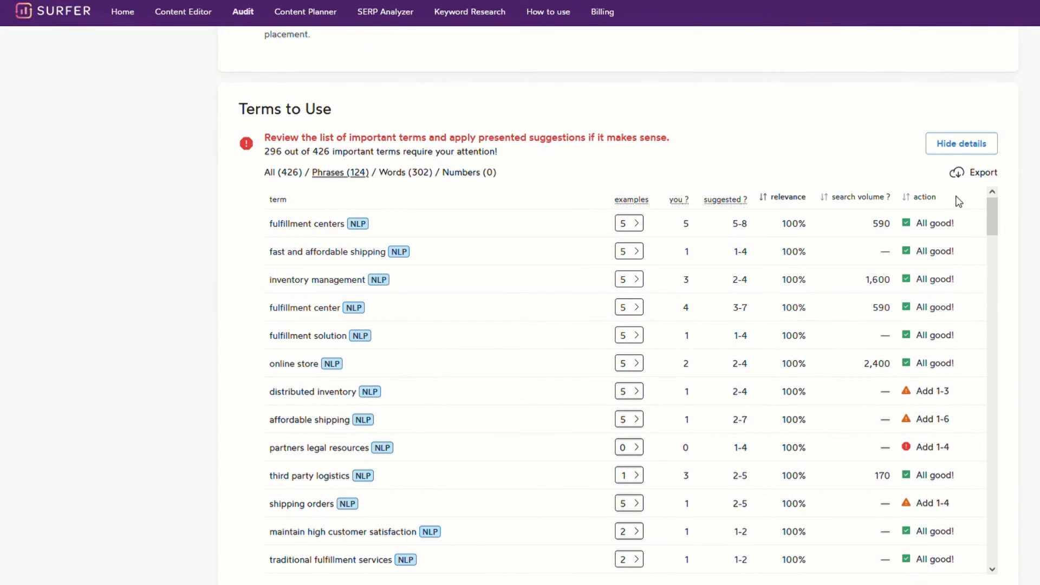
pyautogui.moveTo(925, 251)
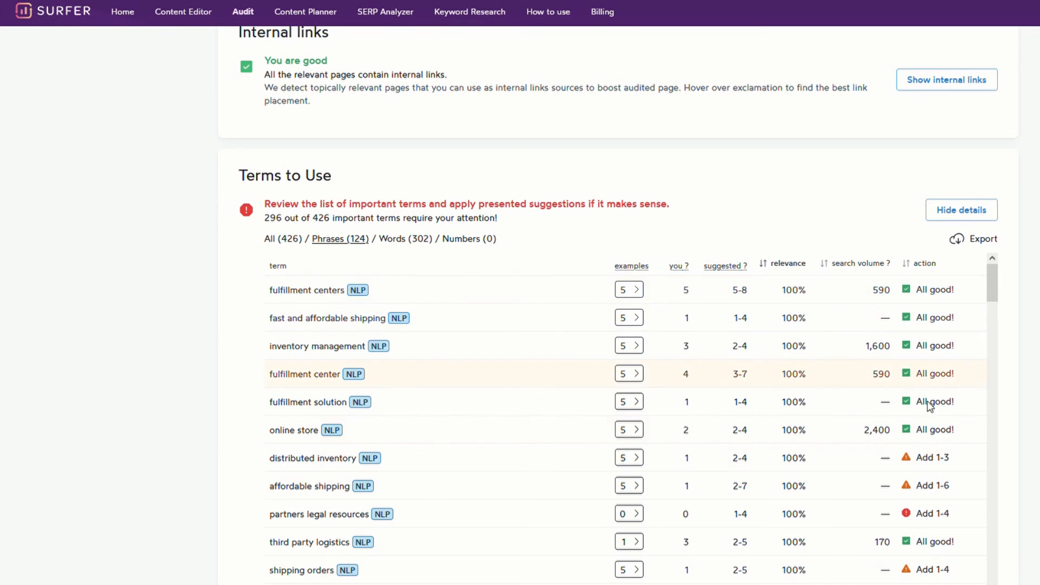
pyautogui.scroll(-3)
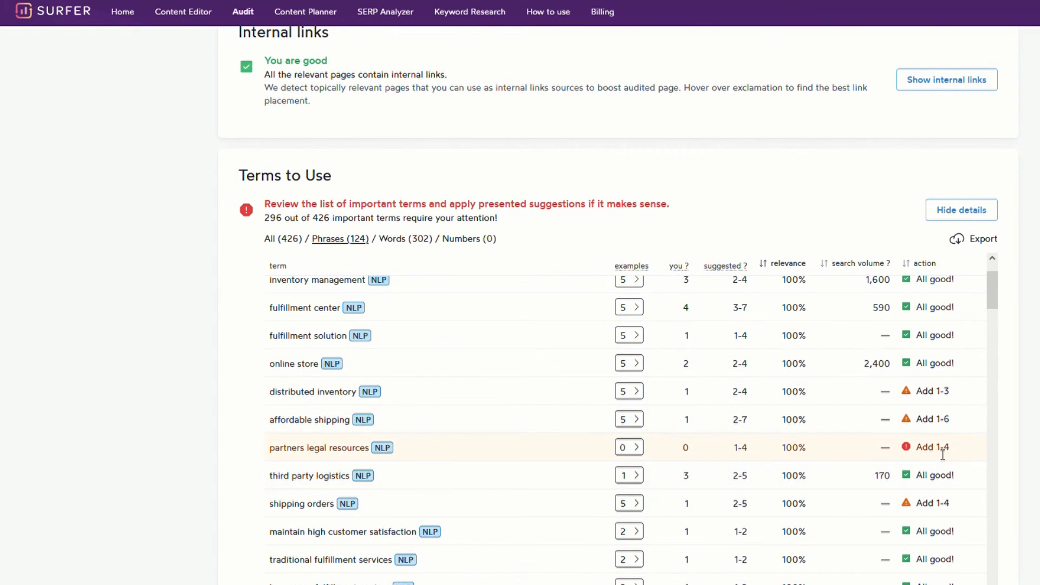
pyautogui.scroll(-3)
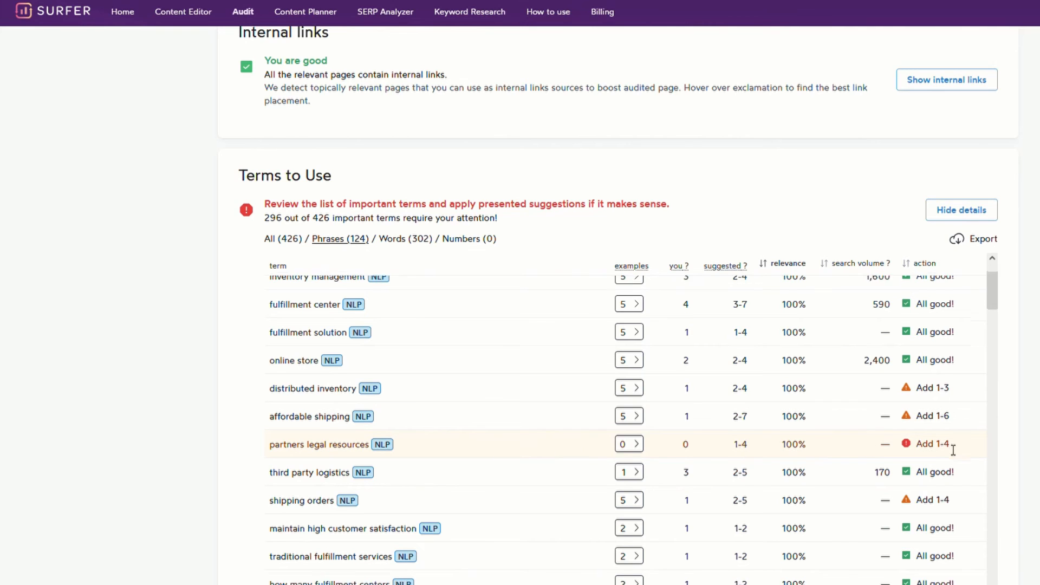
pyautogui.scroll(-3)
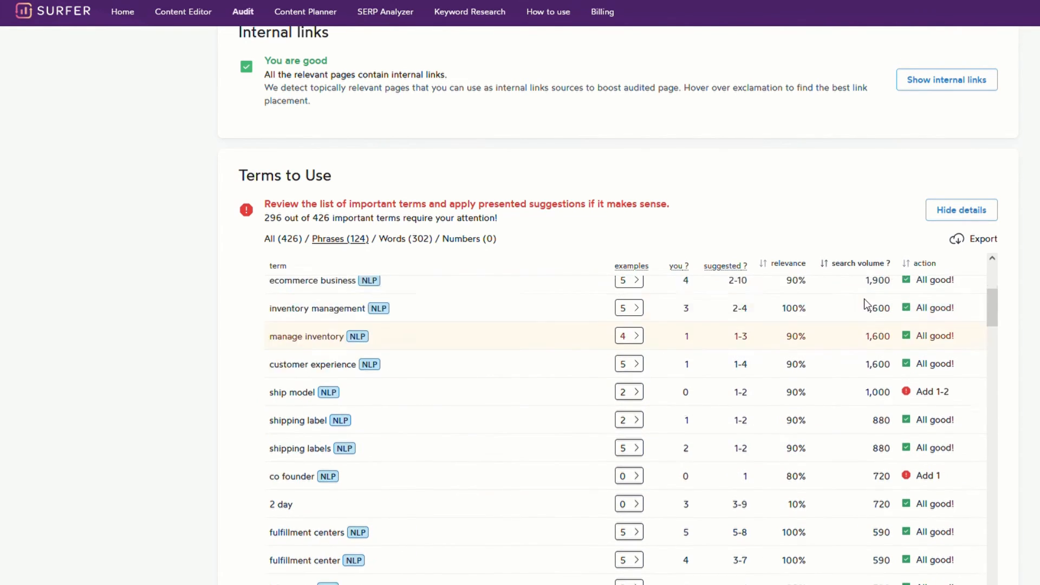
pyautogui.scroll(3)
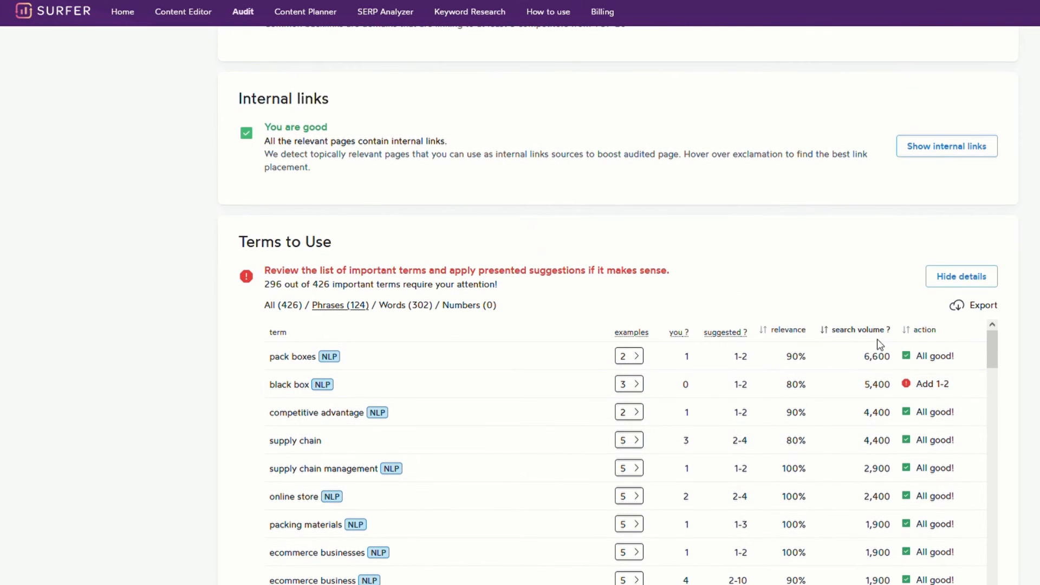
pyautogui.moveTo(726, 467)
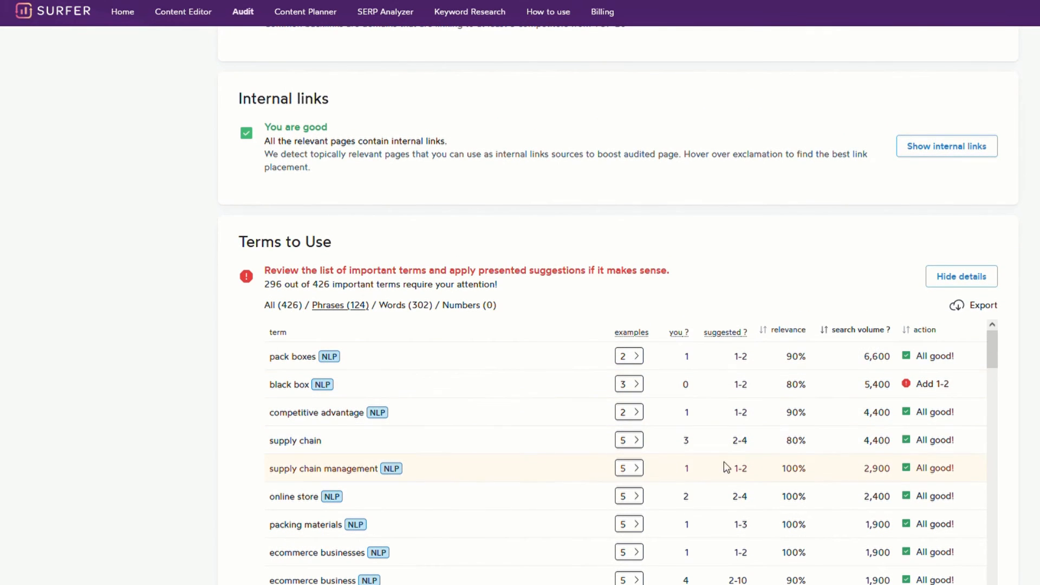
pyautogui.moveTo(828, 453)
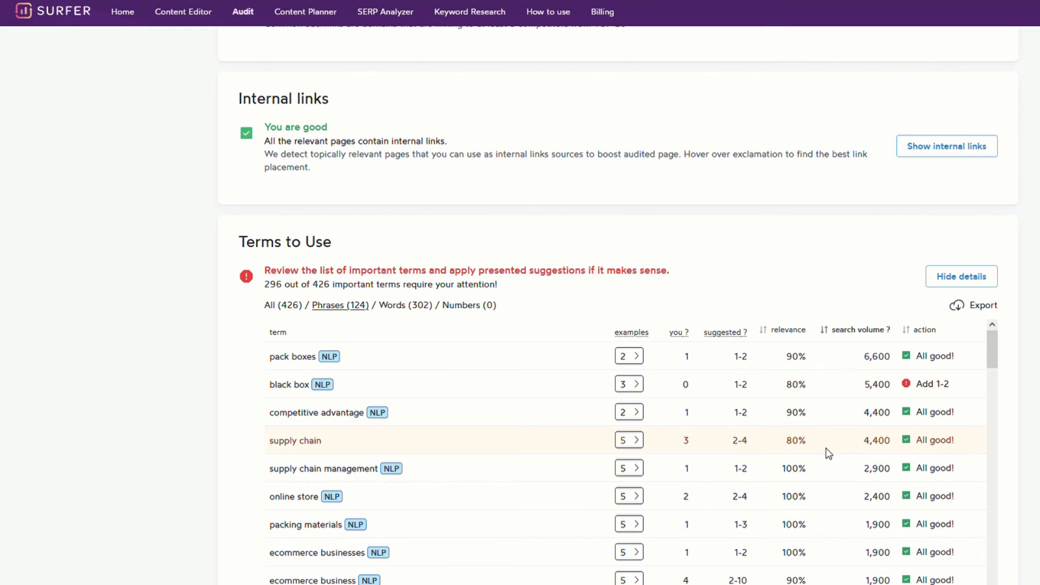
pyautogui.scroll(-3)
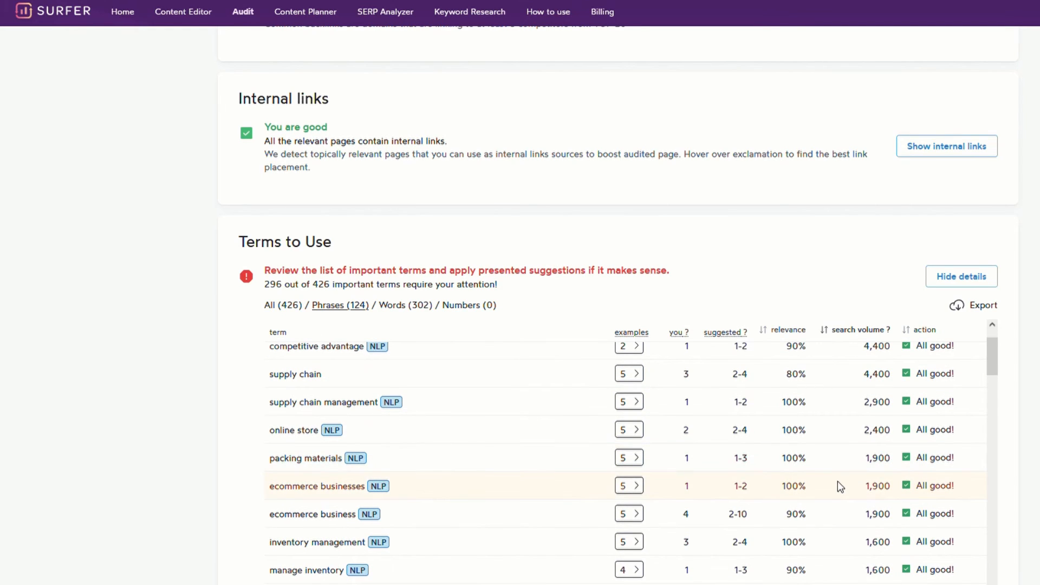
pyautogui.moveTo(851, 520)
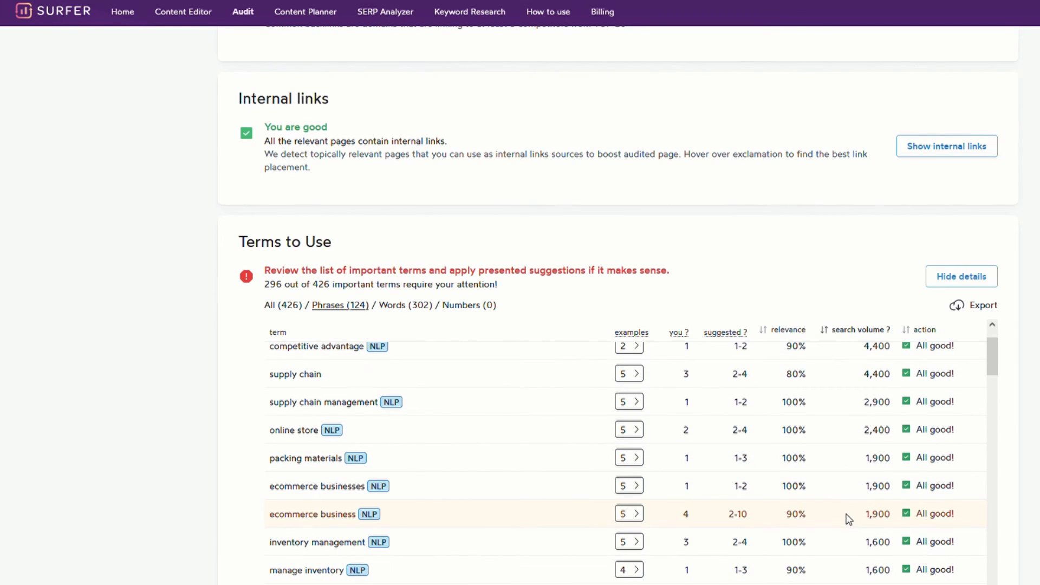
pyautogui.scroll(-3)
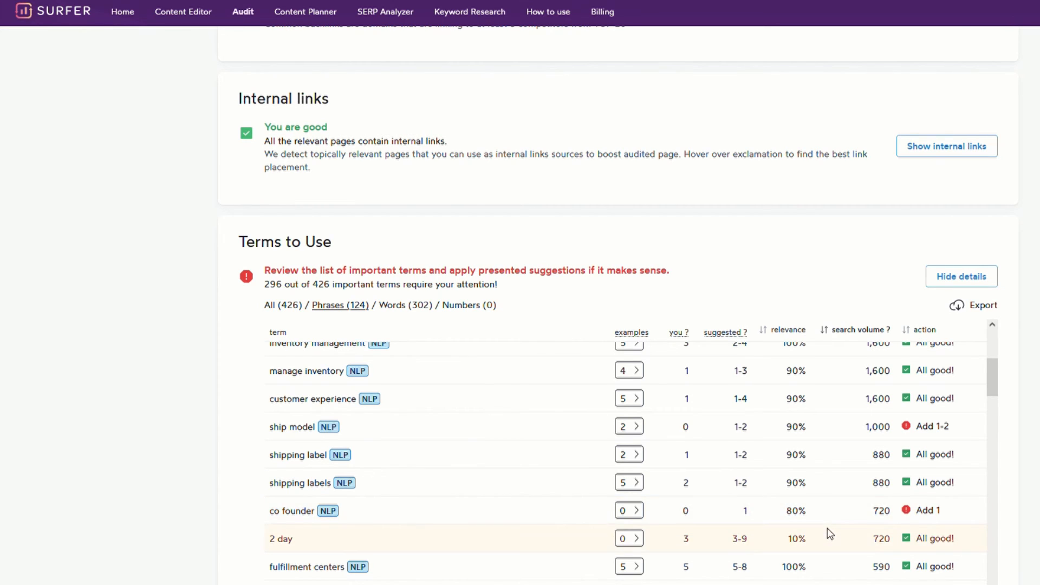
pyautogui.scroll(-3)
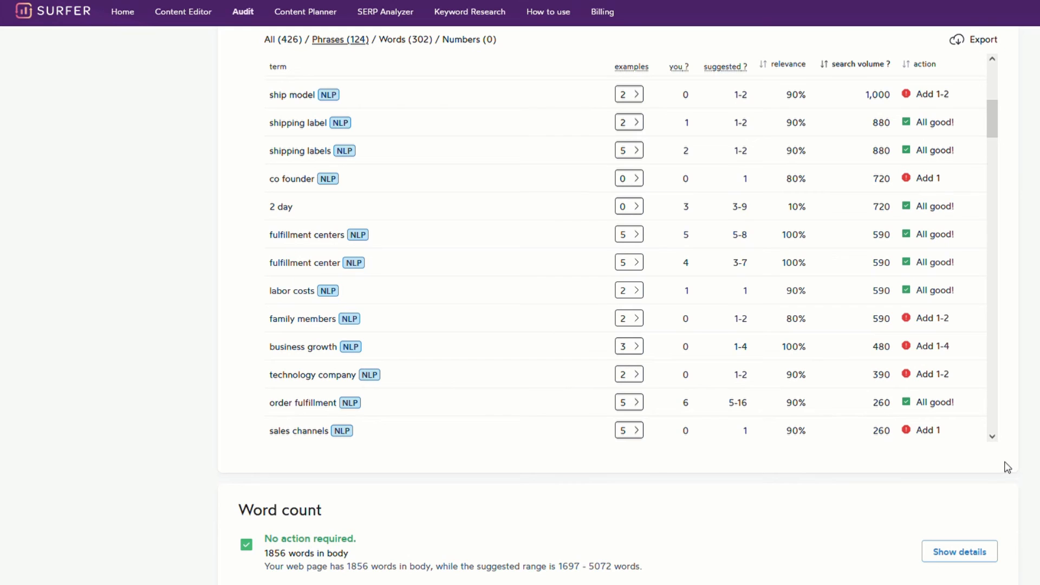
pyautogui.scroll(3)
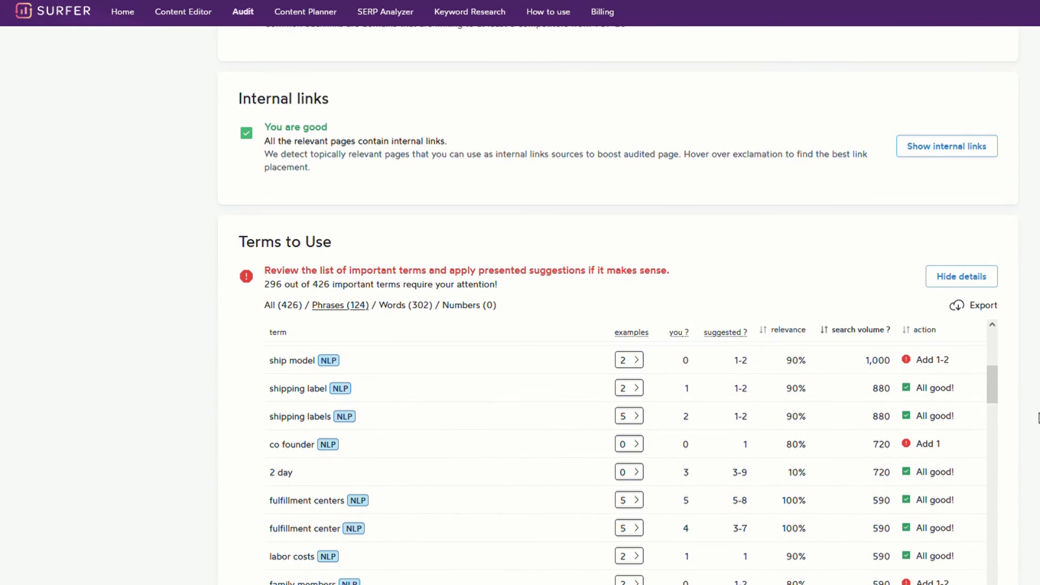
pyautogui.moveTo(1035, 417)
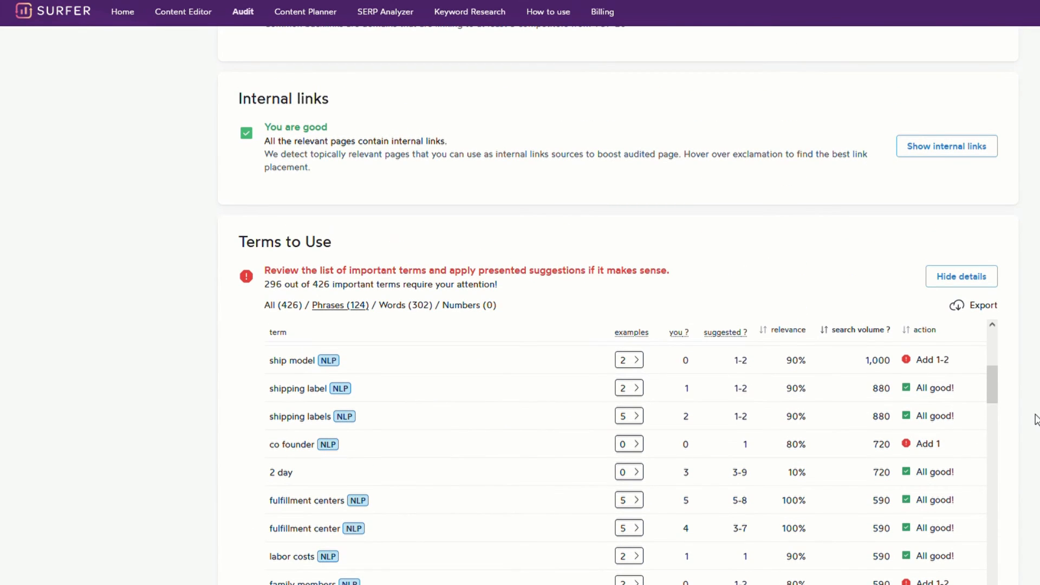
pyautogui.scroll(3)
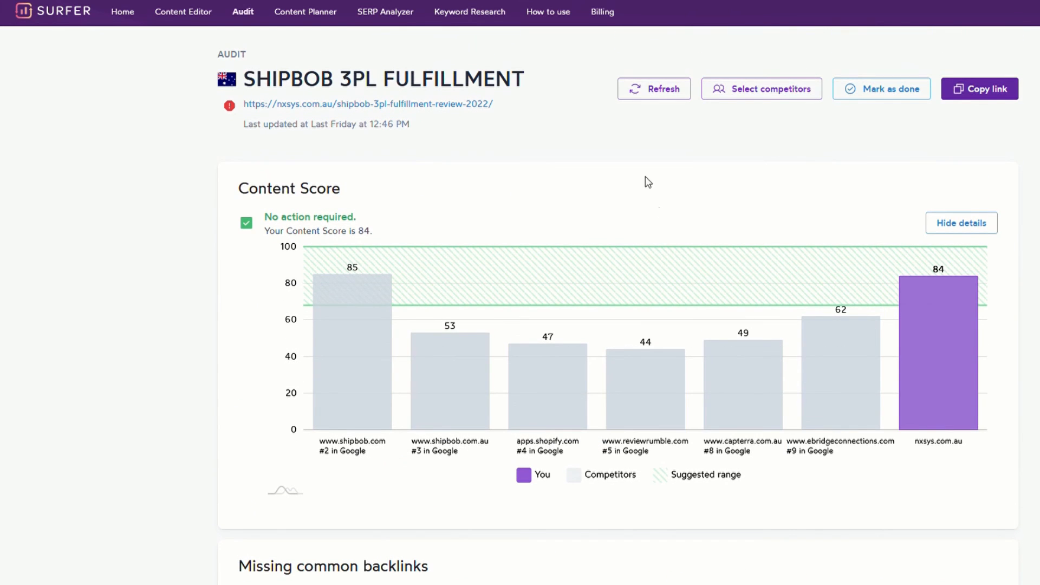
# - Refresh the audit so the page's content score recalculates to 85
pyautogui.click(654, 89)
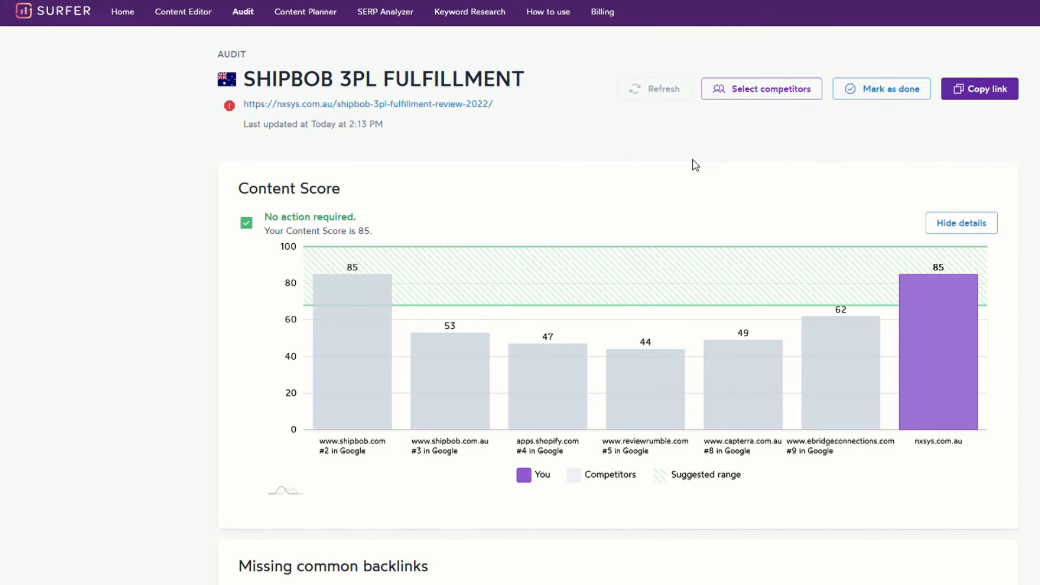
pyautogui.moveTo(666, 212)
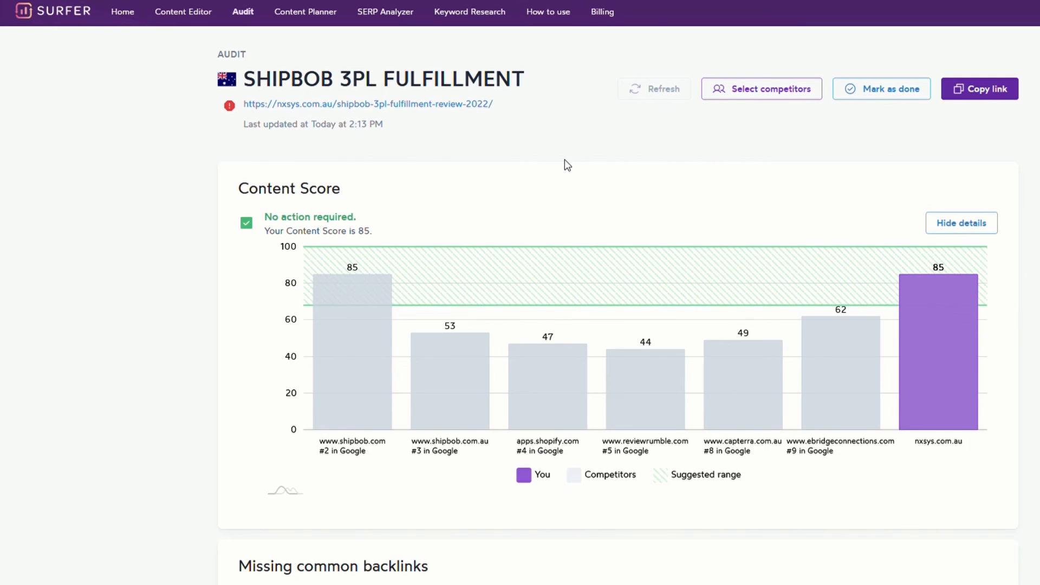
pyautogui.moveTo(733, 165)
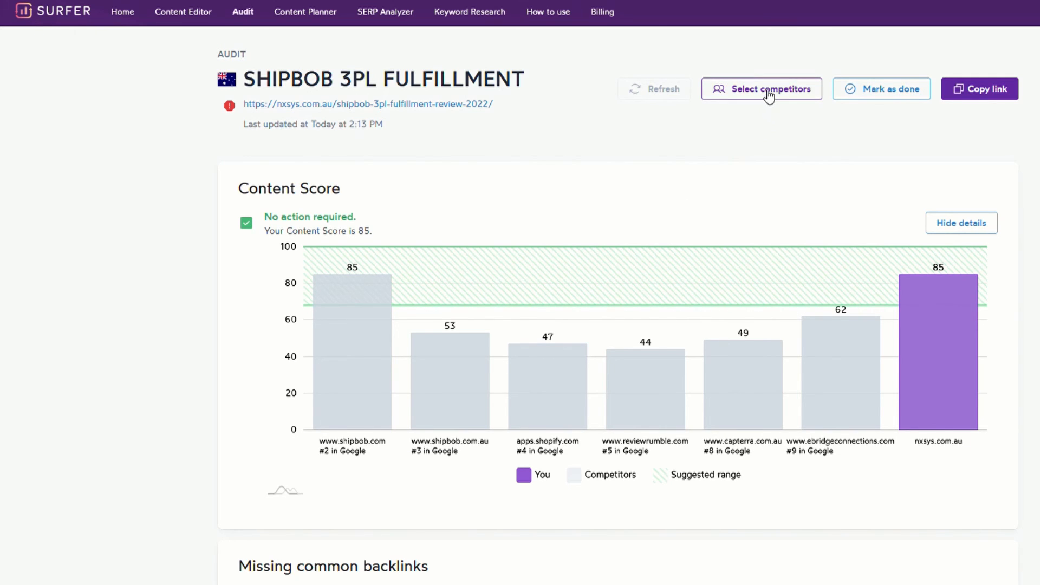
# - Show the organic competitors for shipbob 3pl fulfillment, with positions 1, 6 and 7 off
pyautogui.click(762, 88)
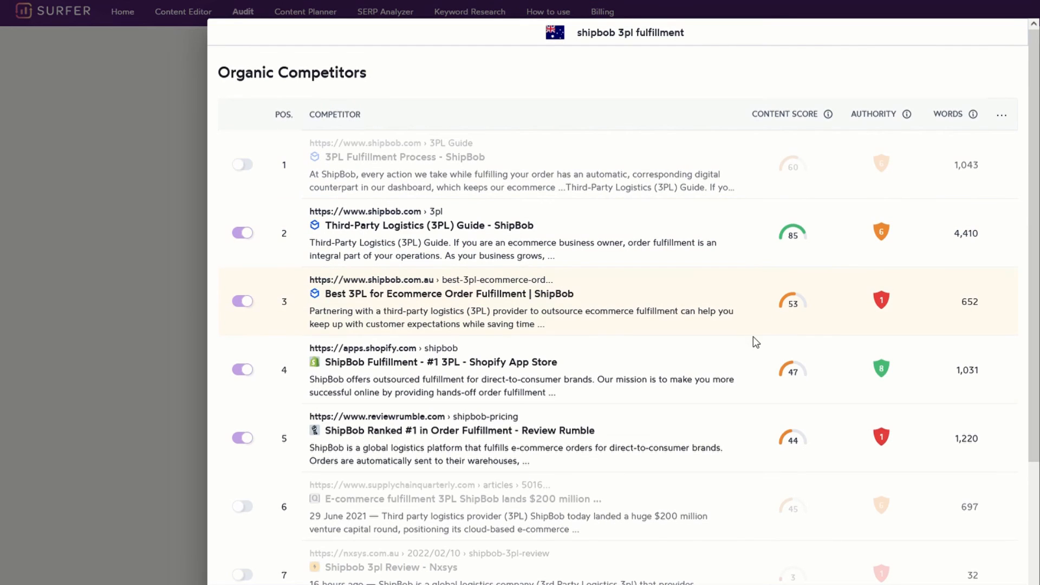
pyautogui.moveTo(675, 507)
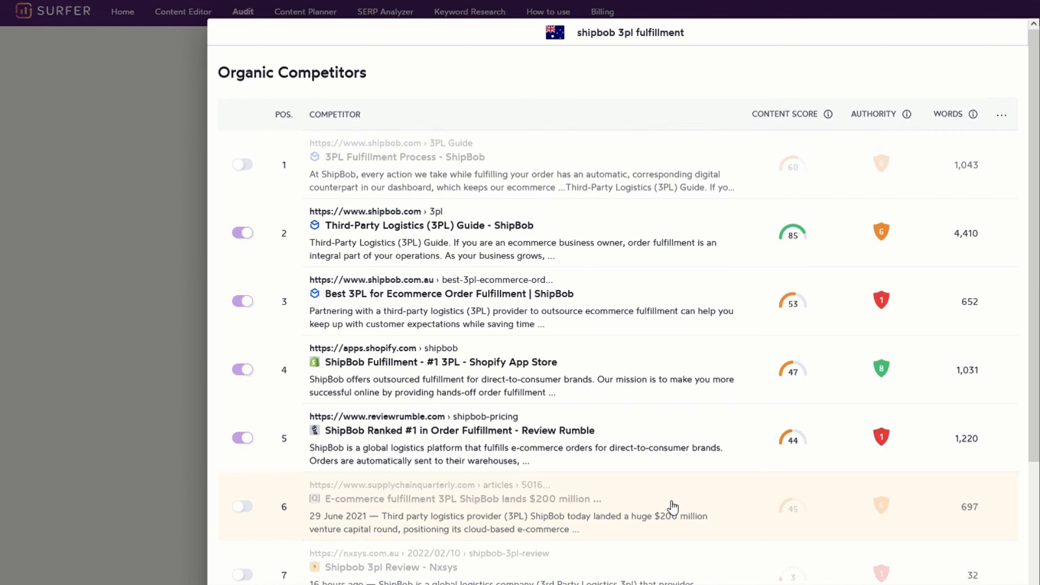
pyautogui.moveTo(627, 497)
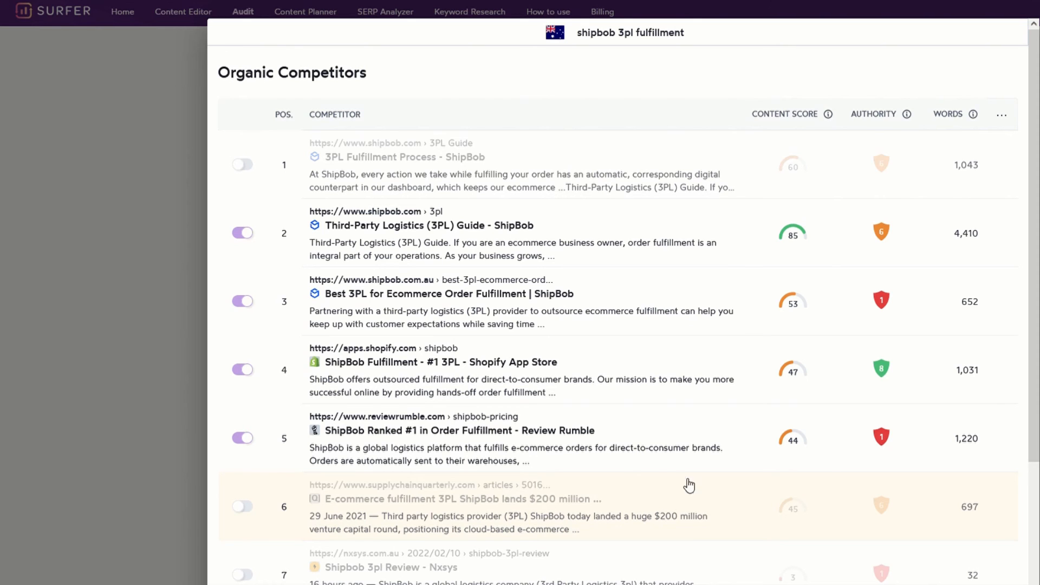
# - Scroll through the Word count, Exact keywords, Page structure and Title and meta sections
pyautogui.scroll(-3)
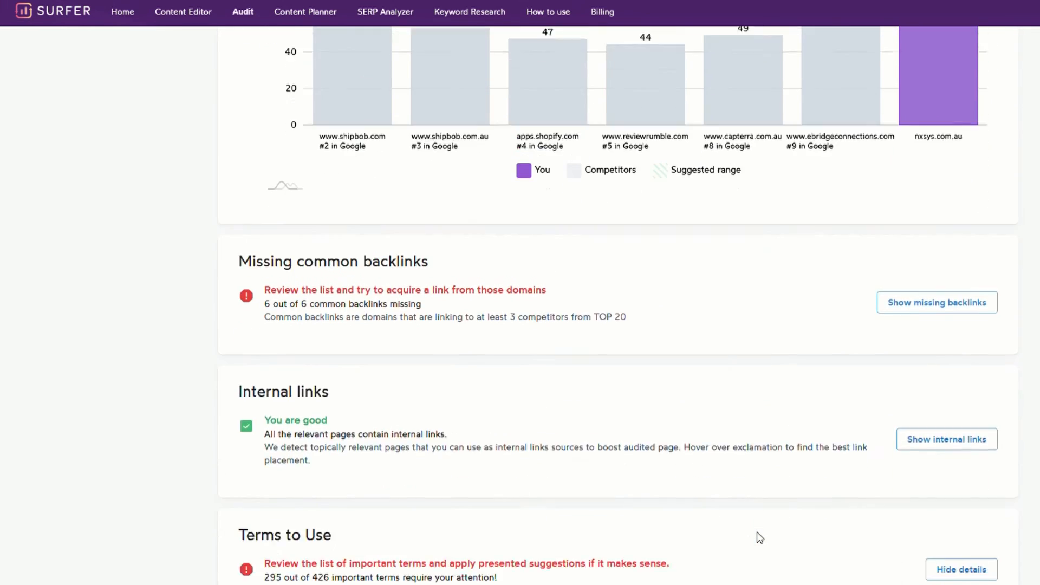
pyautogui.scroll(-3)
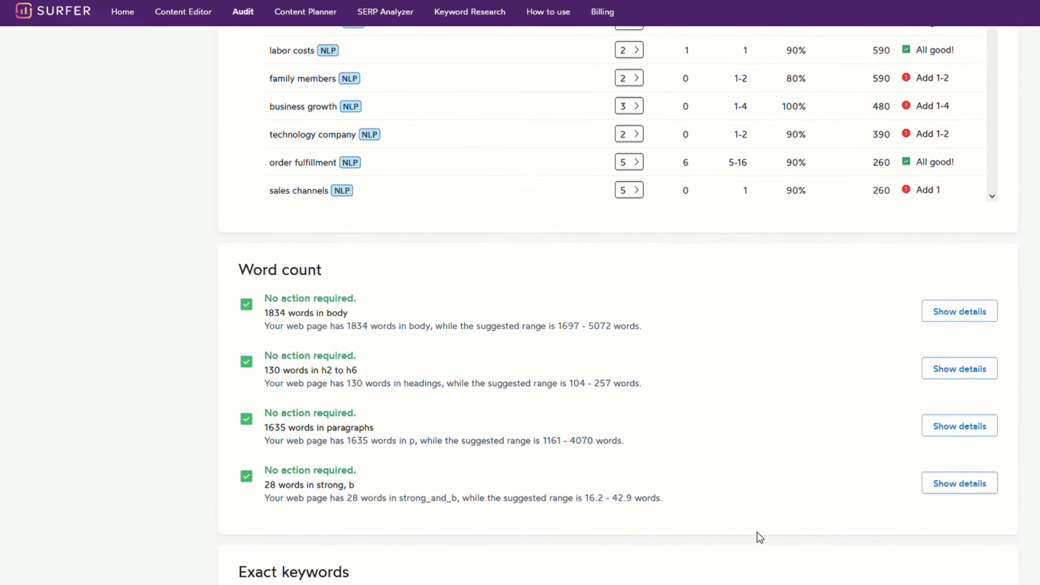
pyautogui.scroll(-3)
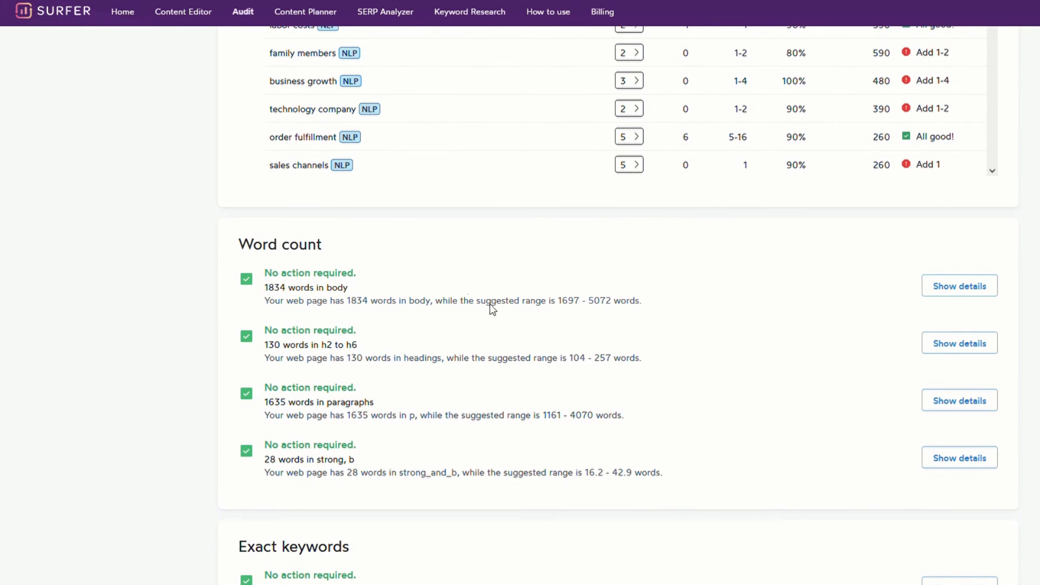
pyautogui.scroll(-3)
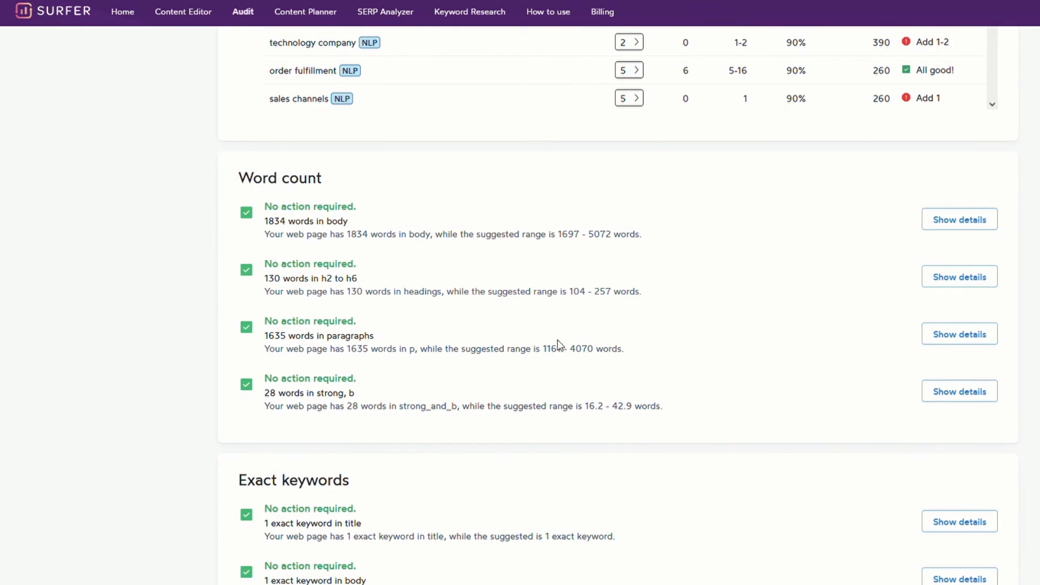
pyautogui.scroll(-3)
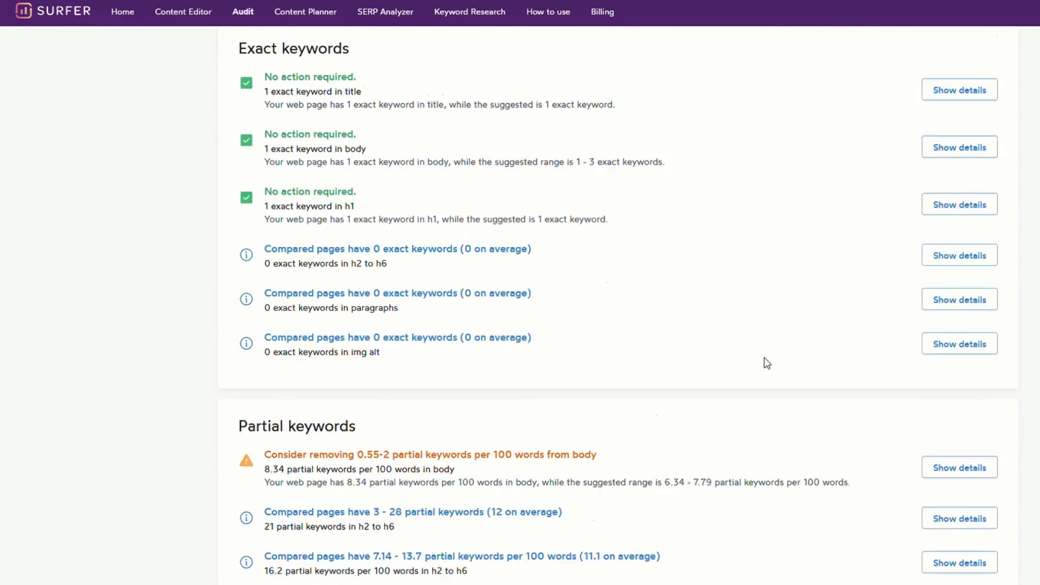
pyautogui.scroll(-3)
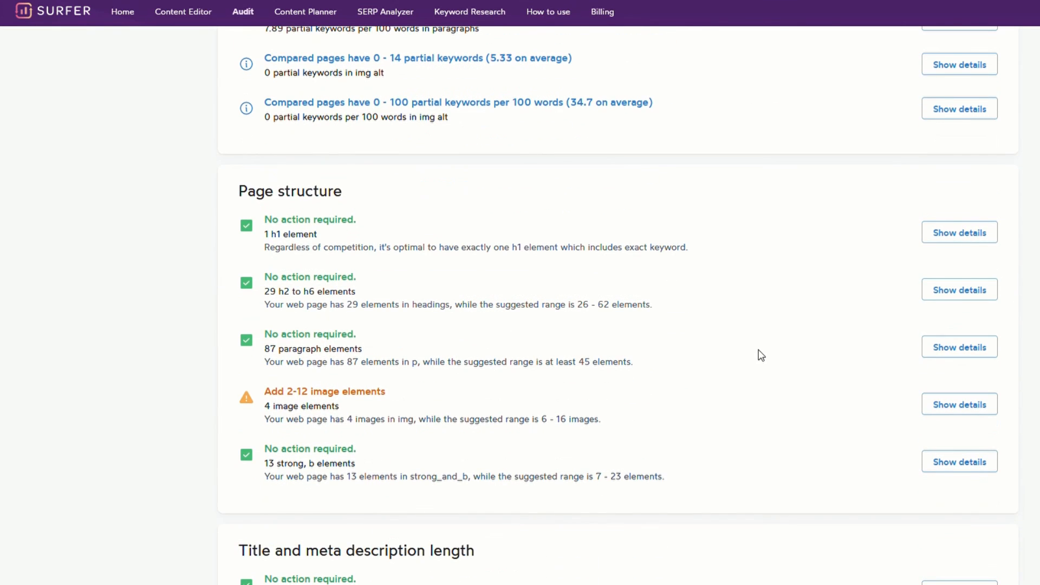
pyautogui.moveTo(784, 347)
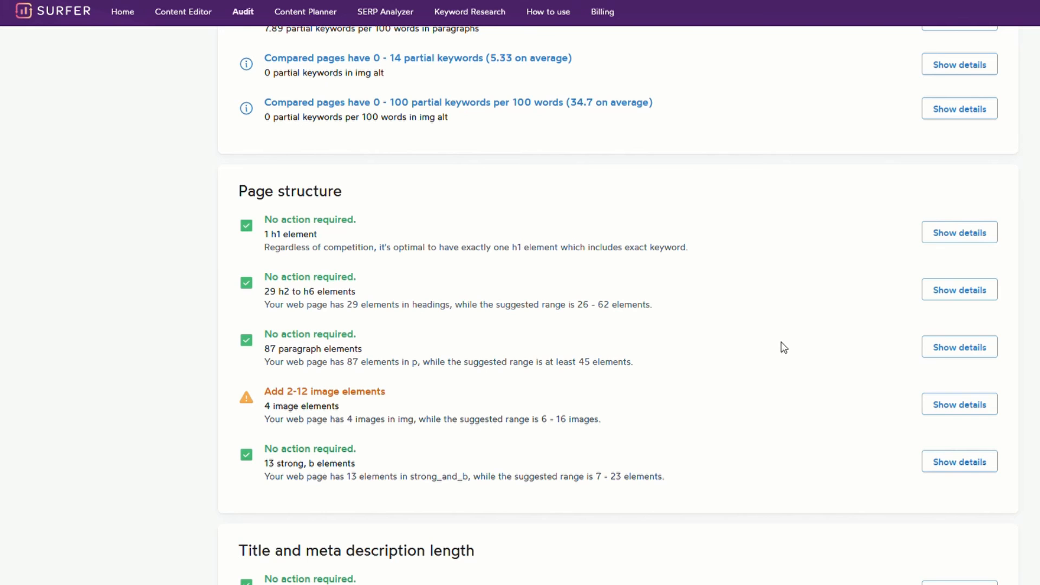
pyautogui.moveTo(540, 363)
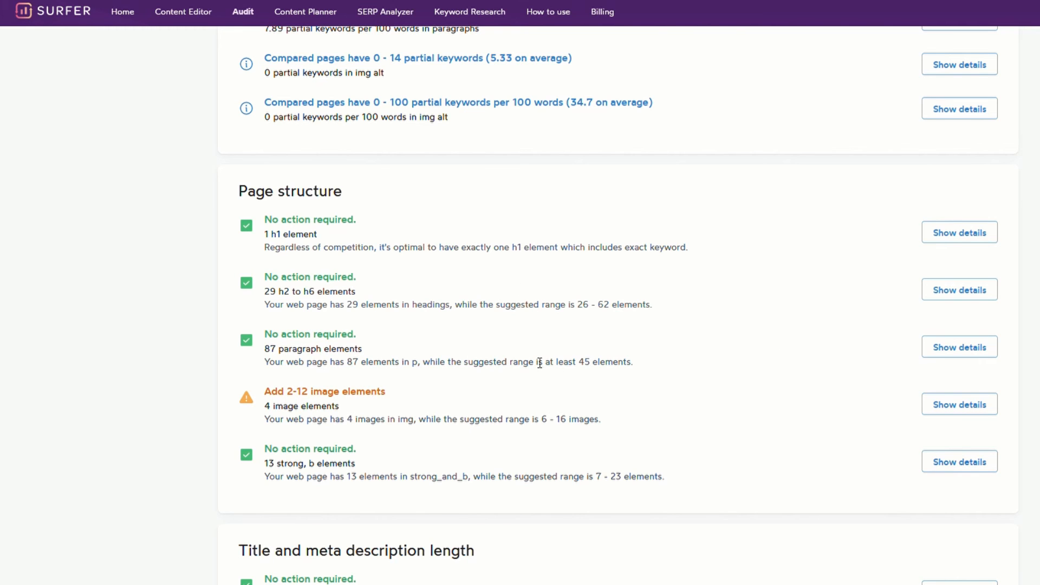
pyautogui.scroll(-3)
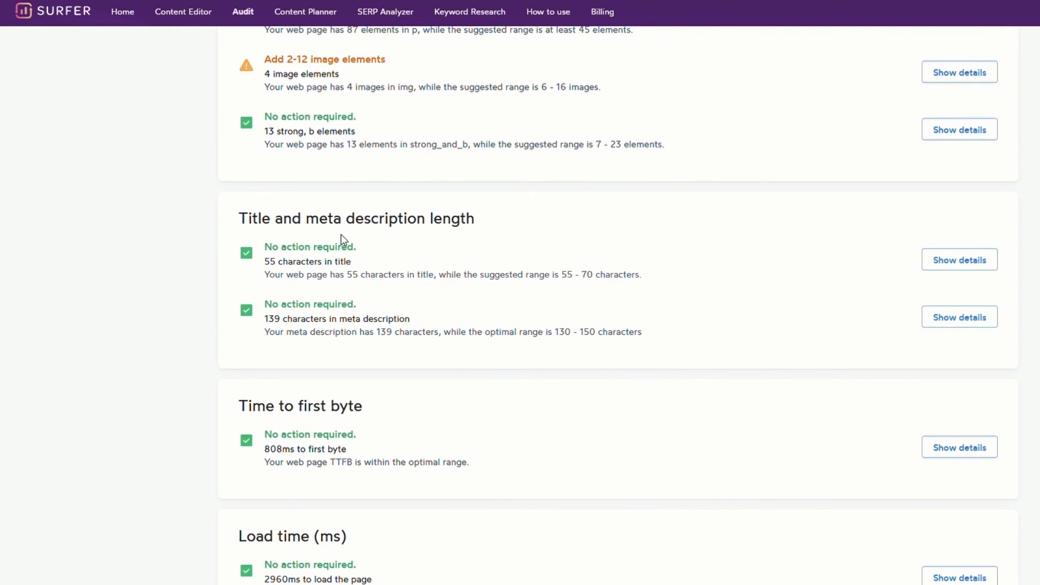
pyautogui.scroll(-3)
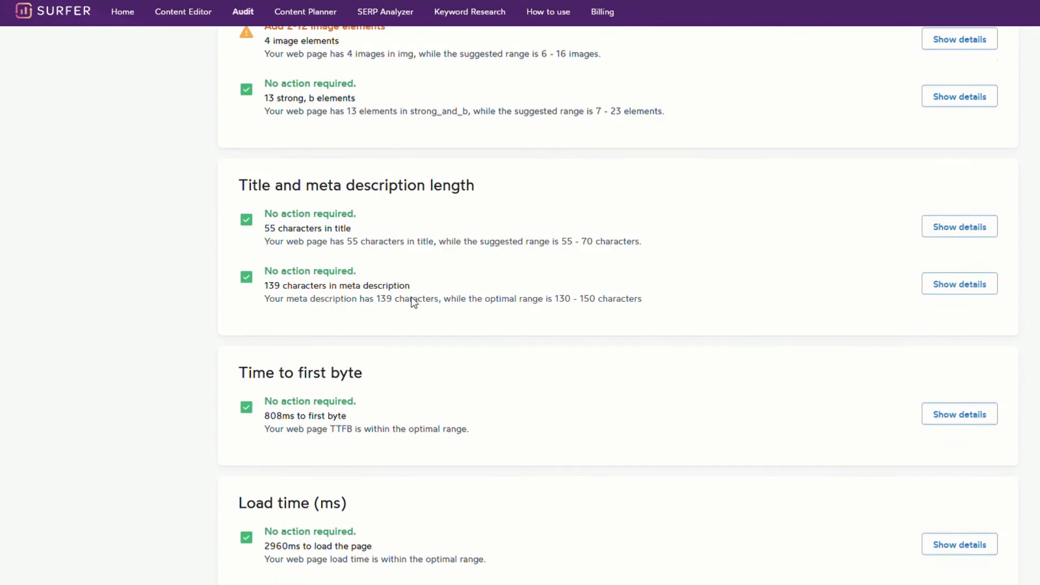
pyautogui.scroll(-3)
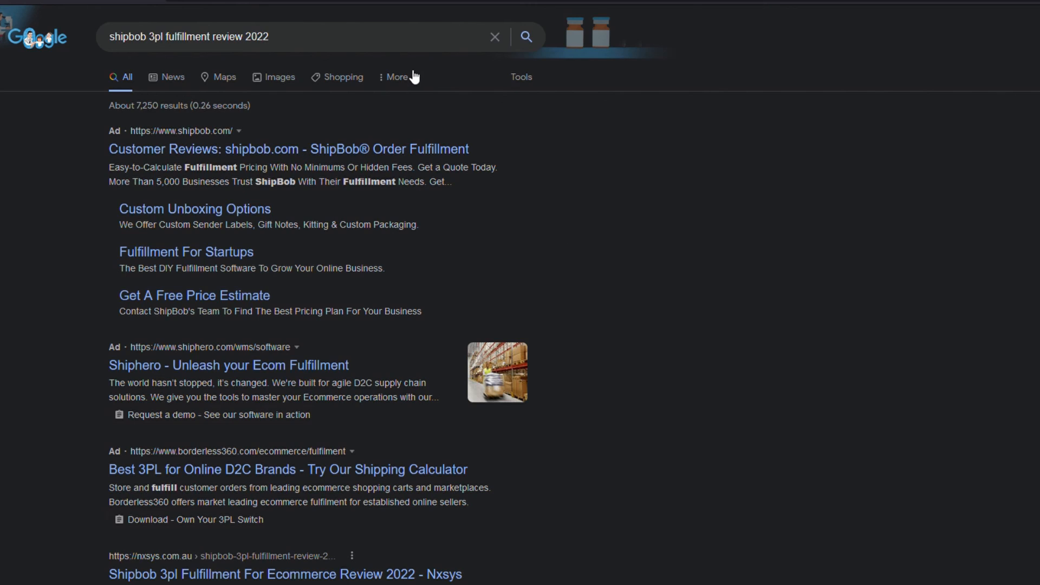
# - Search Google for 'shipbob 3pl fulfillment review 2022' and scroll past the ads to the Nxsys review
pyautogui.click(299, 36)
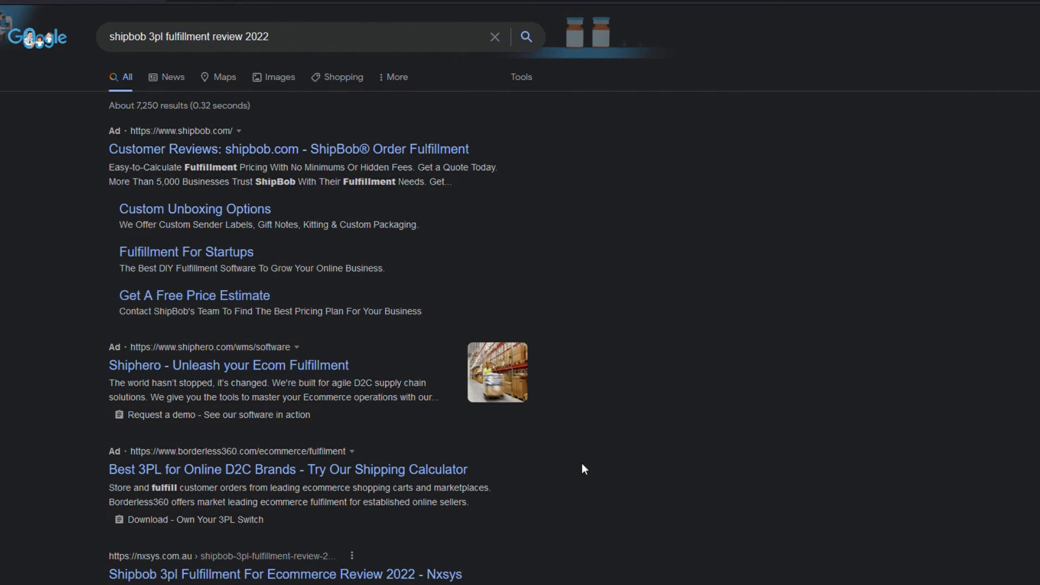
pyautogui.scroll(-3)
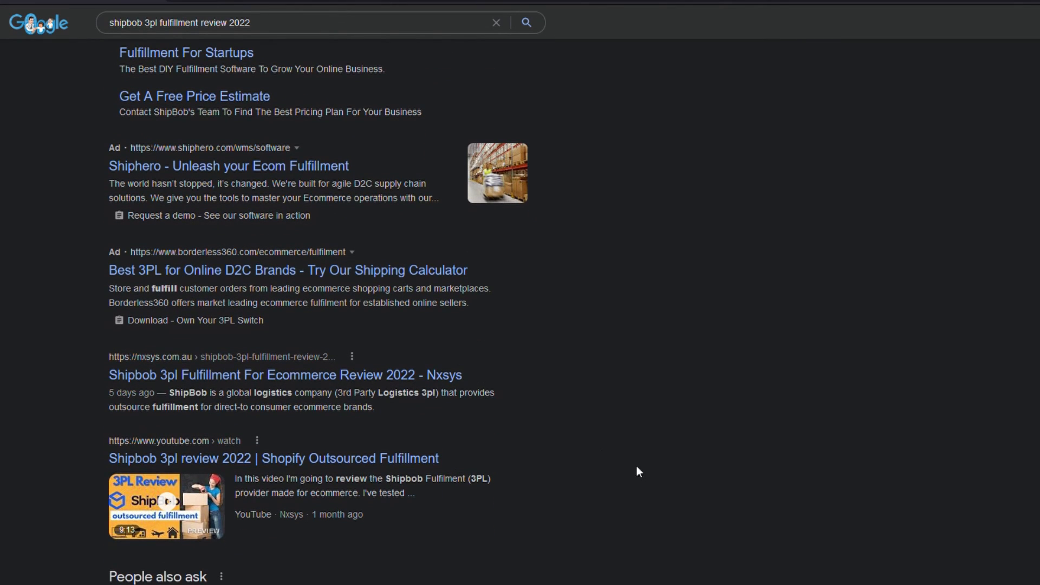
pyautogui.moveTo(679, 454)
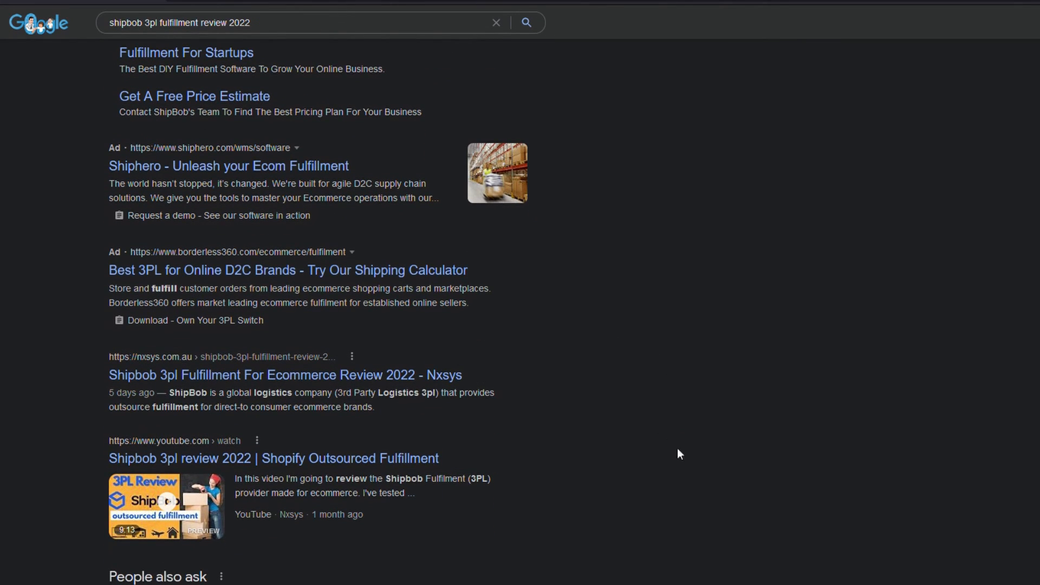
pyautogui.moveTo(414, 583)
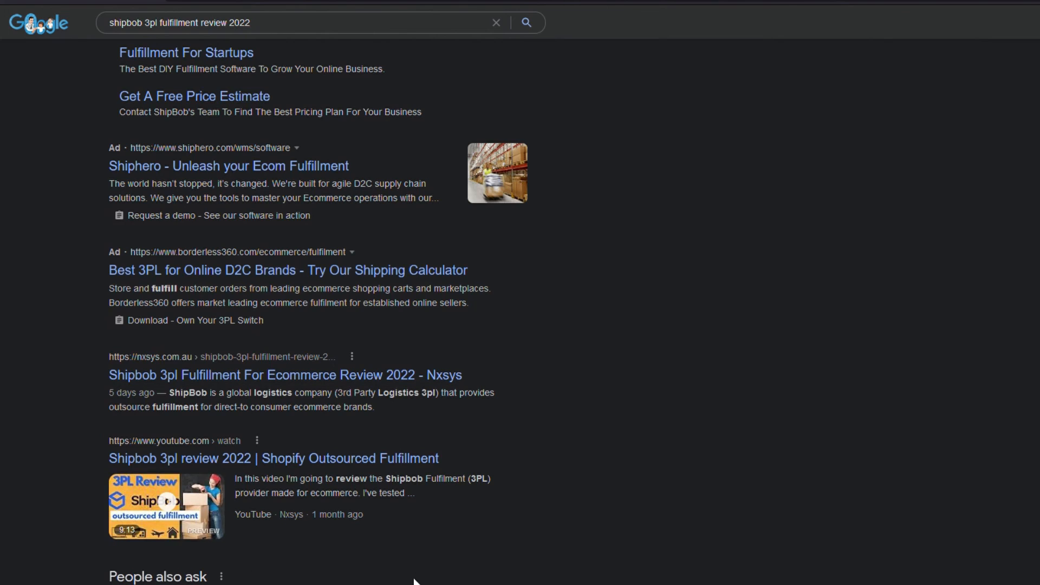
pyautogui.moveTo(596, 540)
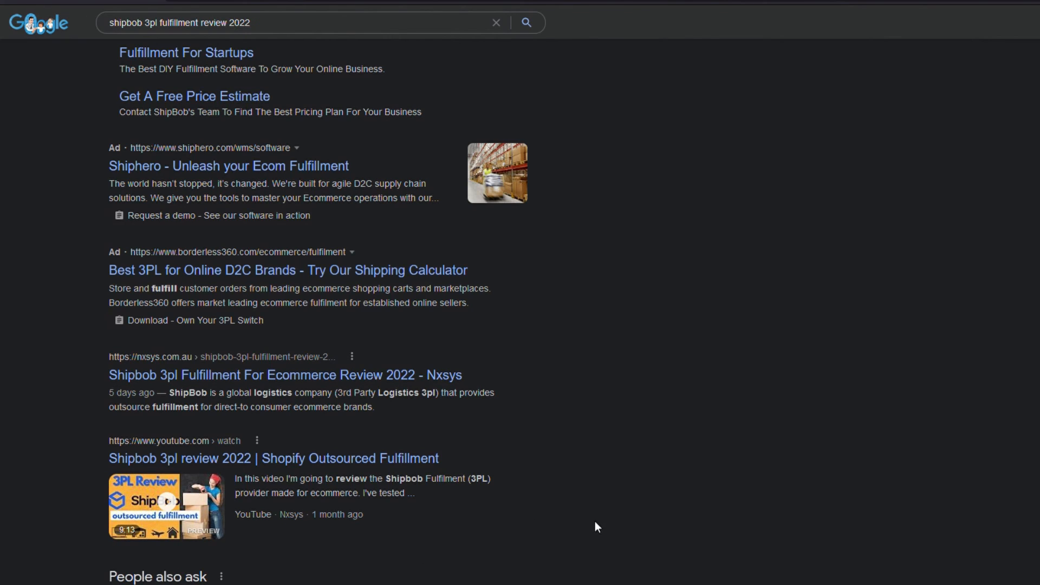
pyautogui.moveTo(586, 505)
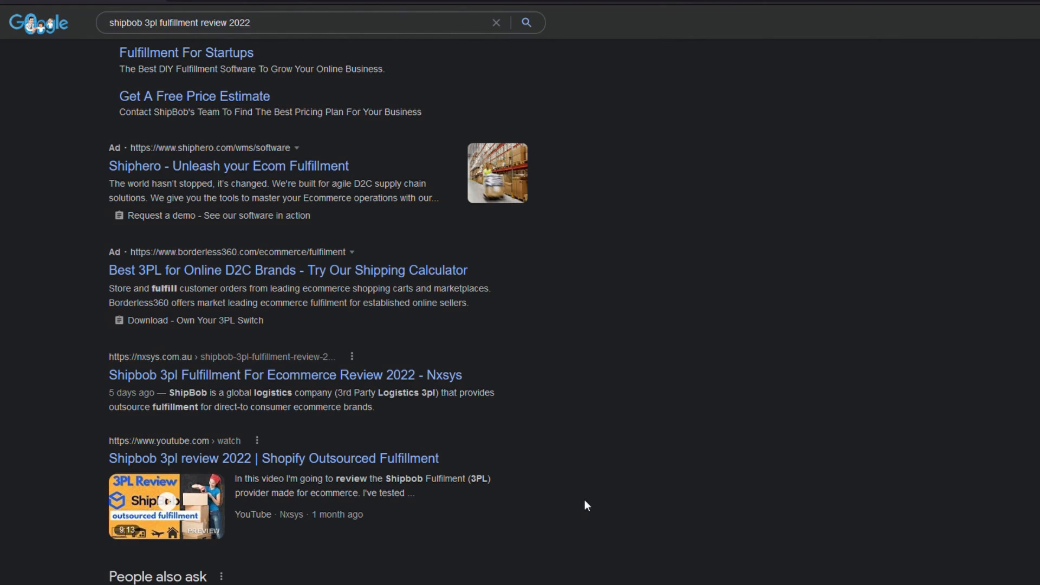
pyautogui.scroll(3)
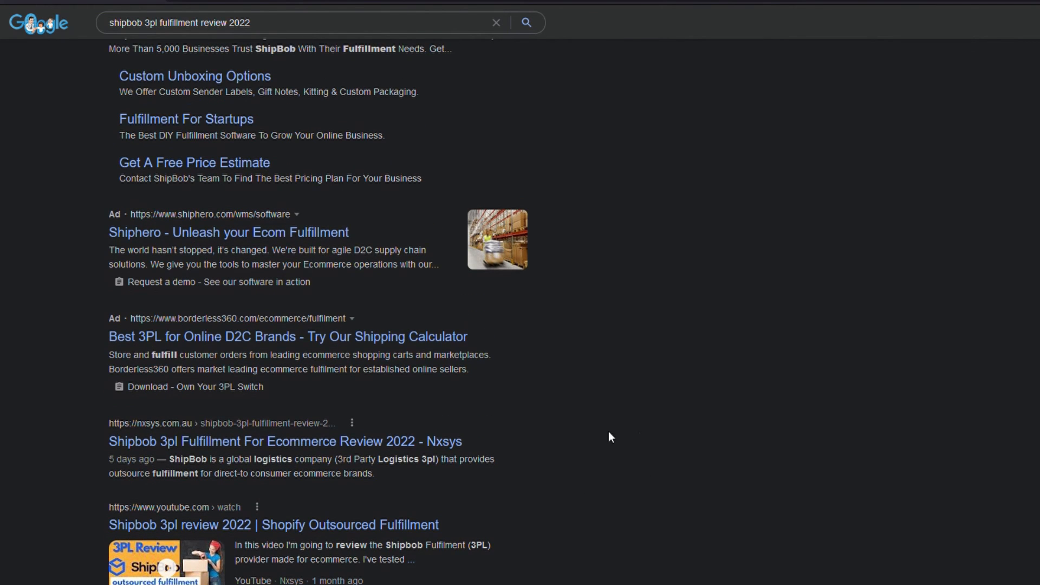
pyautogui.moveTo(584, 499)
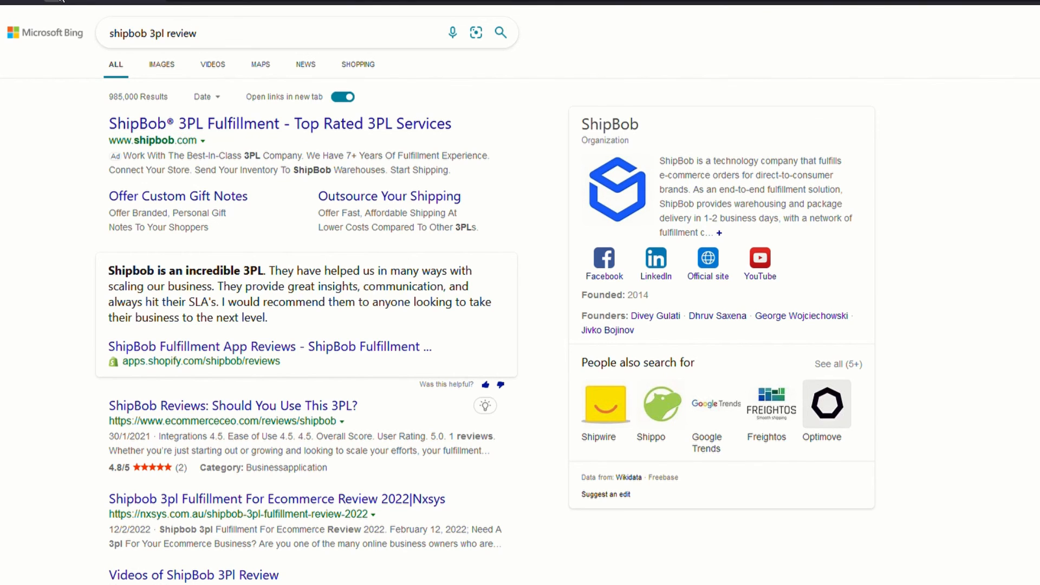
# - Scroll Bing's 'shipbob 3pl review' results down to the nxsys.com.au listing
pyautogui.scroll(-3)
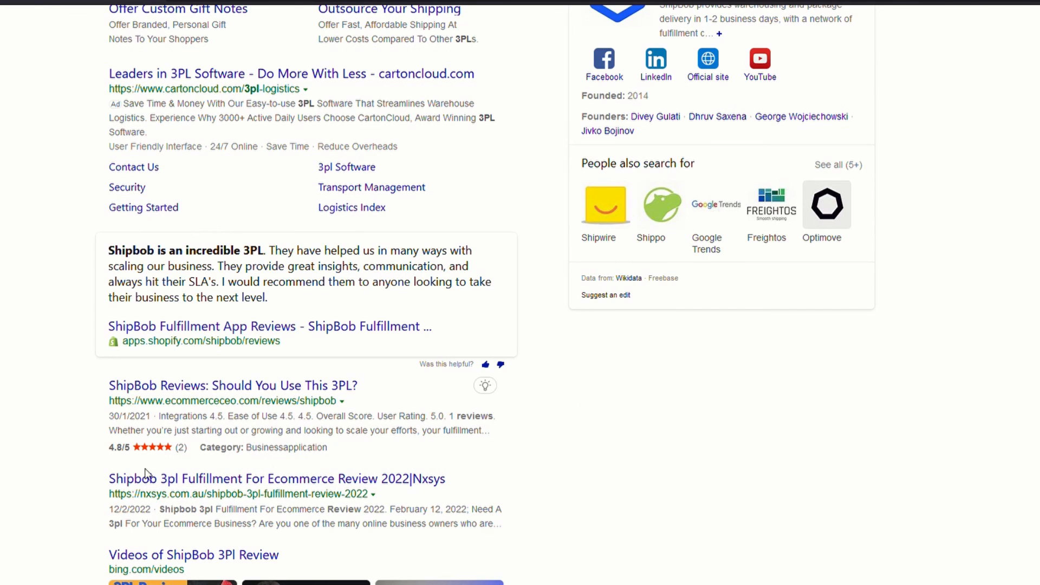